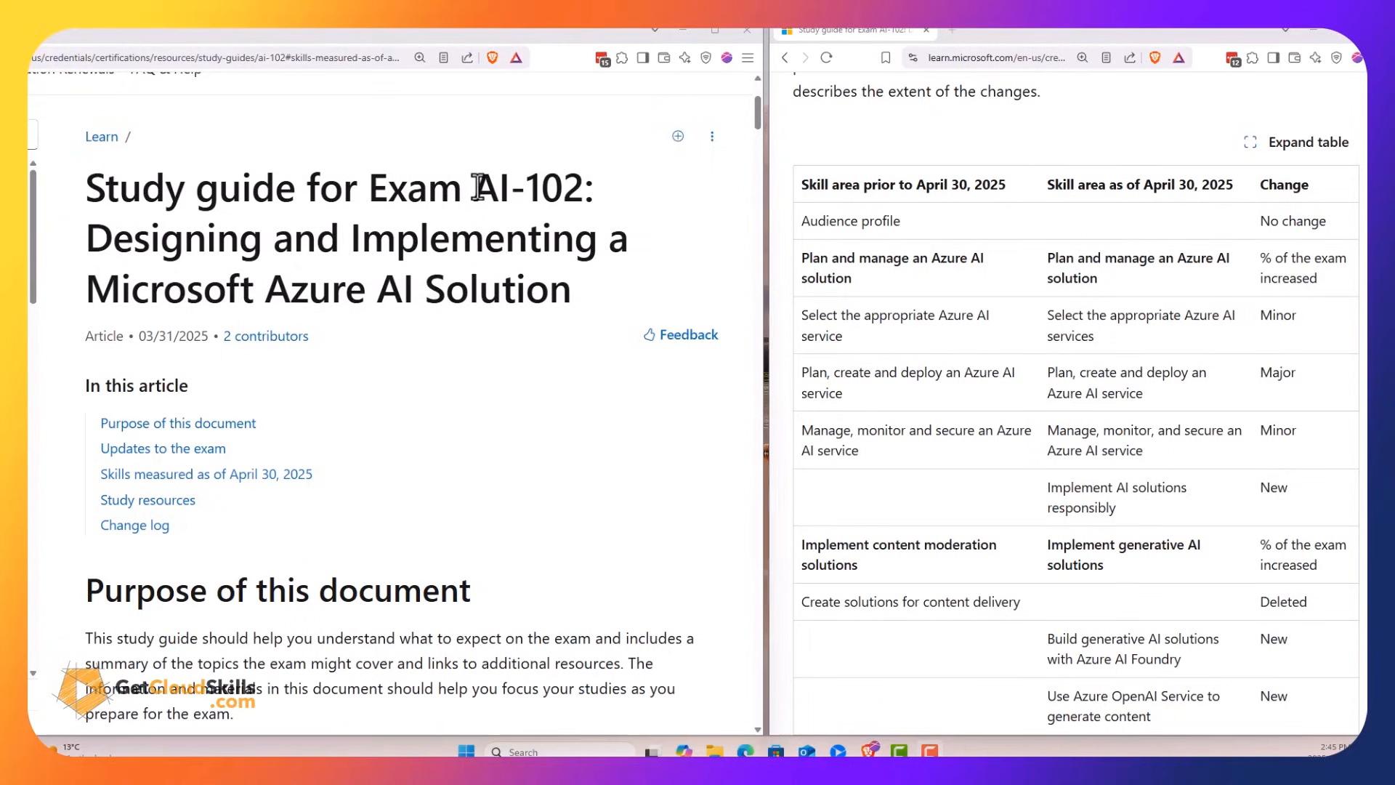
Highlight the full exam name in the study guide title, then clear the highlight
{"action": "double_click", "coordinate": [529, 187]}
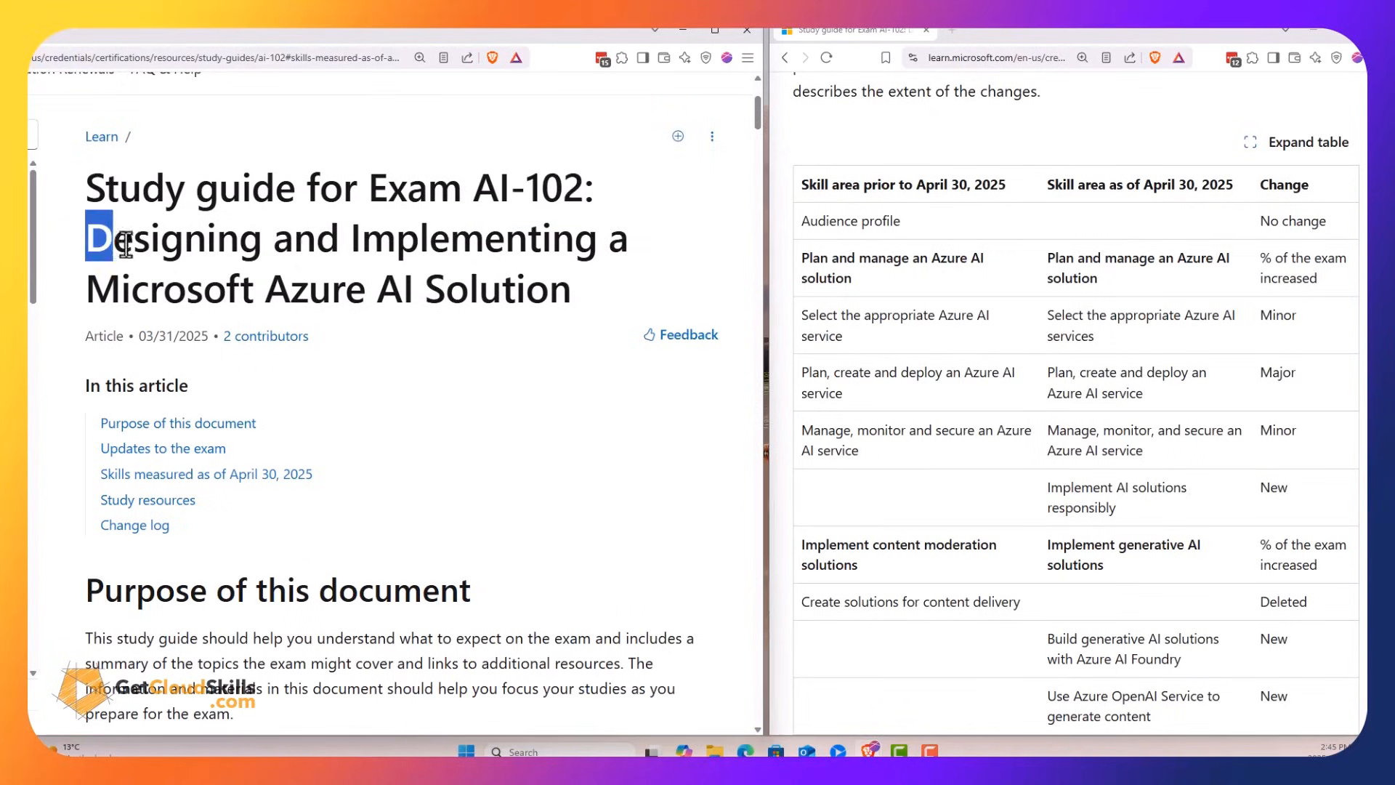
{"action": "left_click_drag", "start_coordinate": [125, 237], "coordinate": [574, 290]}
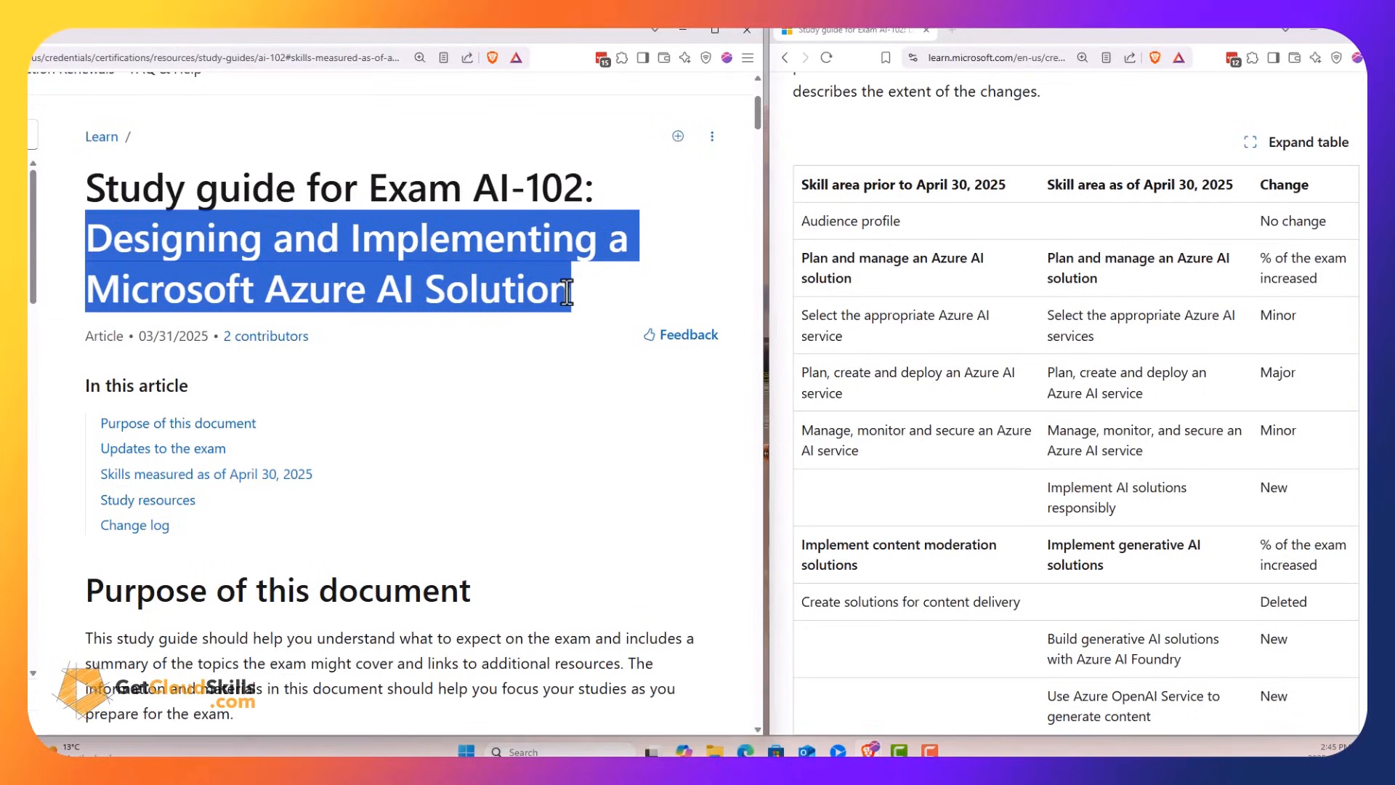
{"action": "left_click", "coordinate": [383, 481]}
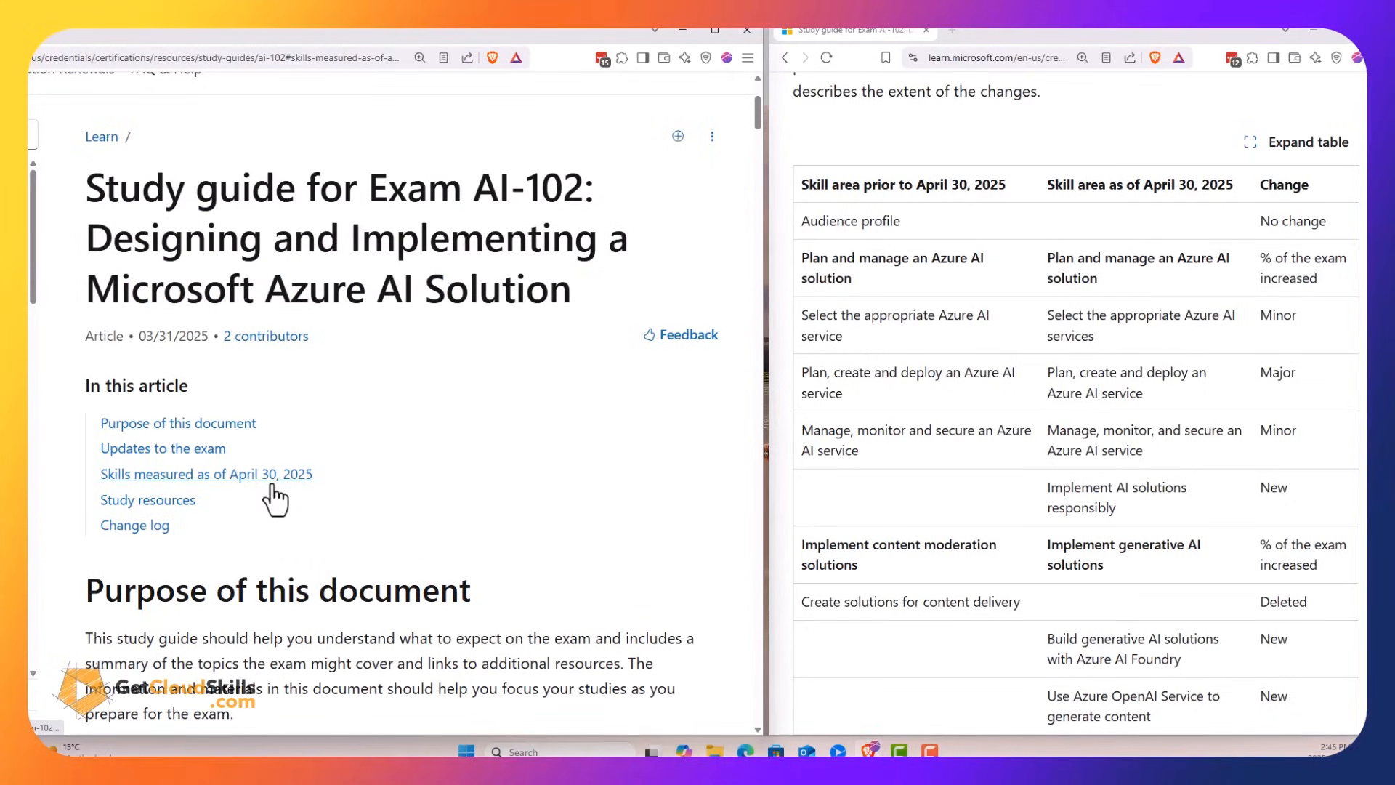
{"action": "mouse_move", "coordinate": [373, 293]}
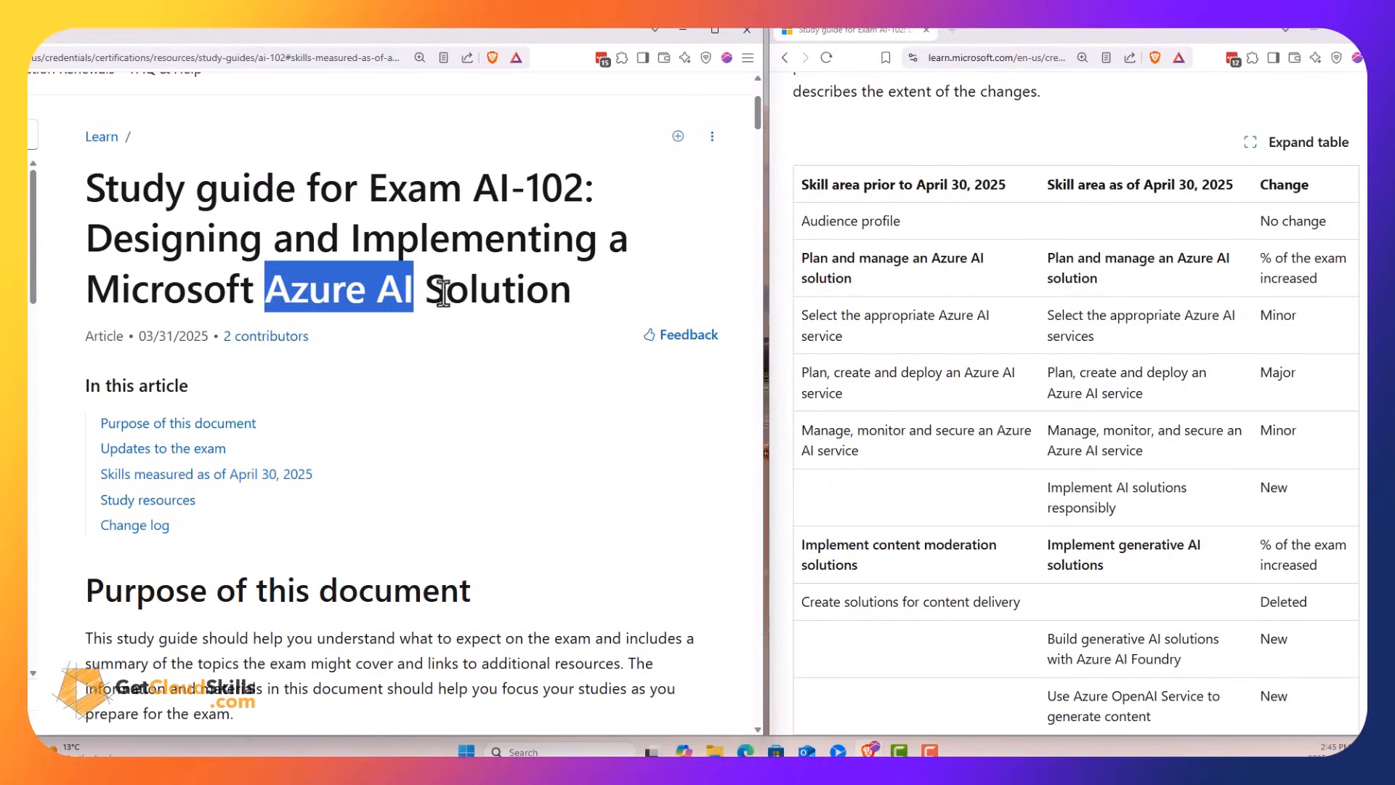
{"action": "mouse_move", "coordinate": [499, 364]}
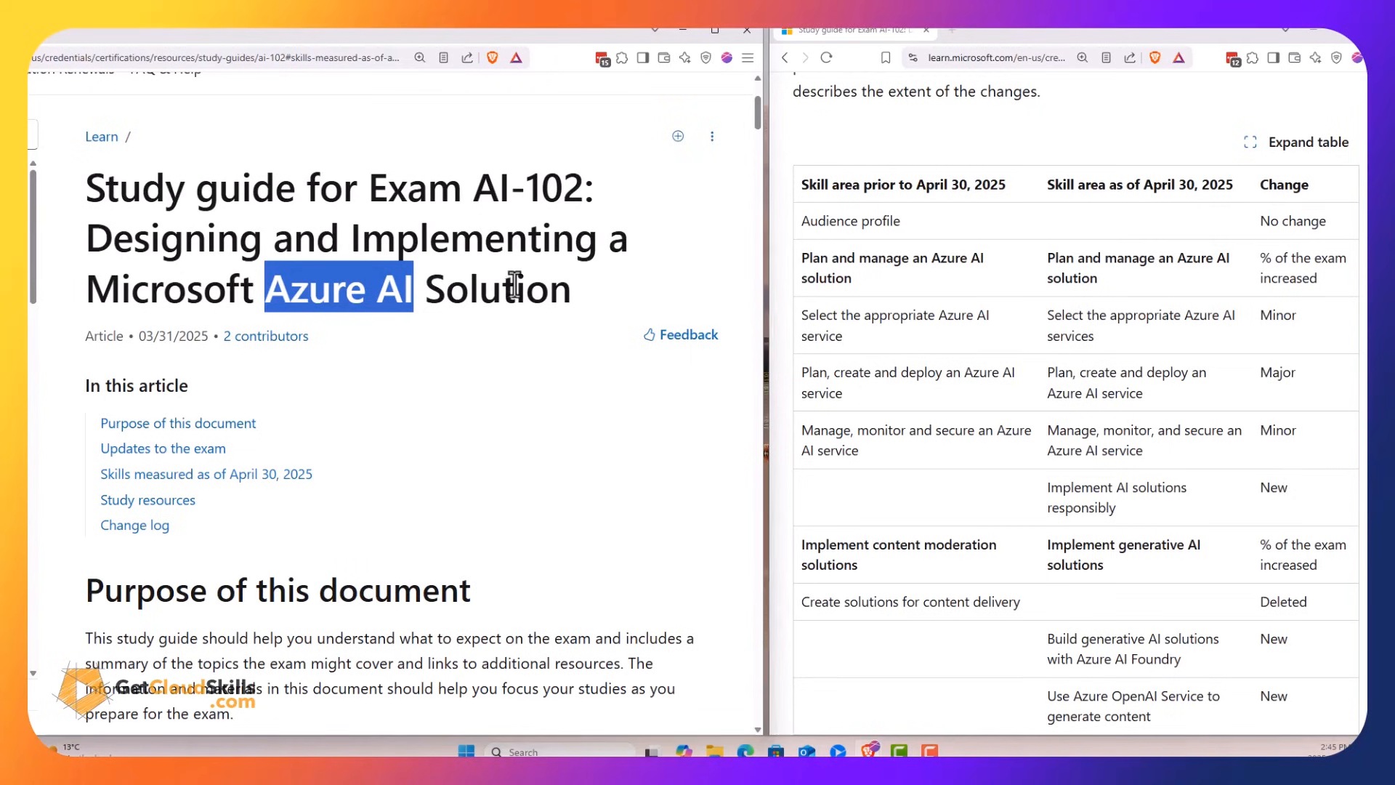
Scroll past the purpose and useful-links sections to the Skills measured as of April 30, 2025 audience profile
{"action": "scroll", "scroll_direction": "down", "scroll_amount": 3}
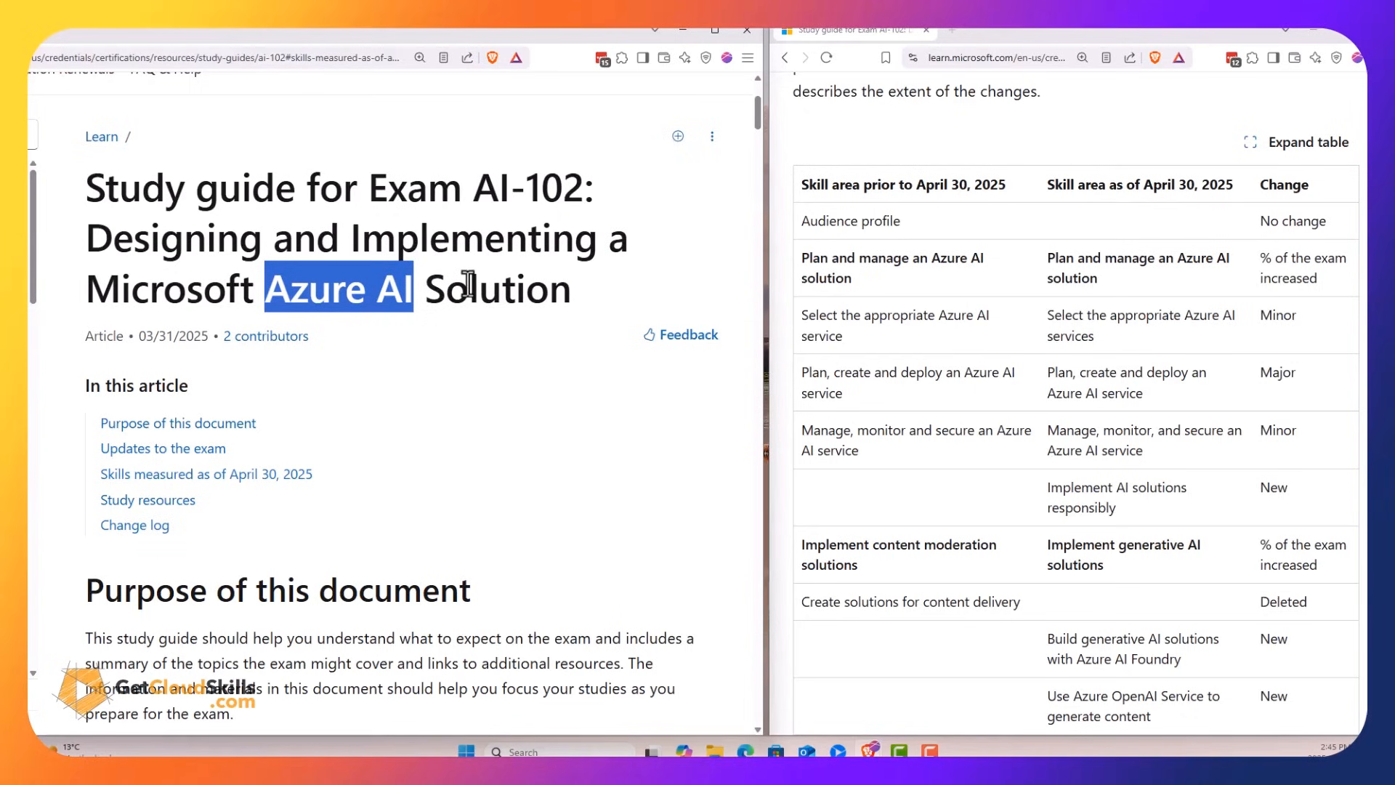
{"action": "mouse_move", "coordinate": [497, 276]}
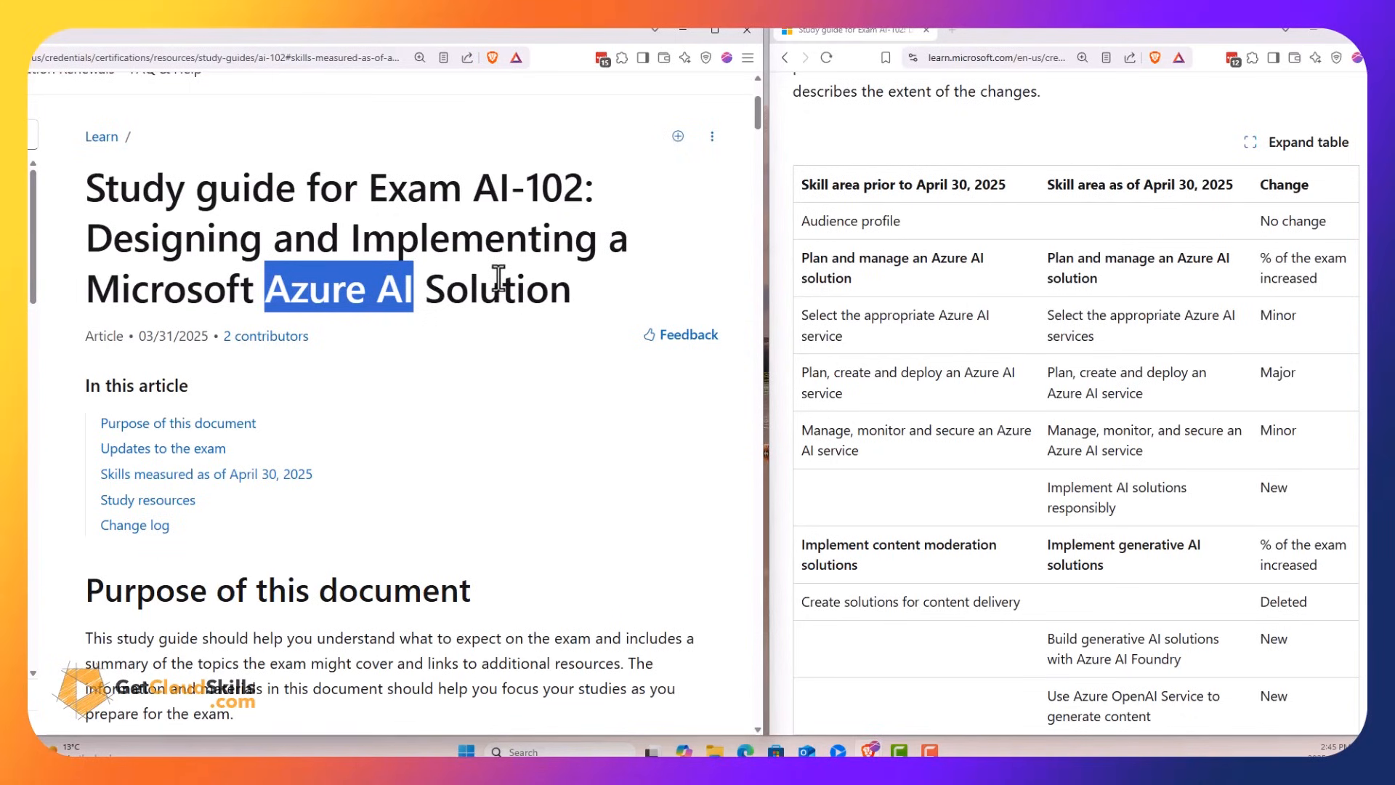
{"action": "scroll", "scroll_direction": "down", "scroll_amount": 3}
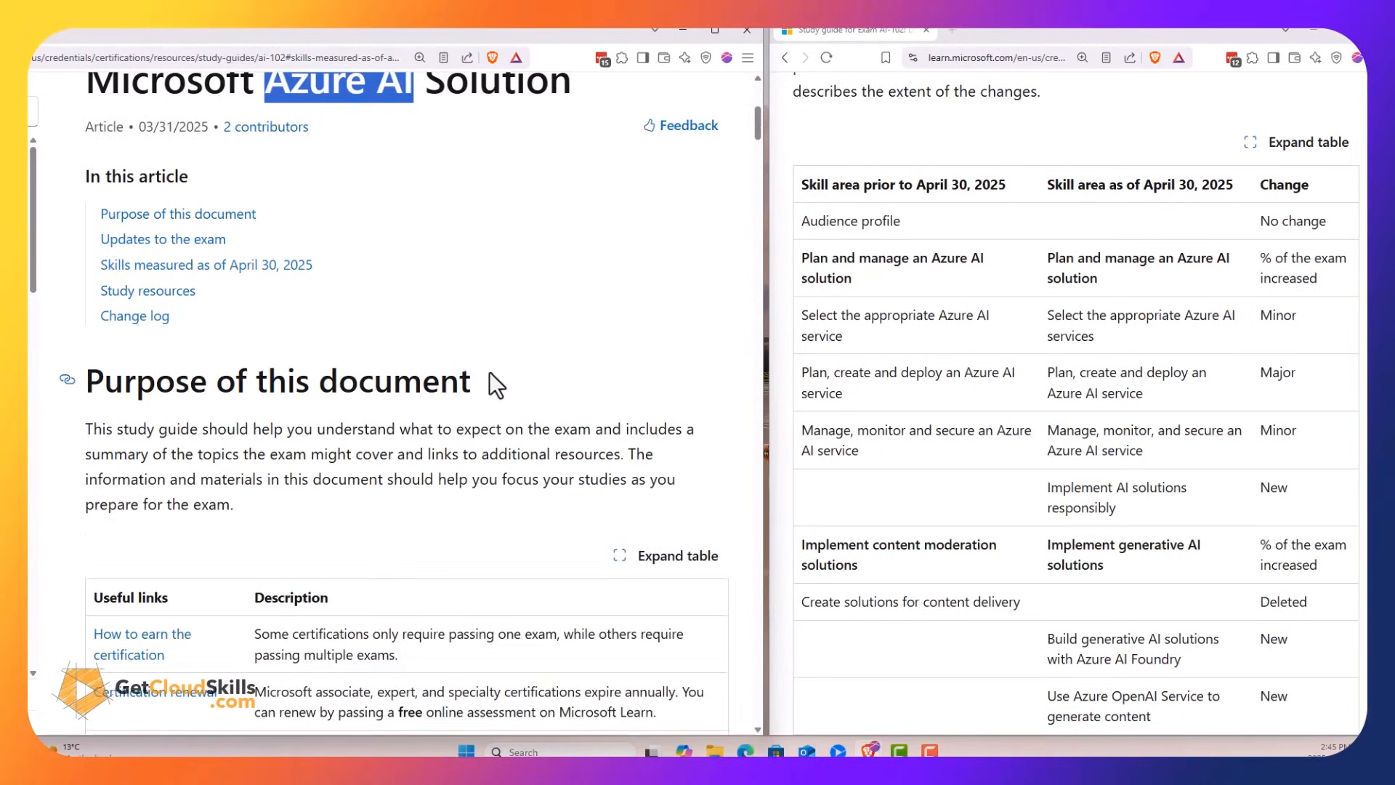
{"action": "scroll", "scroll_direction": "down", "scroll_amount": 3}
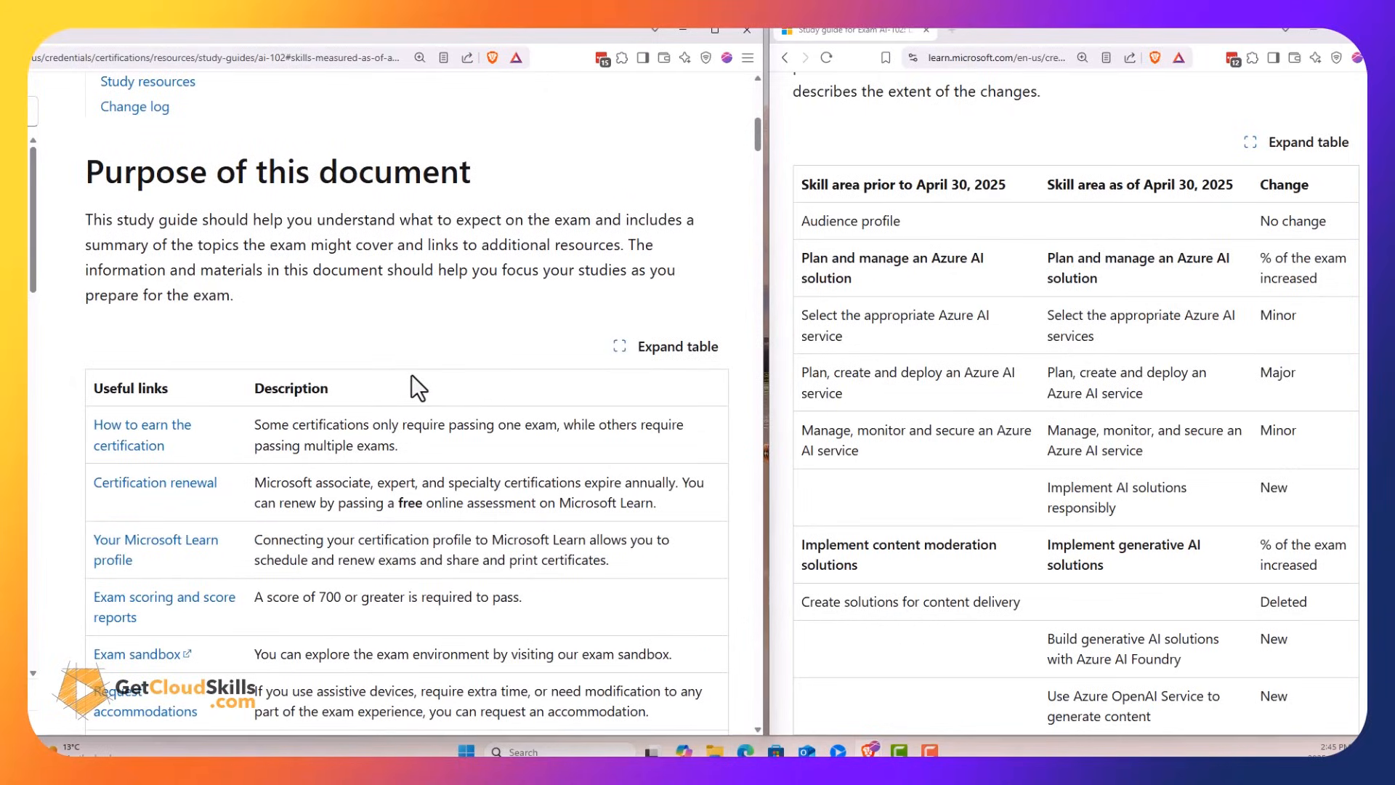
{"action": "scroll", "scroll_direction": "down", "scroll_amount": 3}
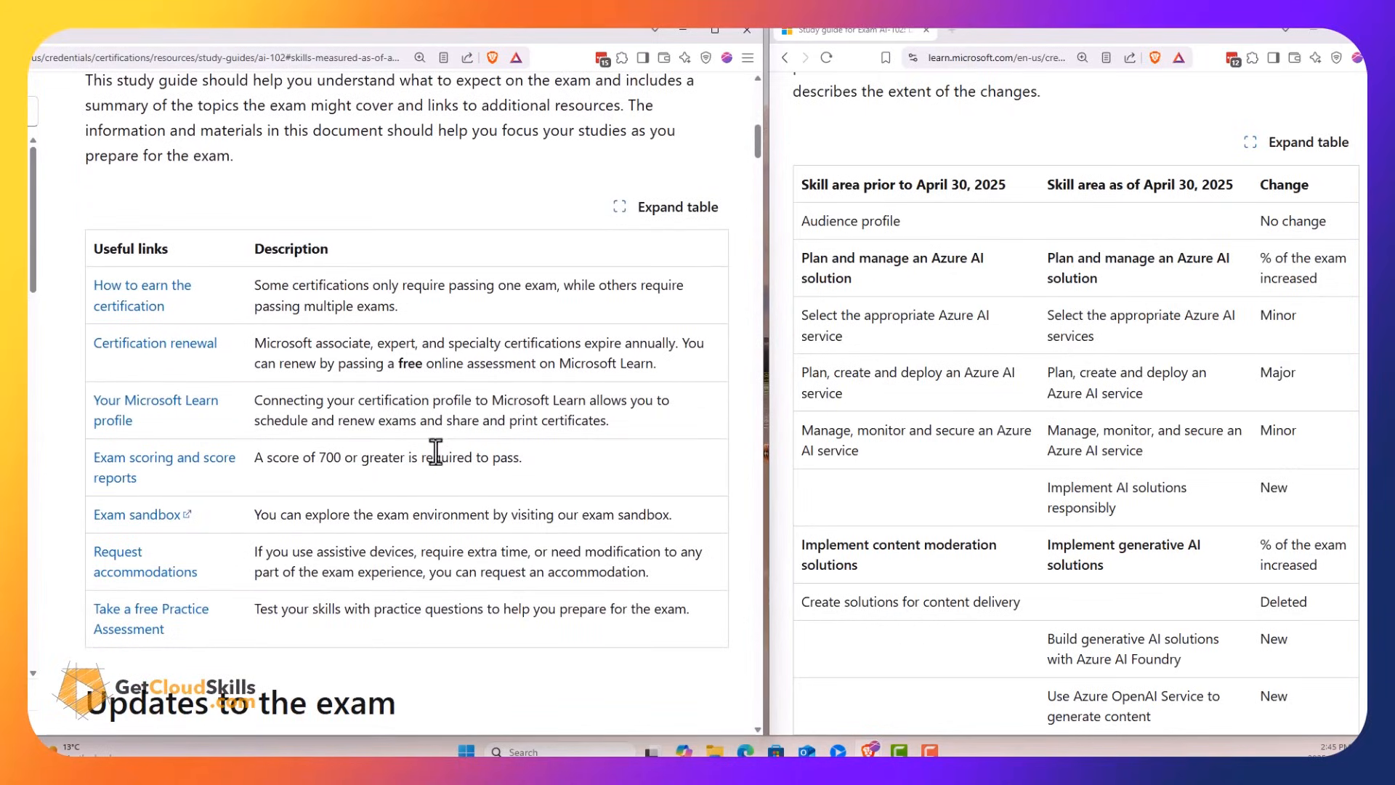
{"action": "scroll", "scroll_direction": "down", "scroll_amount": 3}
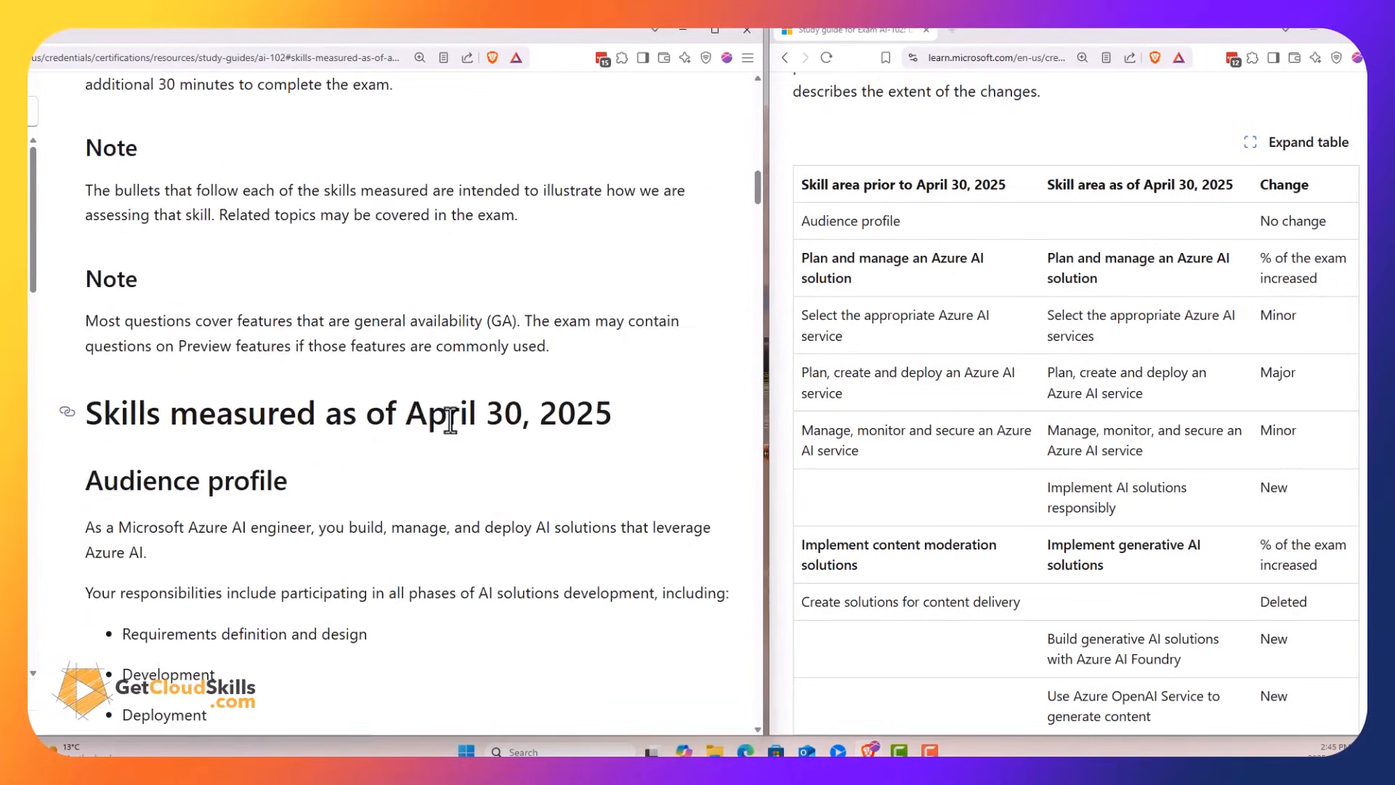
{"action": "scroll", "scroll_direction": "down", "scroll_amount": 3}
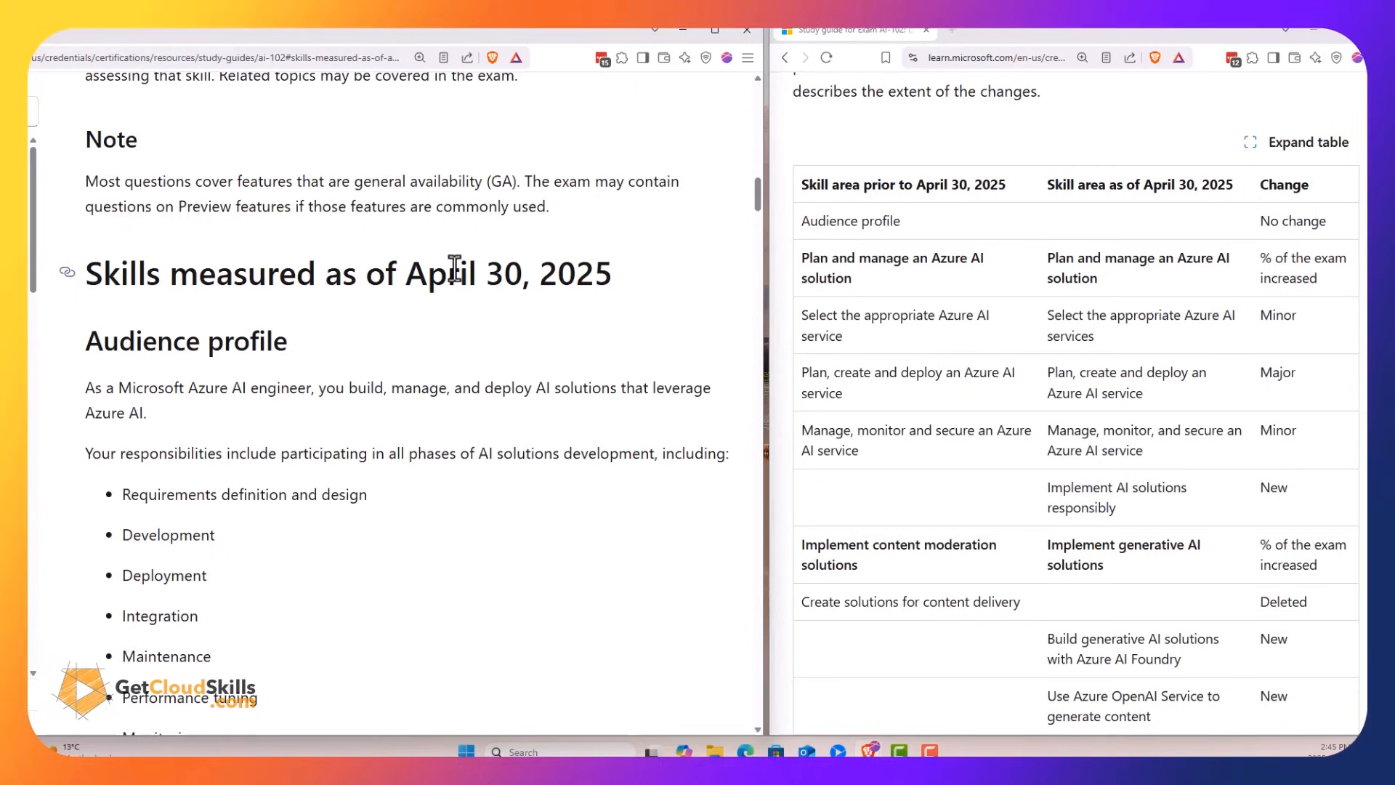
{"action": "scroll", "scroll_direction": "down", "scroll_amount": 3}
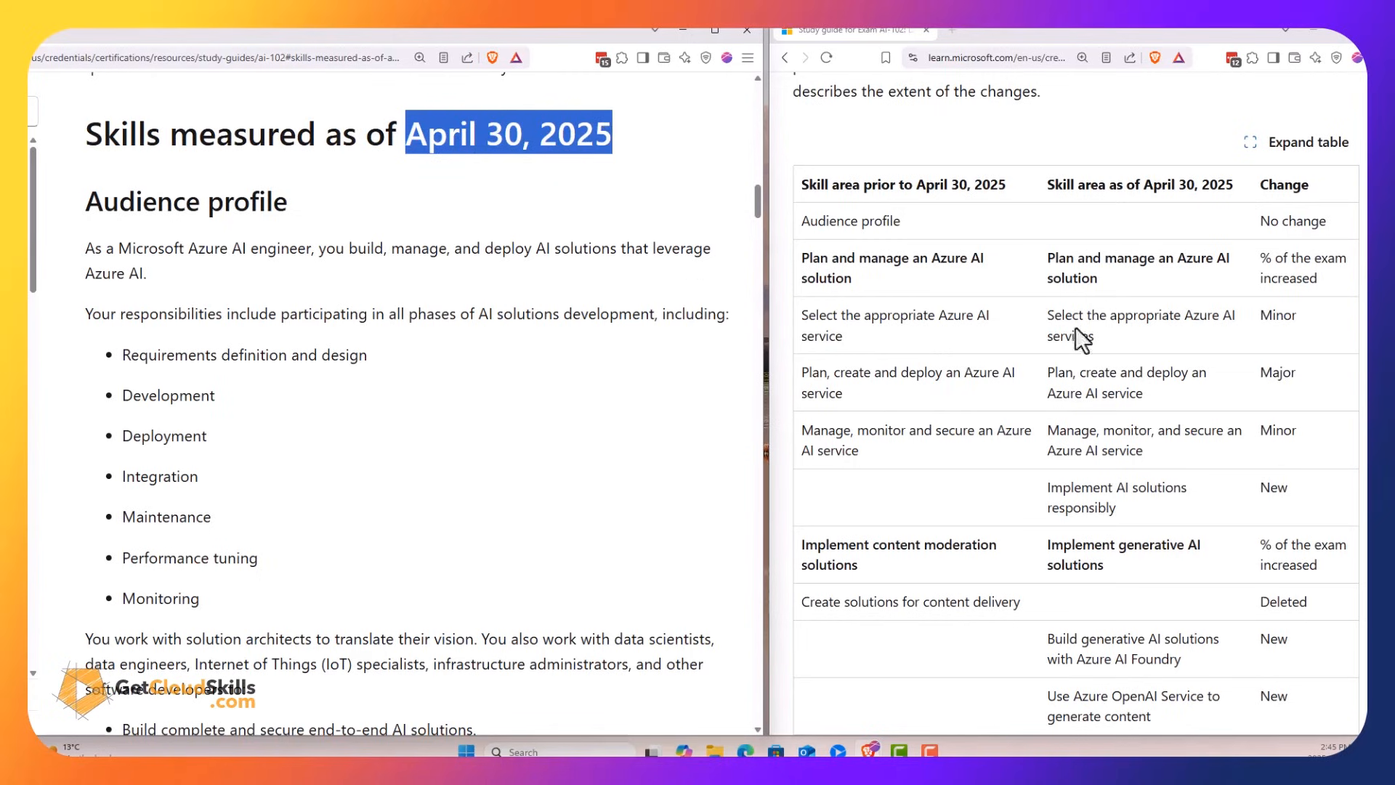
{"action": "mouse_move", "coordinate": [992, 307]}
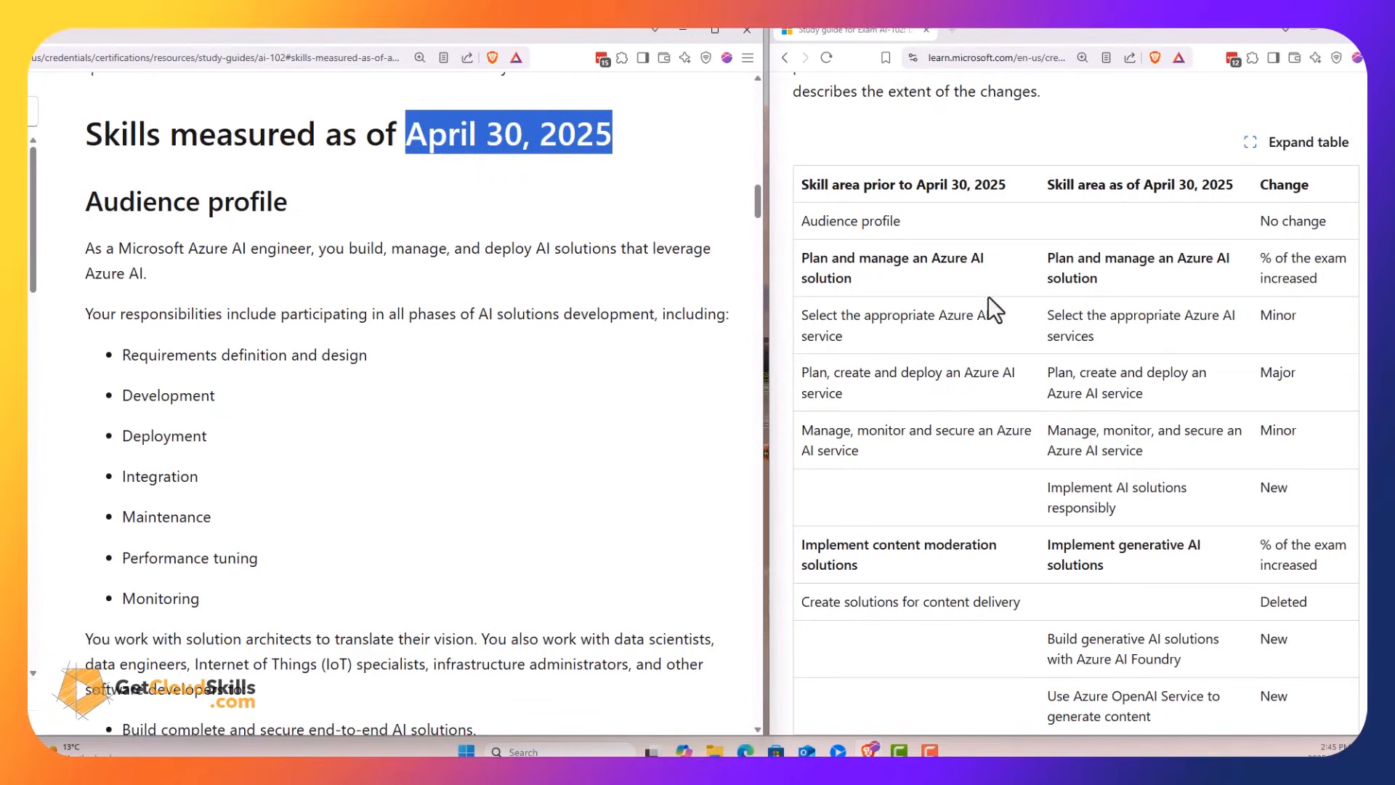
{"action": "scroll", "scroll_direction": "down", "scroll_amount": 3}
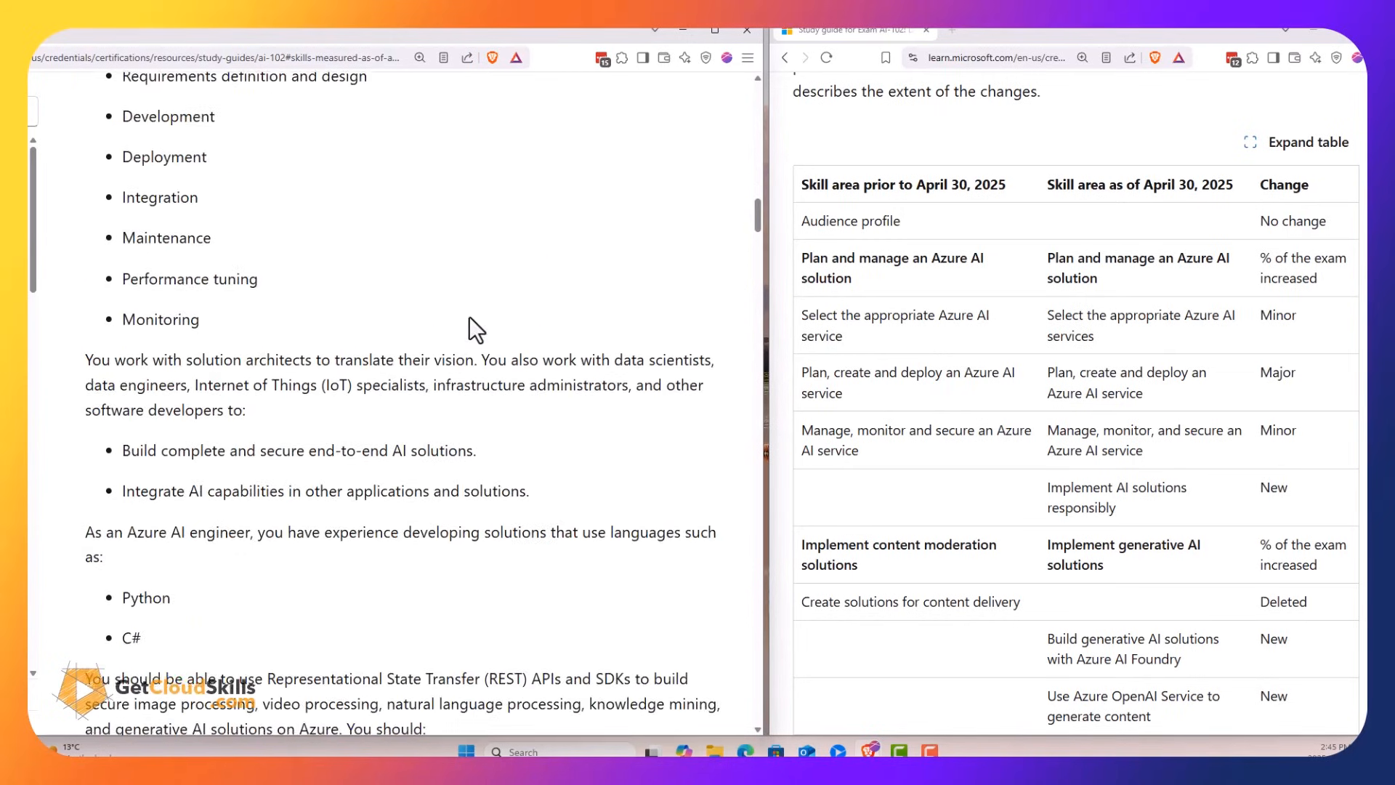
Scroll to Skills at a glance and highlight the Plan and manage an Azure AI solution skill area
{"action": "scroll", "scroll_direction": "down", "scroll_amount": 3}
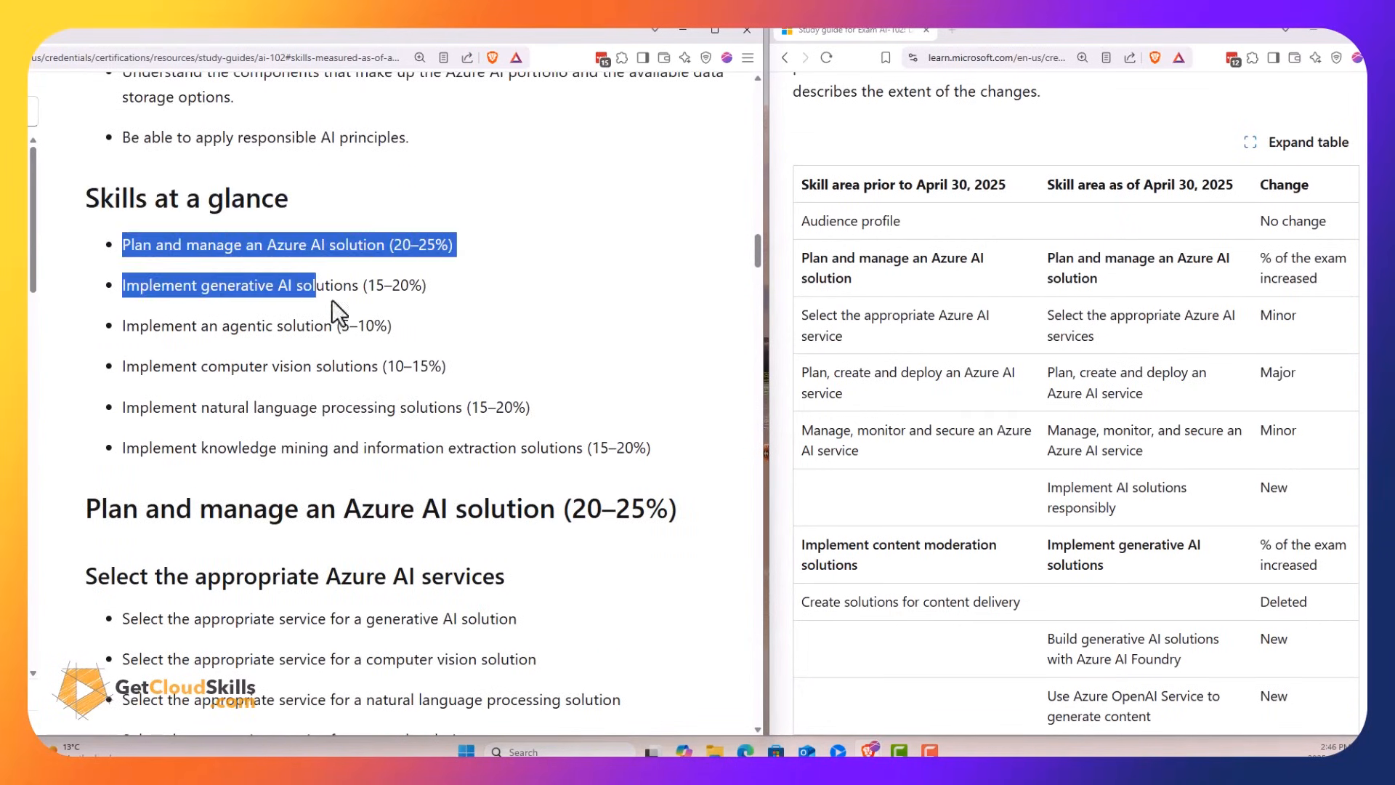
{"action": "left_click", "coordinate": [454, 389]}
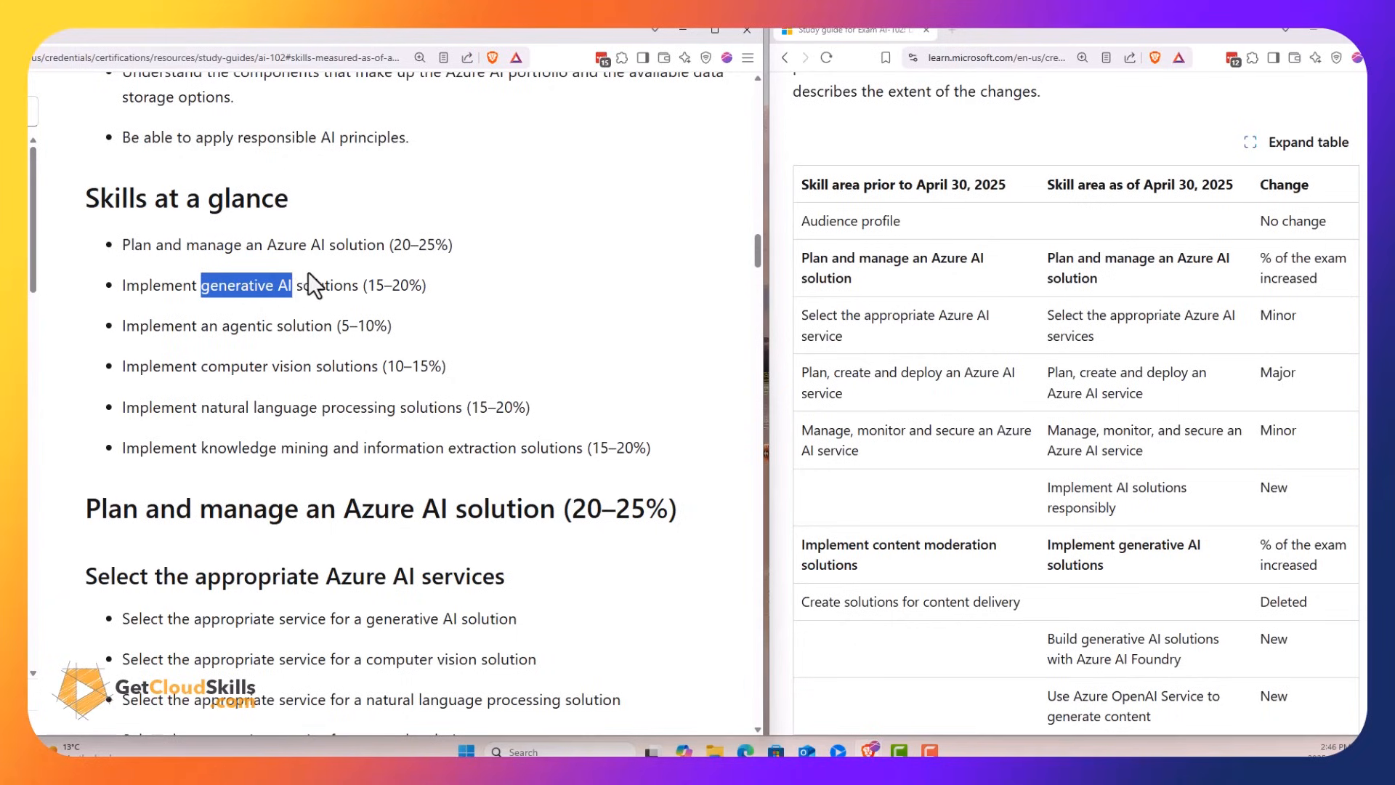
{"action": "mouse_move", "coordinate": [224, 349]}
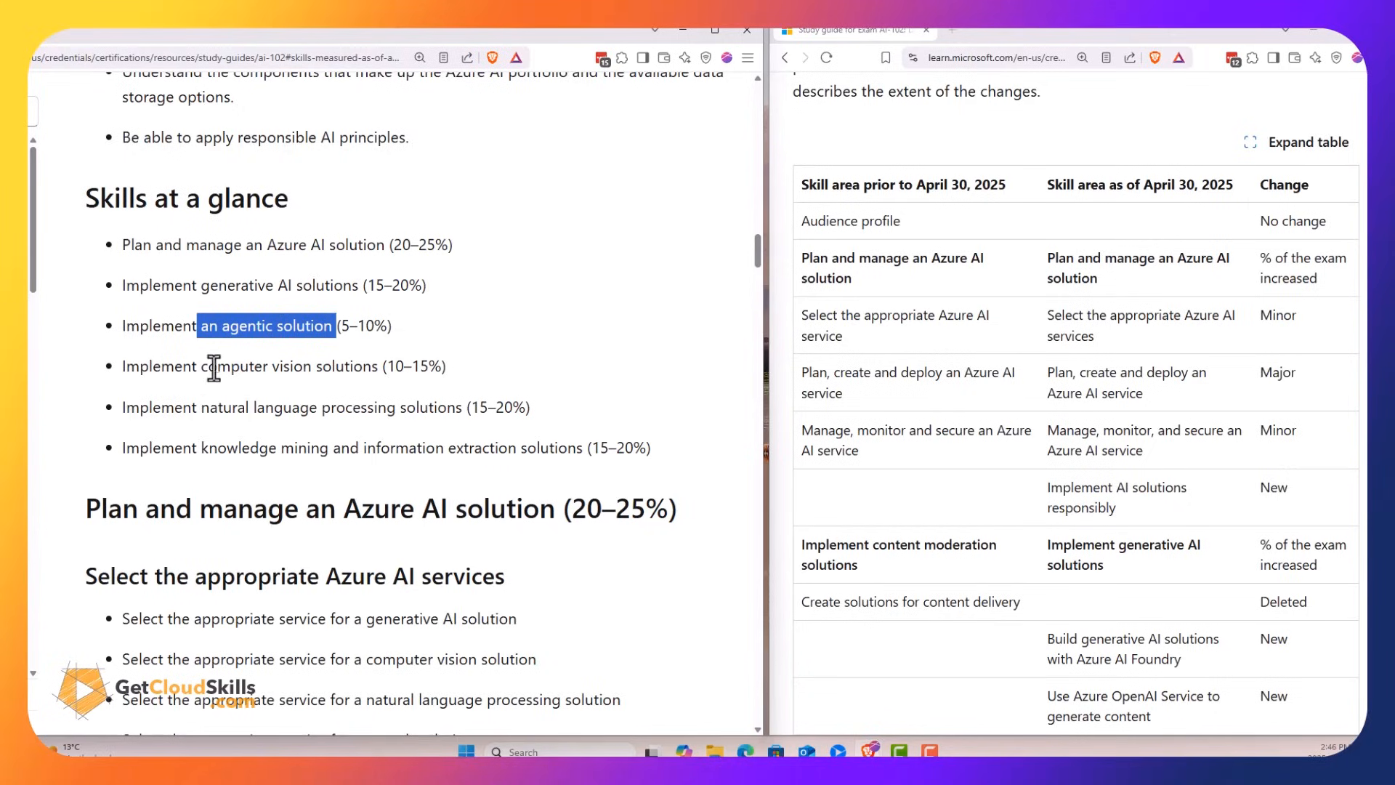
{"action": "mouse_move", "coordinate": [222, 449]}
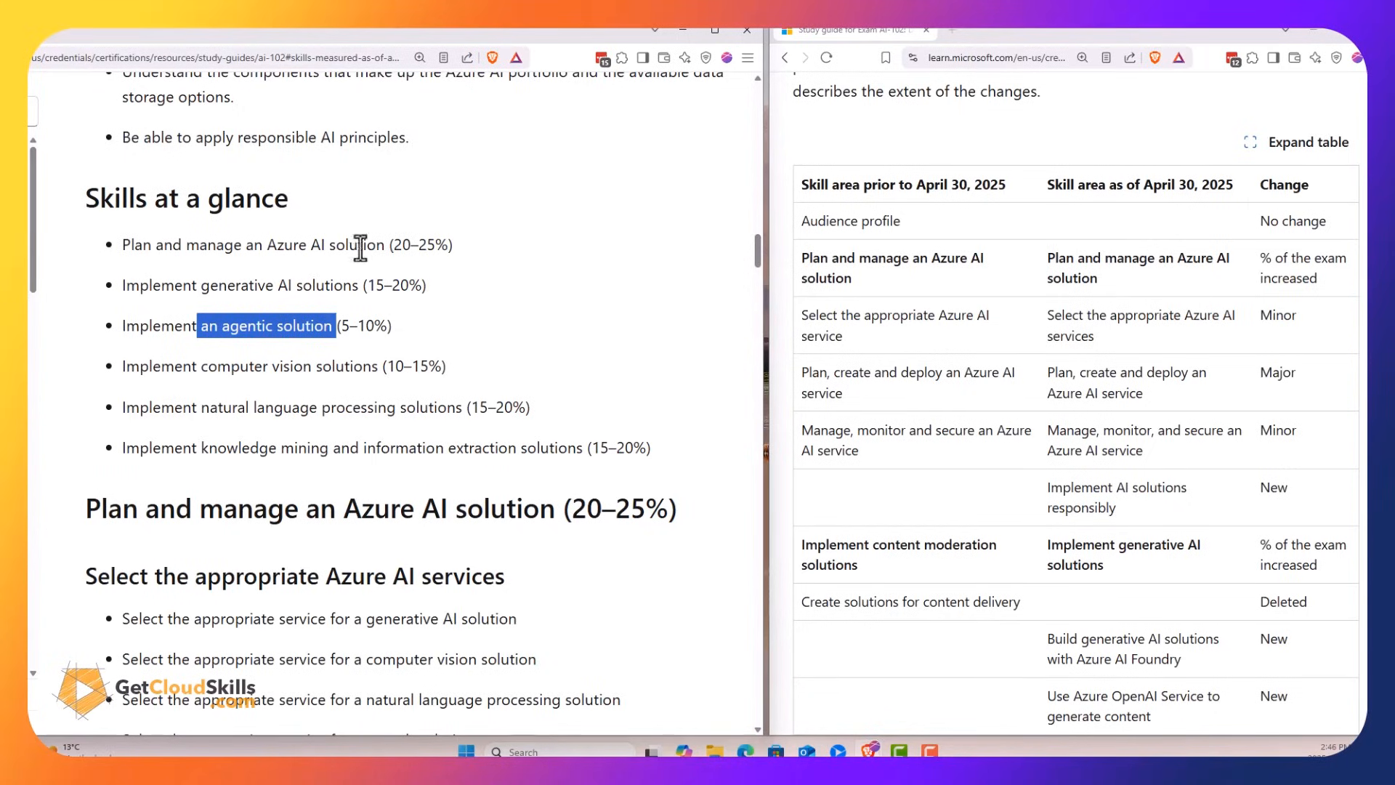
{"action": "mouse_move", "coordinate": [125, 246]}
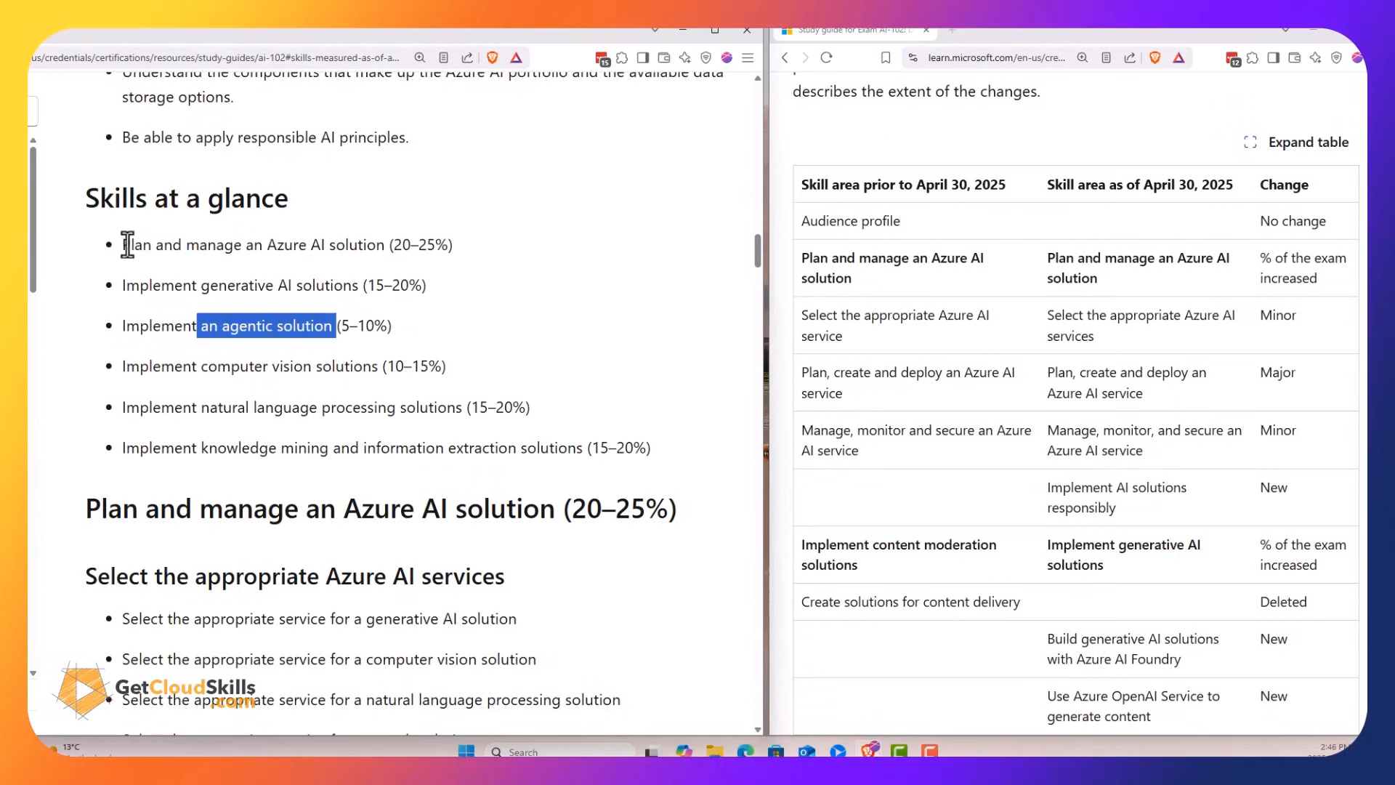
{"action": "left_click", "coordinate": [298, 268]}
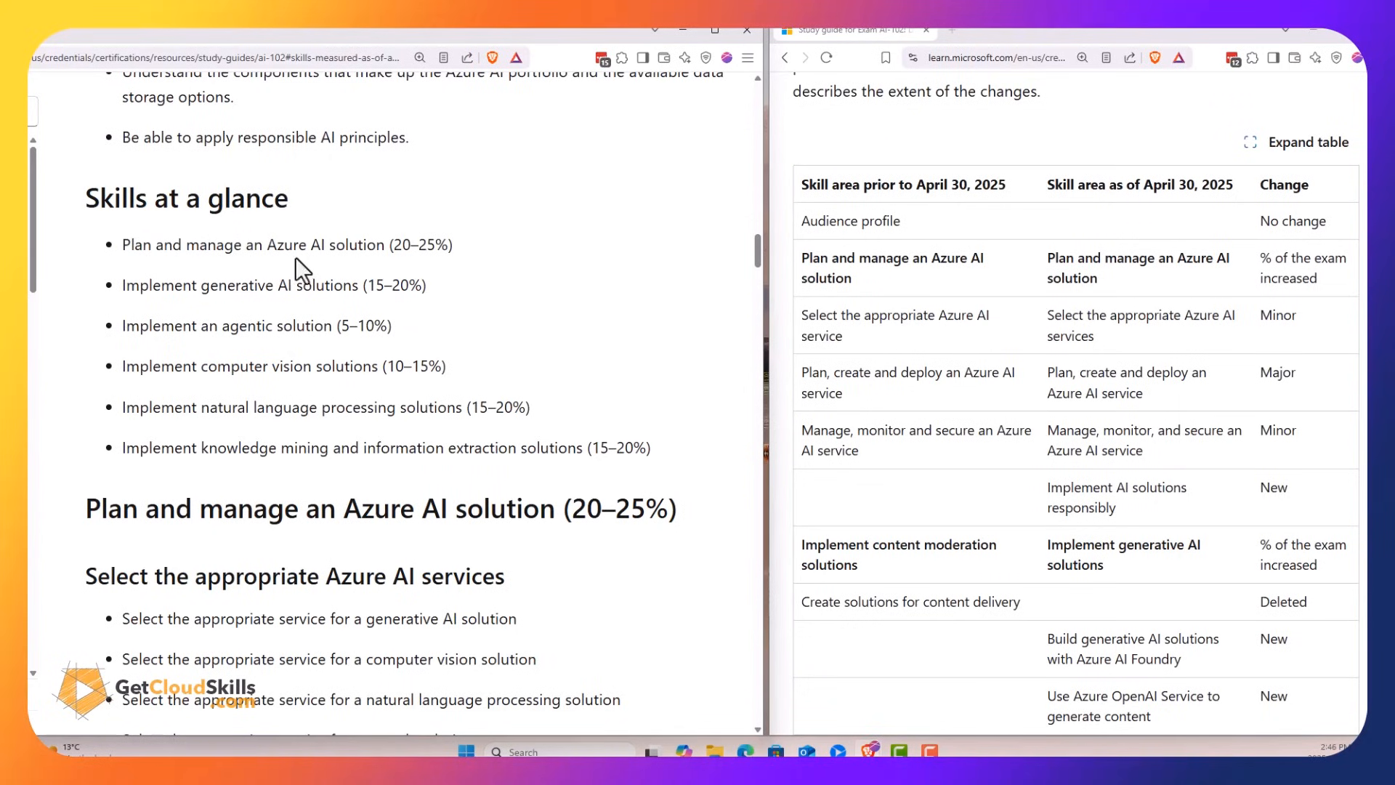
{"action": "left_click_drag", "start_coordinate": [184, 244], "coordinate": [382, 245]}
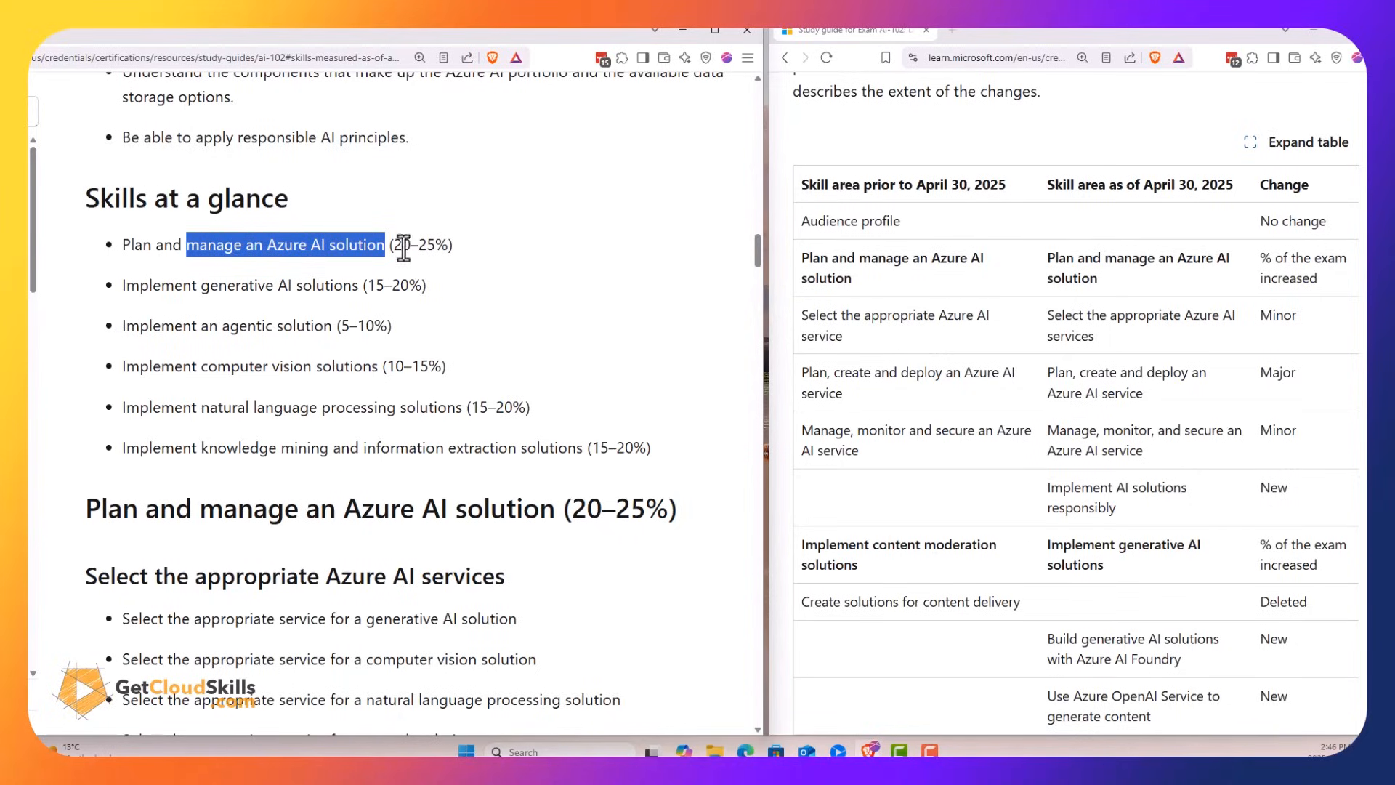
{"action": "mouse_move", "coordinate": [428, 244]}
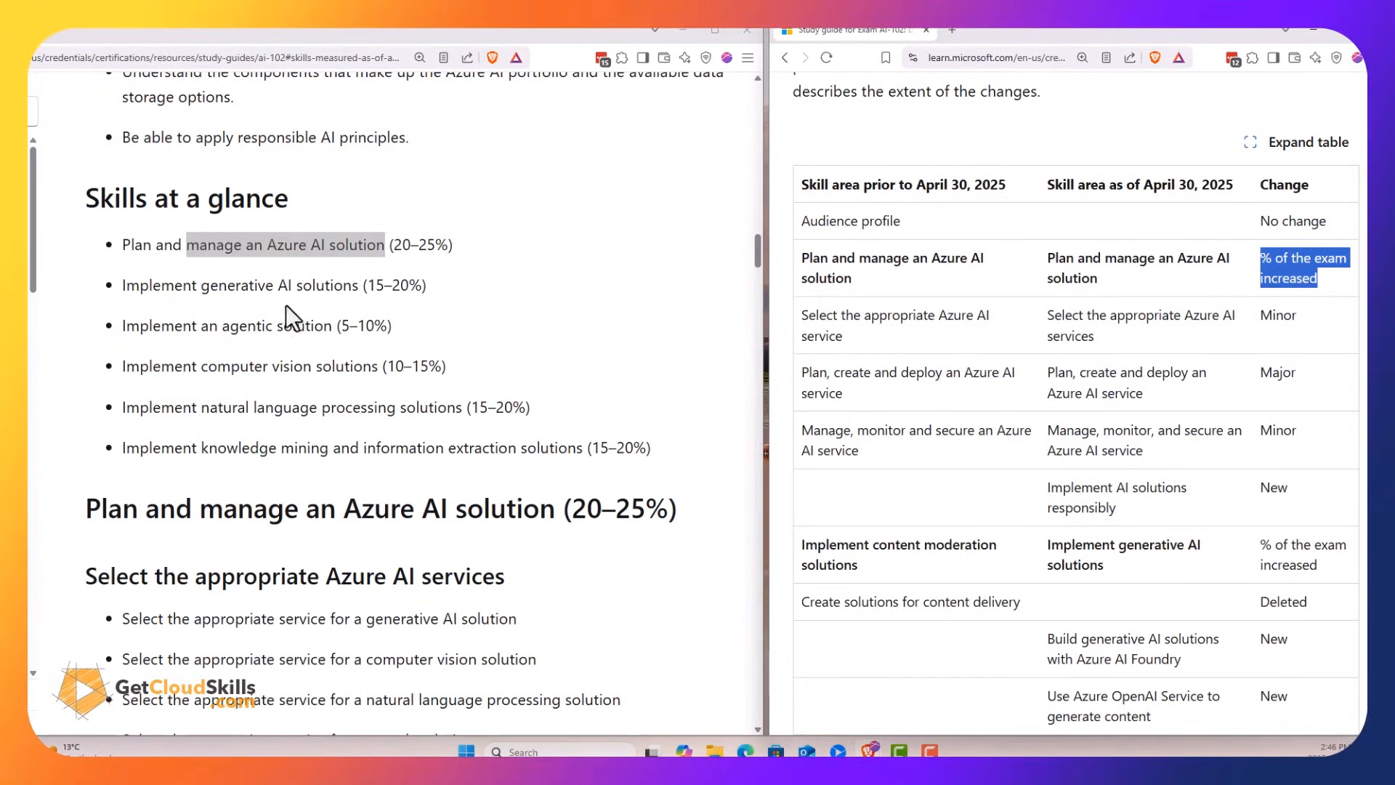
{"action": "mouse_move", "coordinate": [529, 298]}
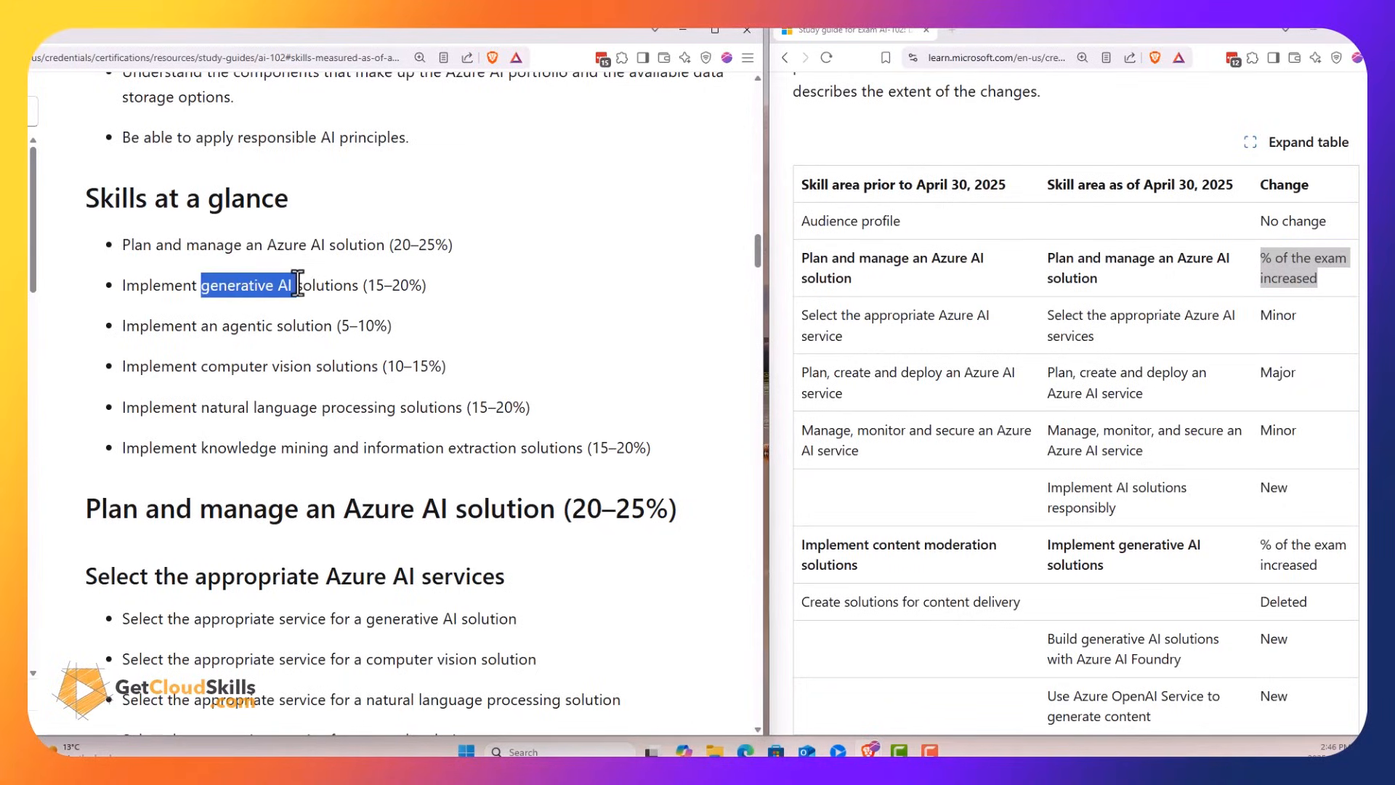
Scroll the change table to its computer vision, language processing and knowledge mining rows
{"action": "scroll", "scroll_direction": "down", "scroll_amount": 3}
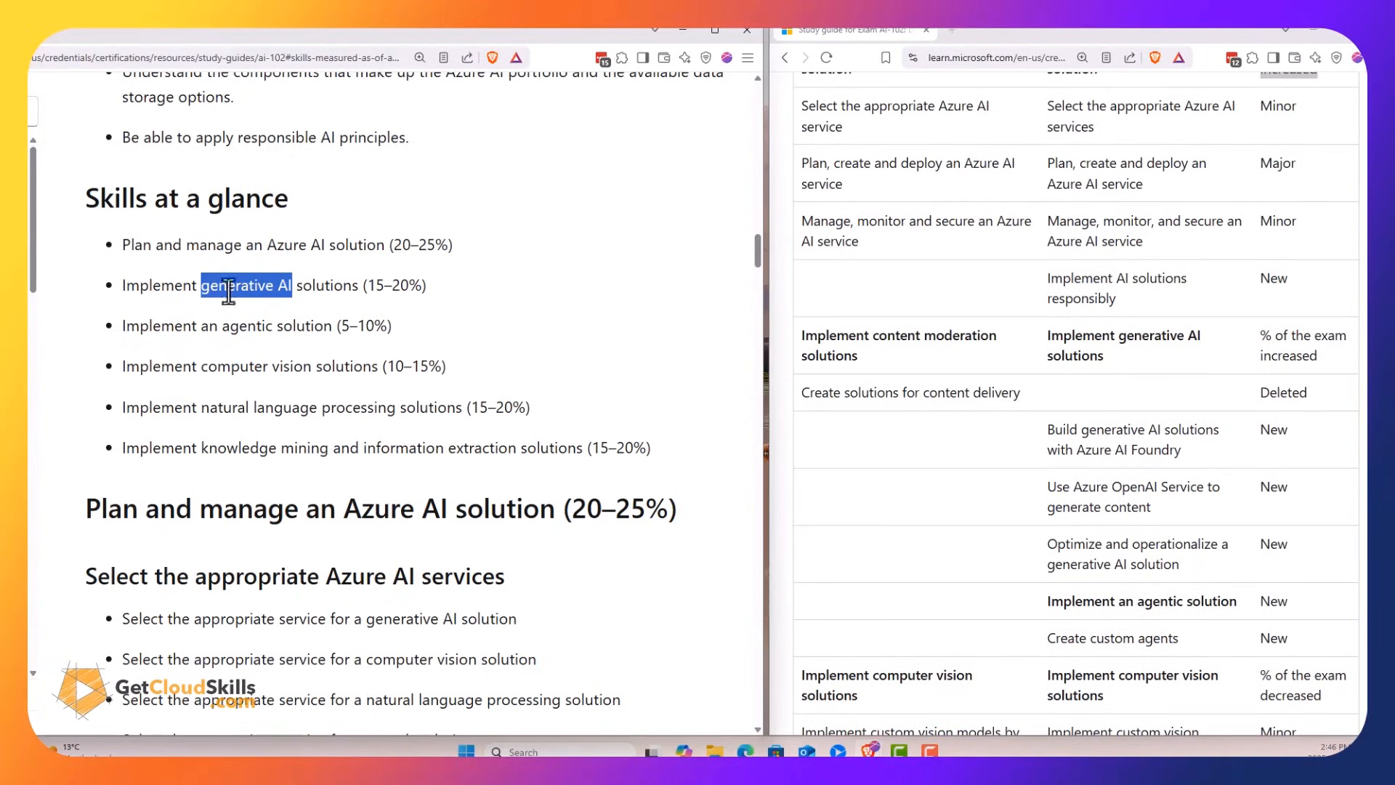
{"action": "mouse_move", "coordinate": [259, 478]}
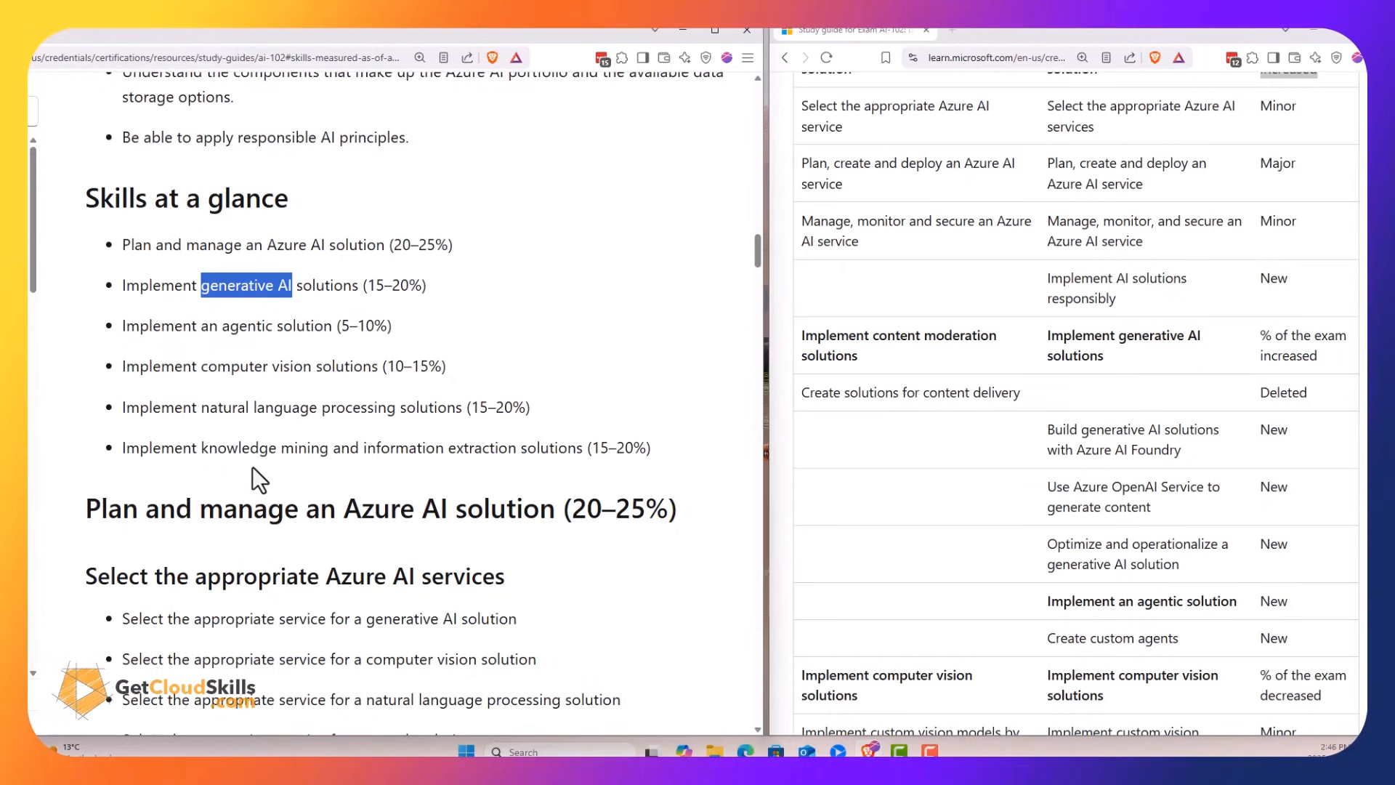
{"action": "mouse_move", "coordinate": [231, 281]}
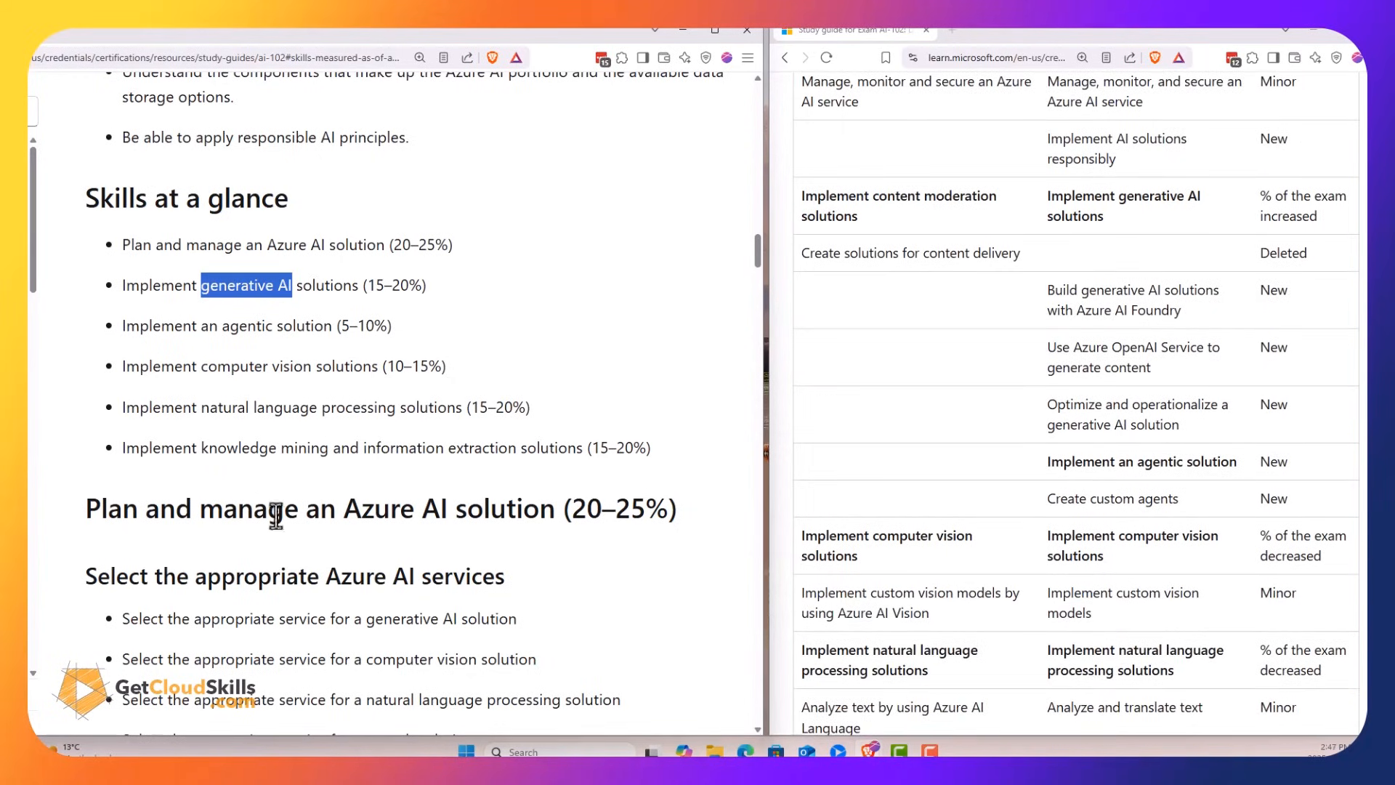
{"action": "mouse_move", "coordinate": [580, 370]}
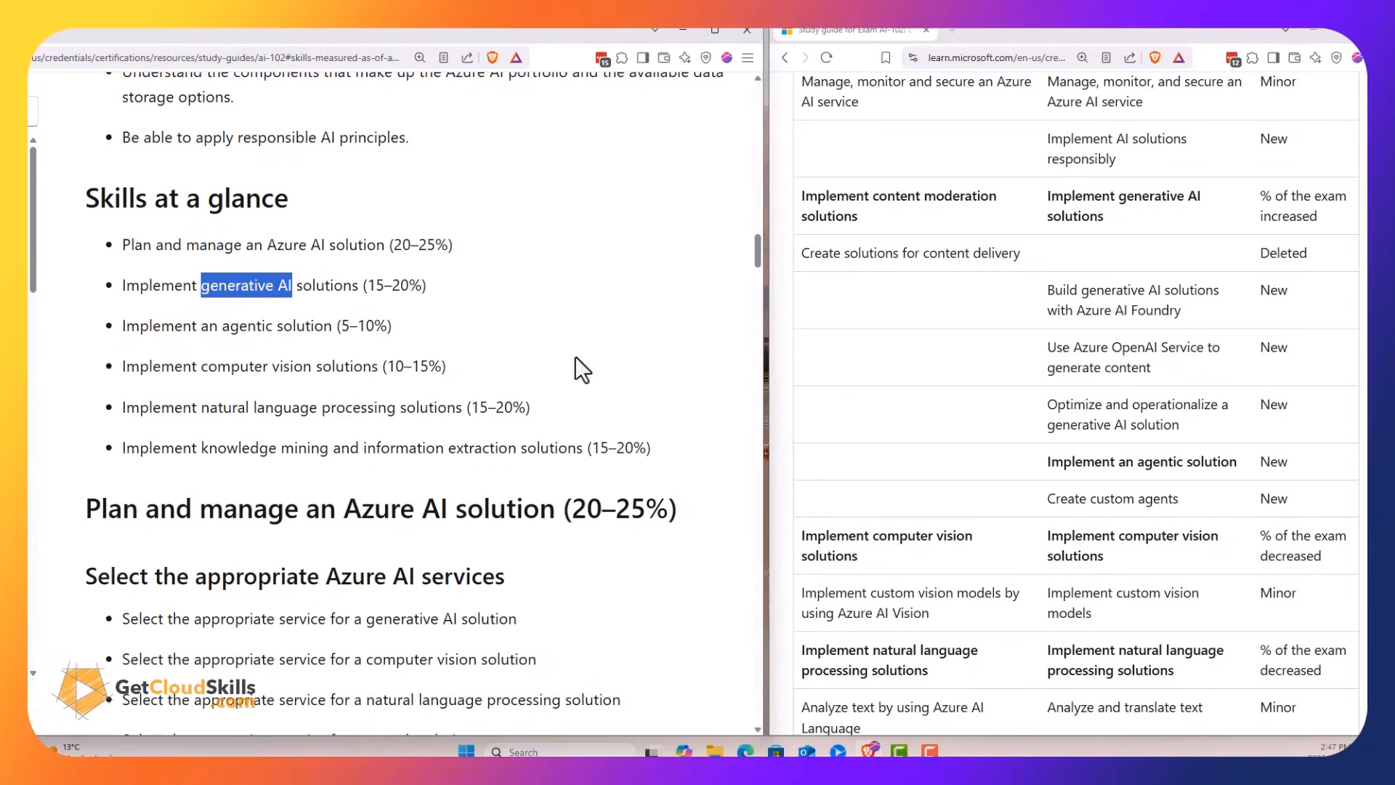
{"action": "mouse_move", "coordinate": [128, 325]}
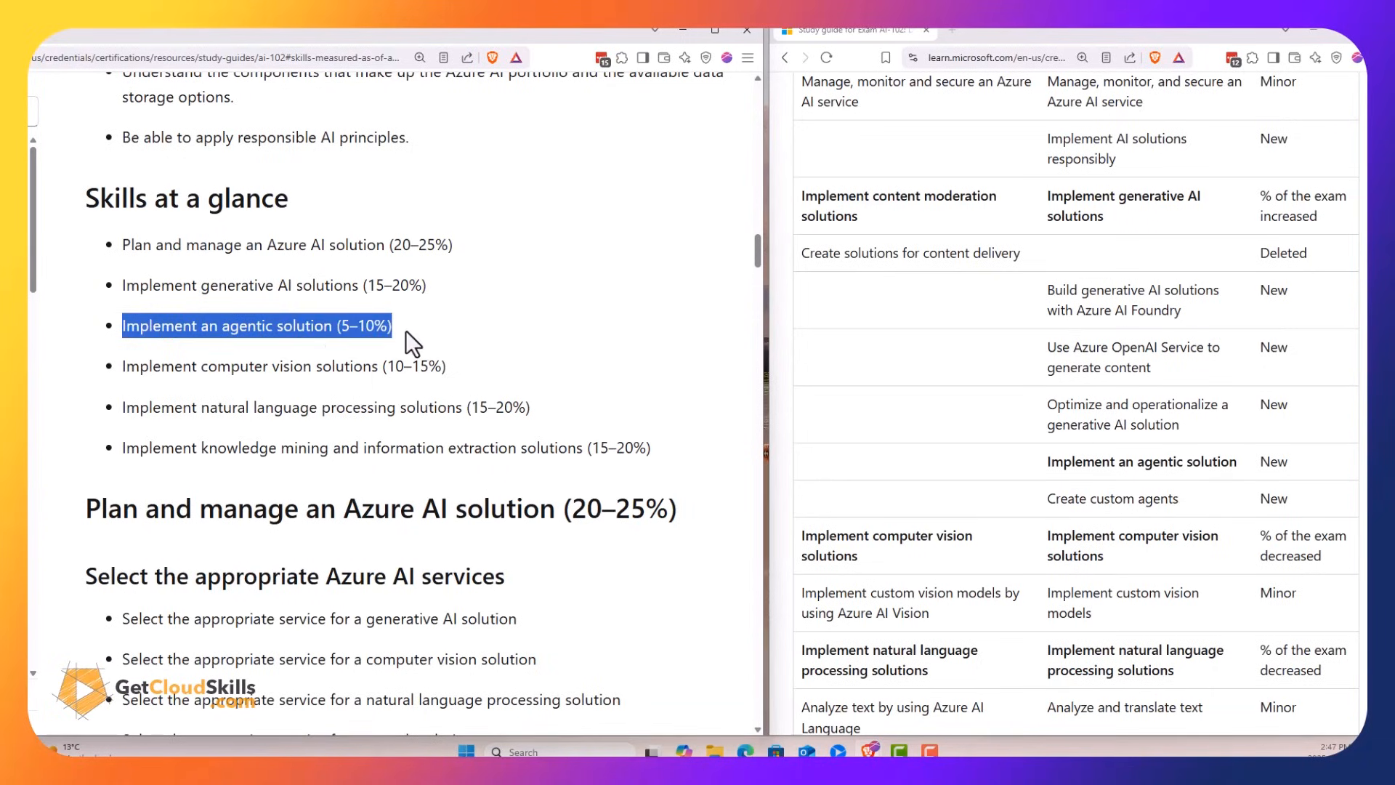
{"action": "mouse_move", "coordinate": [353, 325]}
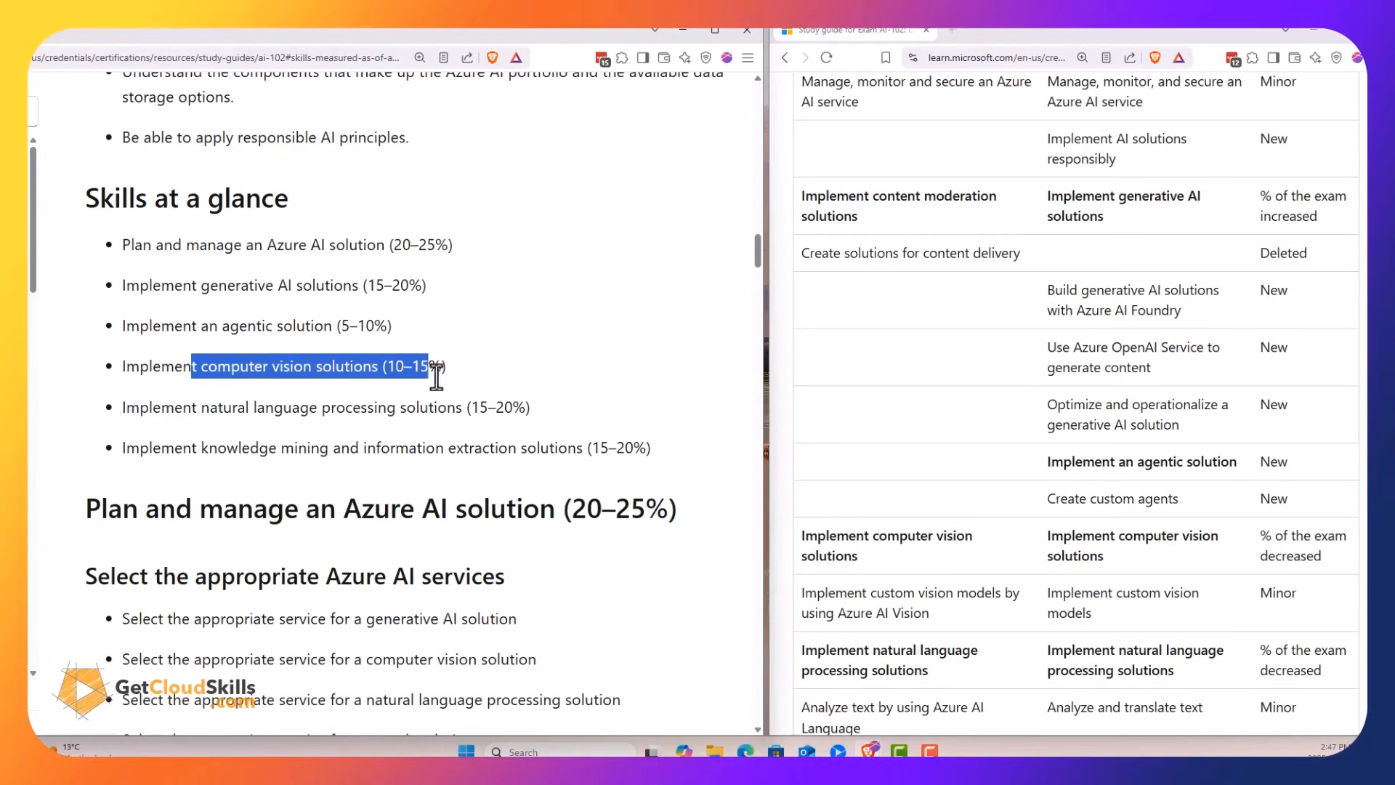
{"action": "scroll", "scroll_direction": "down", "scroll_amount": 3}
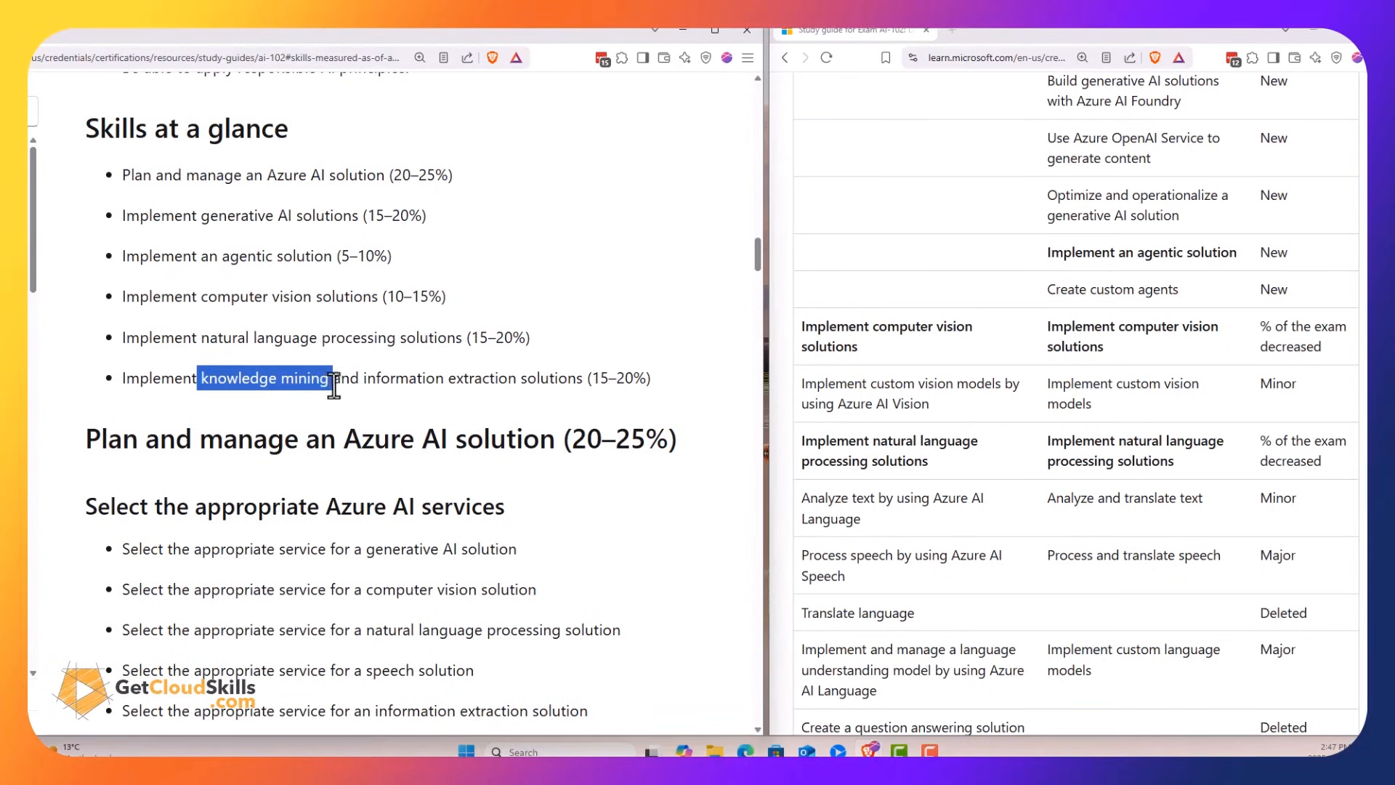
{"action": "scroll", "scroll_direction": "down", "scroll_amount": 3}
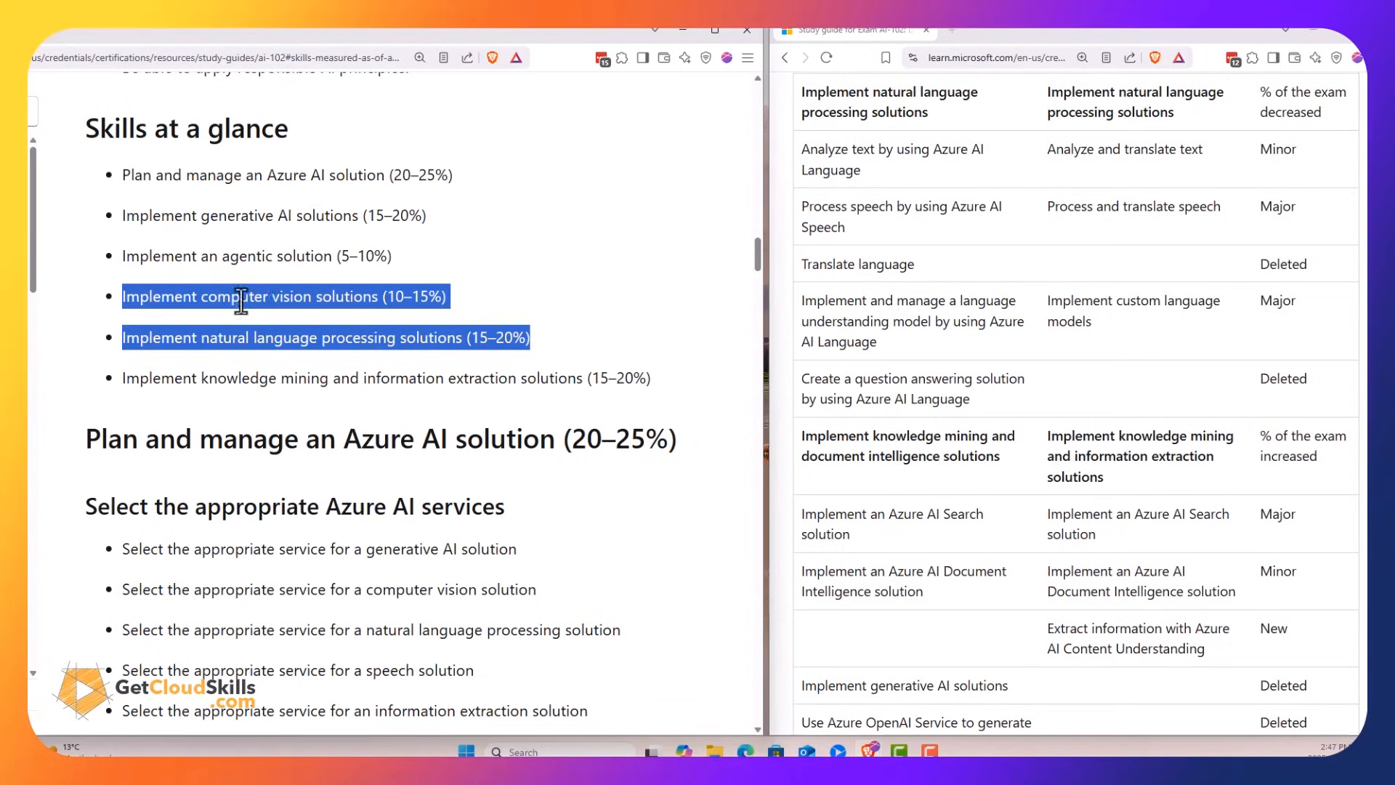
{"action": "mouse_move", "coordinate": [225, 346]}
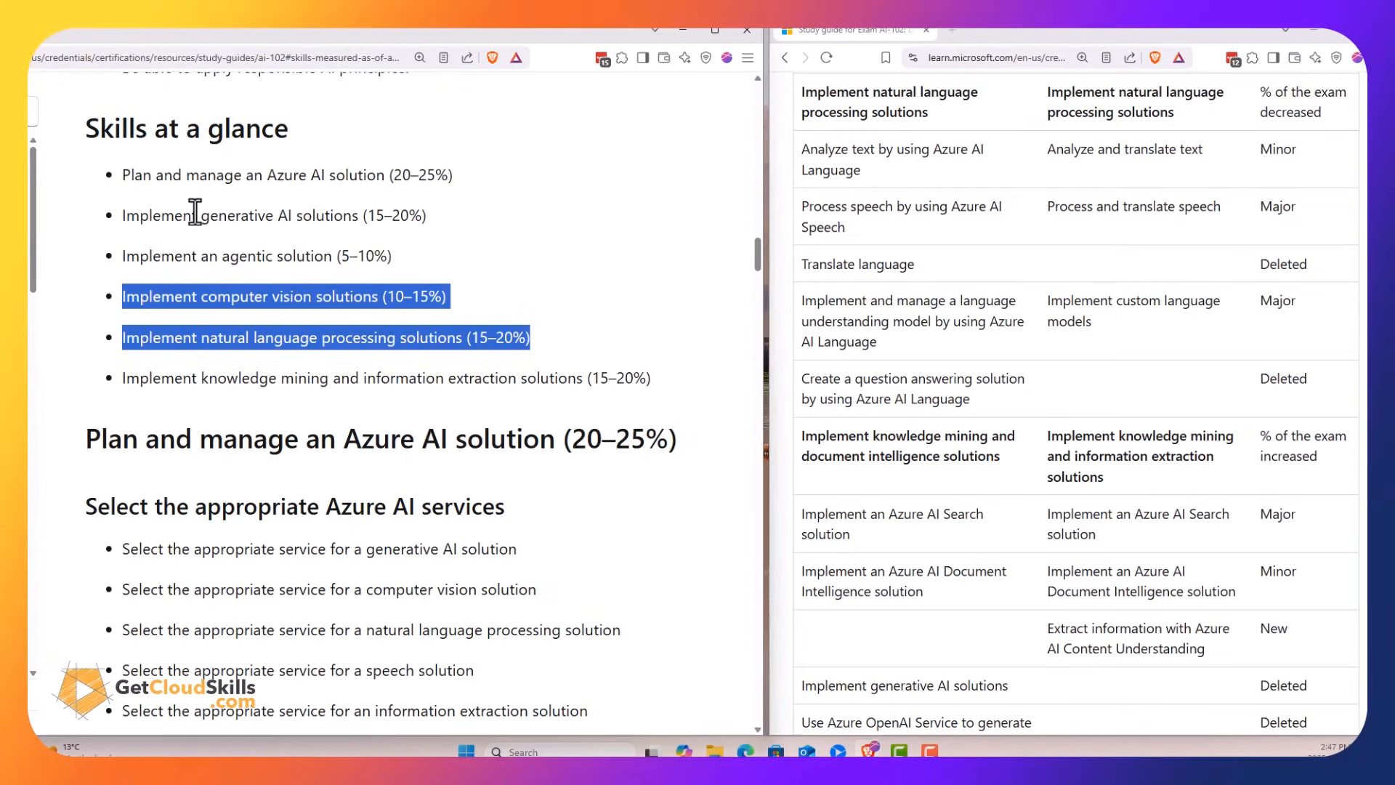
{"action": "mouse_move", "coordinate": [265, 214]}
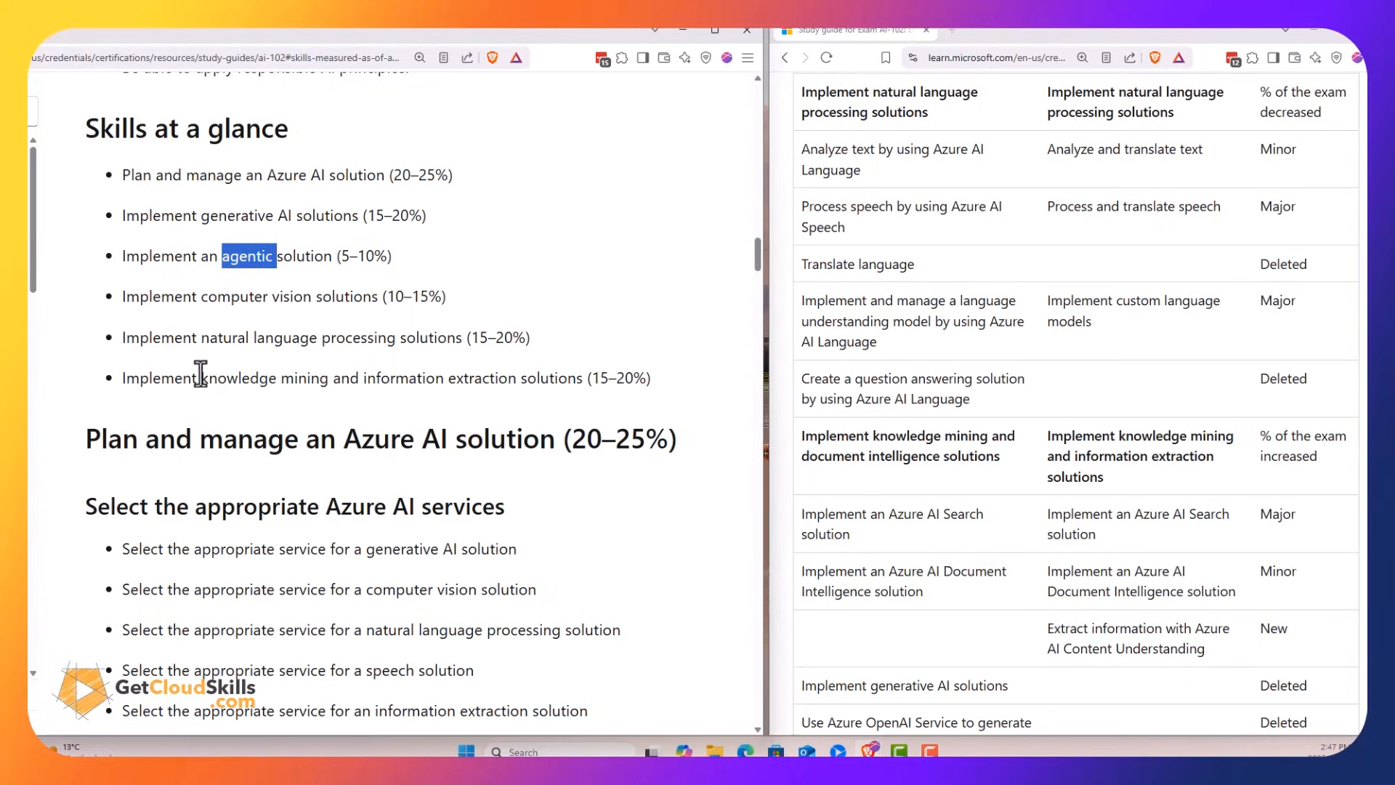
{"action": "mouse_move", "coordinate": [277, 339]}
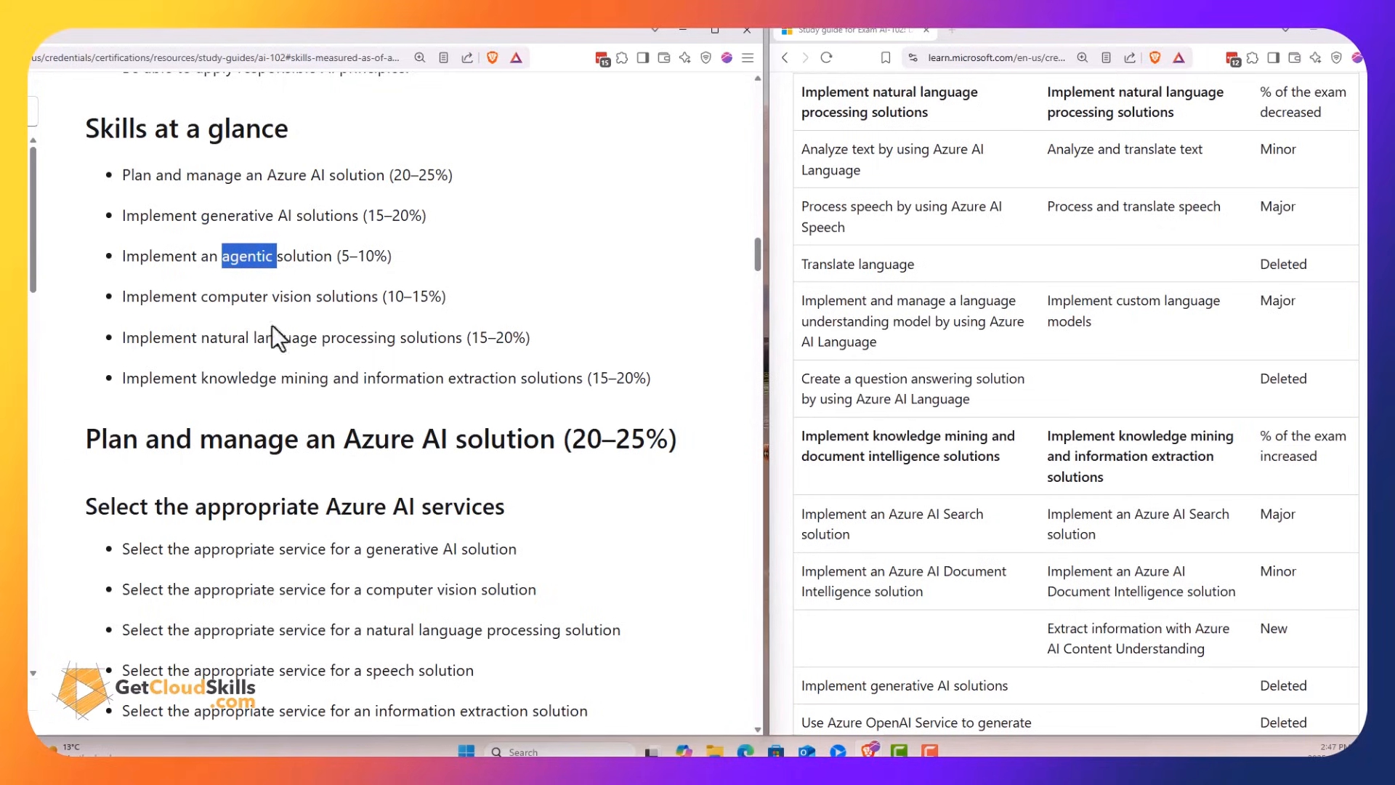
Scroll the study guide to the Plan and manage an Azure AI solution service-selection and deployment tasks
{"action": "scroll", "scroll_direction": "down", "scroll_amount": 3}
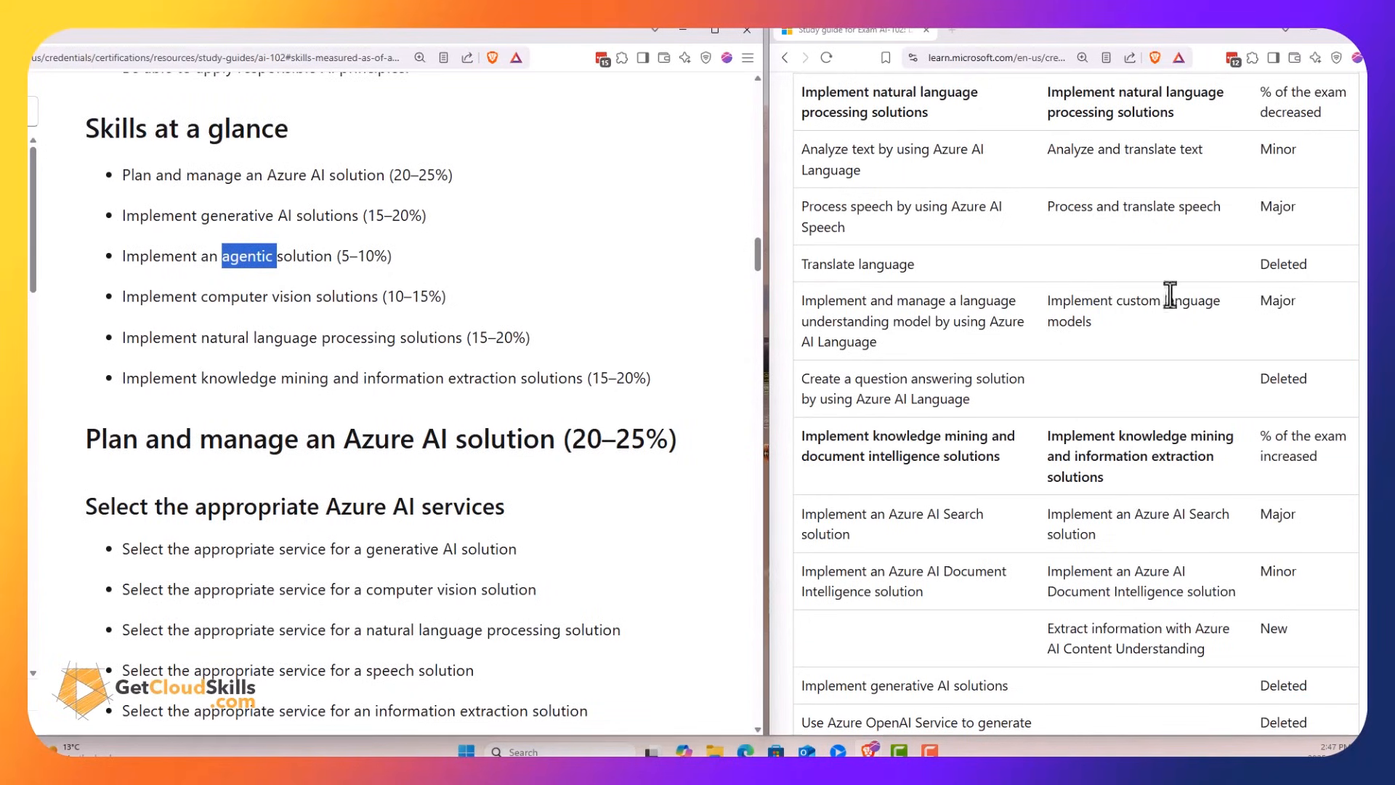
{"action": "scroll", "scroll_direction": "down", "scroll_amount": 3}
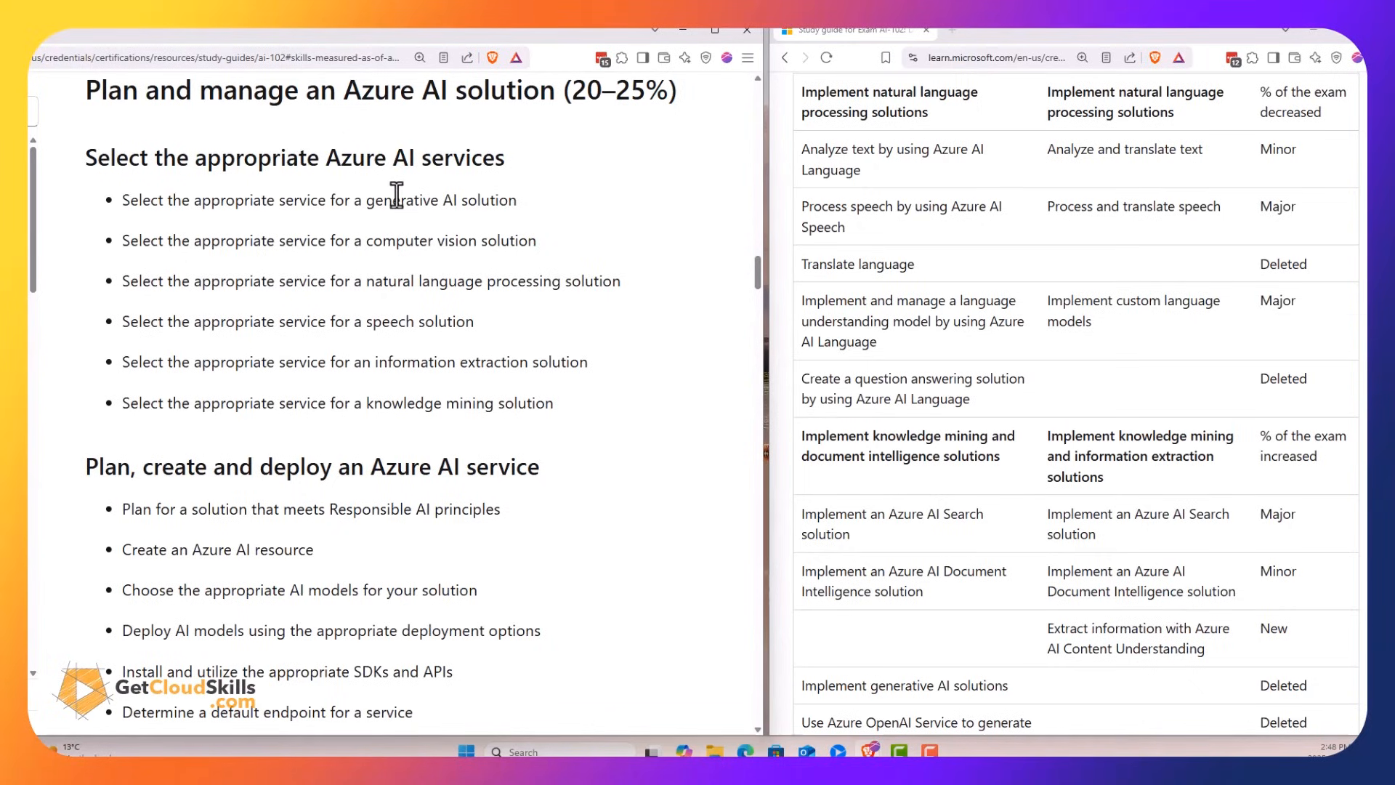
{"action": "mouse_move", "coordinate": [402, 281]}
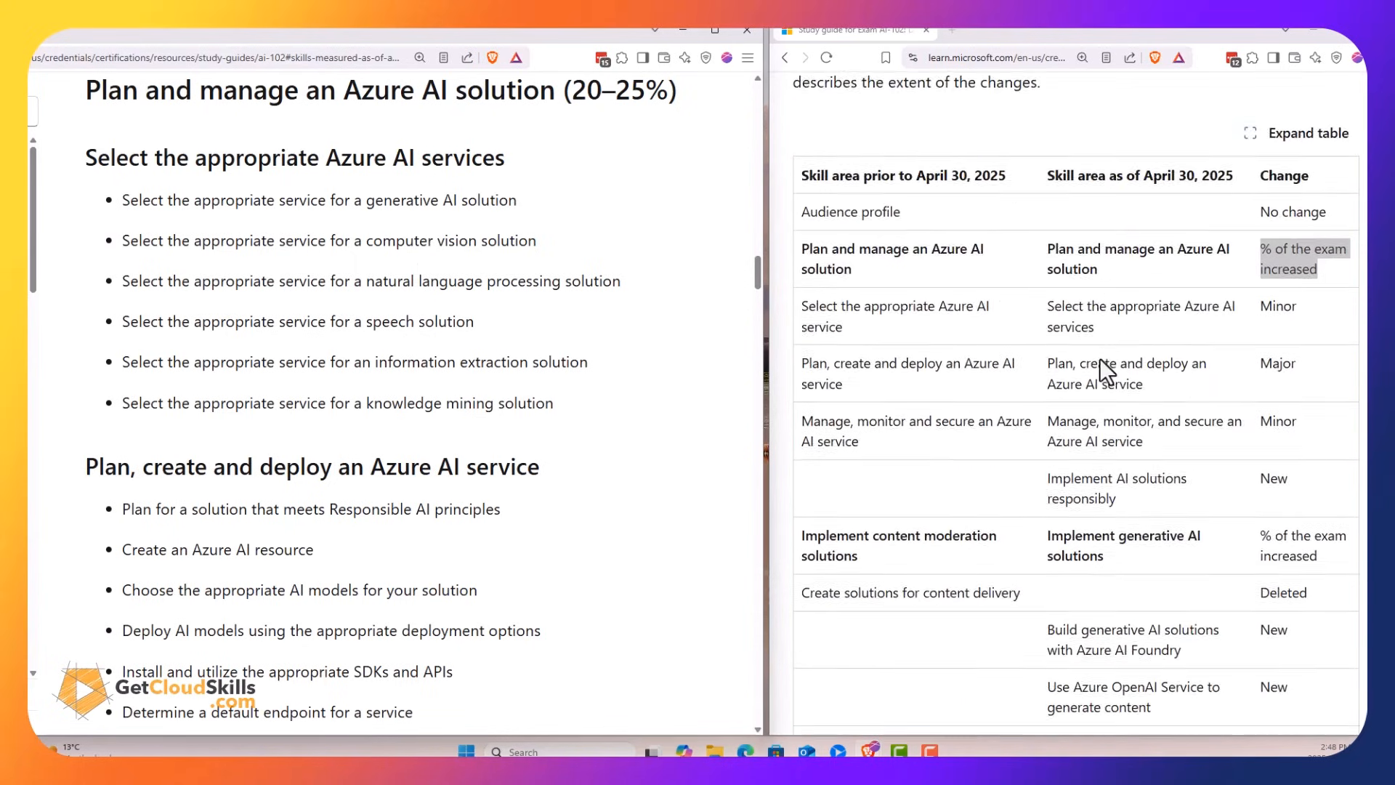
Scroll to Plan, create and deploy an Azure AI service and highlight its Major change rating
{"action": "scroll", "scroll_direction": "down", "scroll_amount": 3}
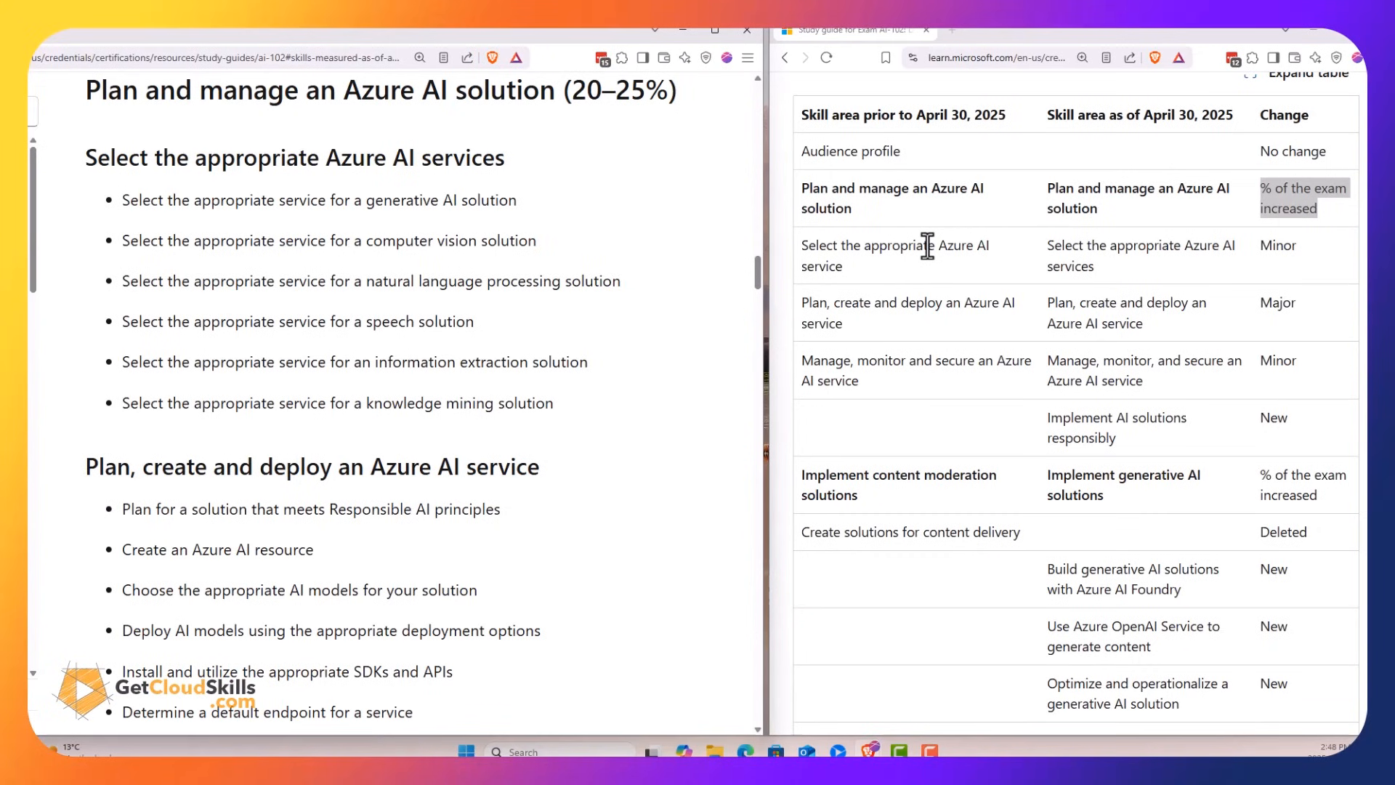
{"action": "mouse_move", "coordinate": [334, 275]}
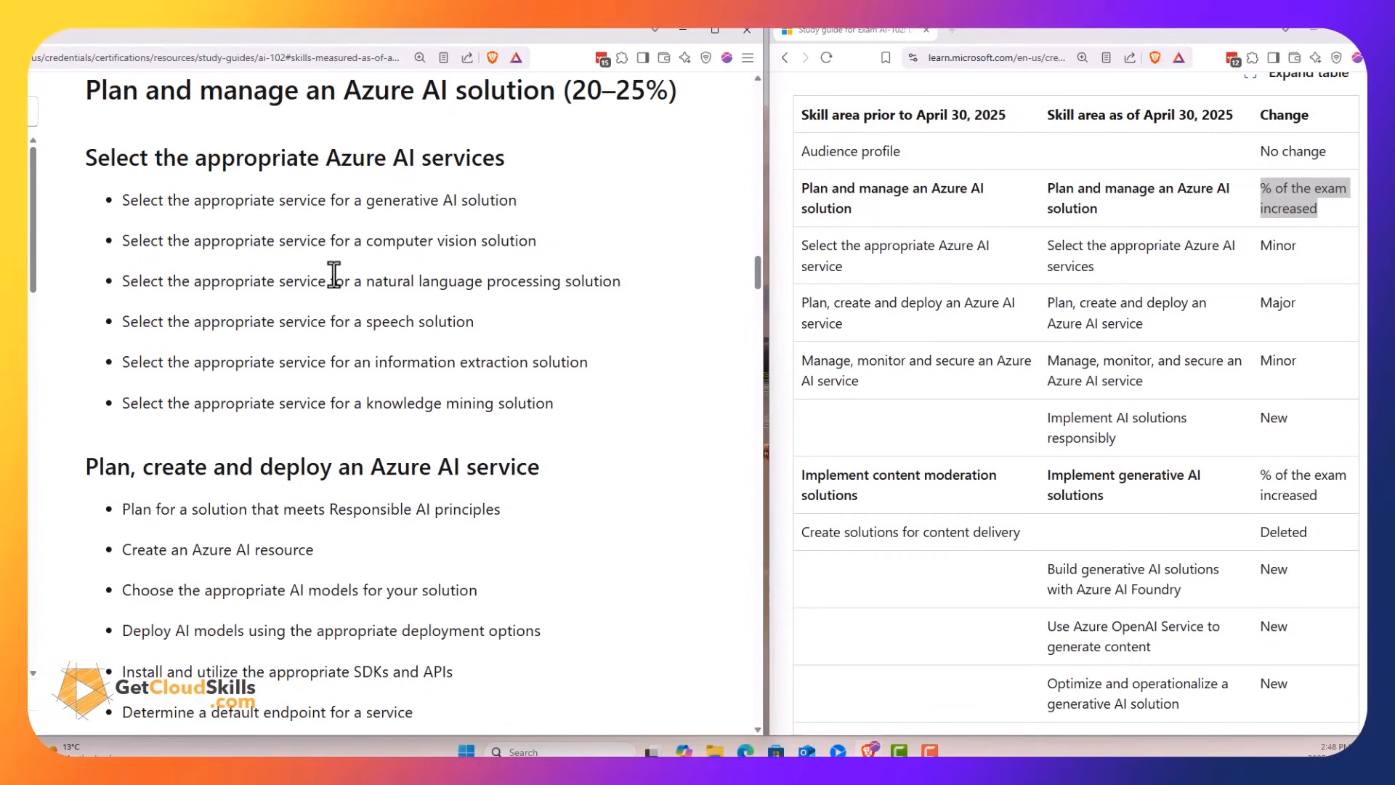
{"action": "scroll", "scroll_direction": "down", "scroll_amount": 3}
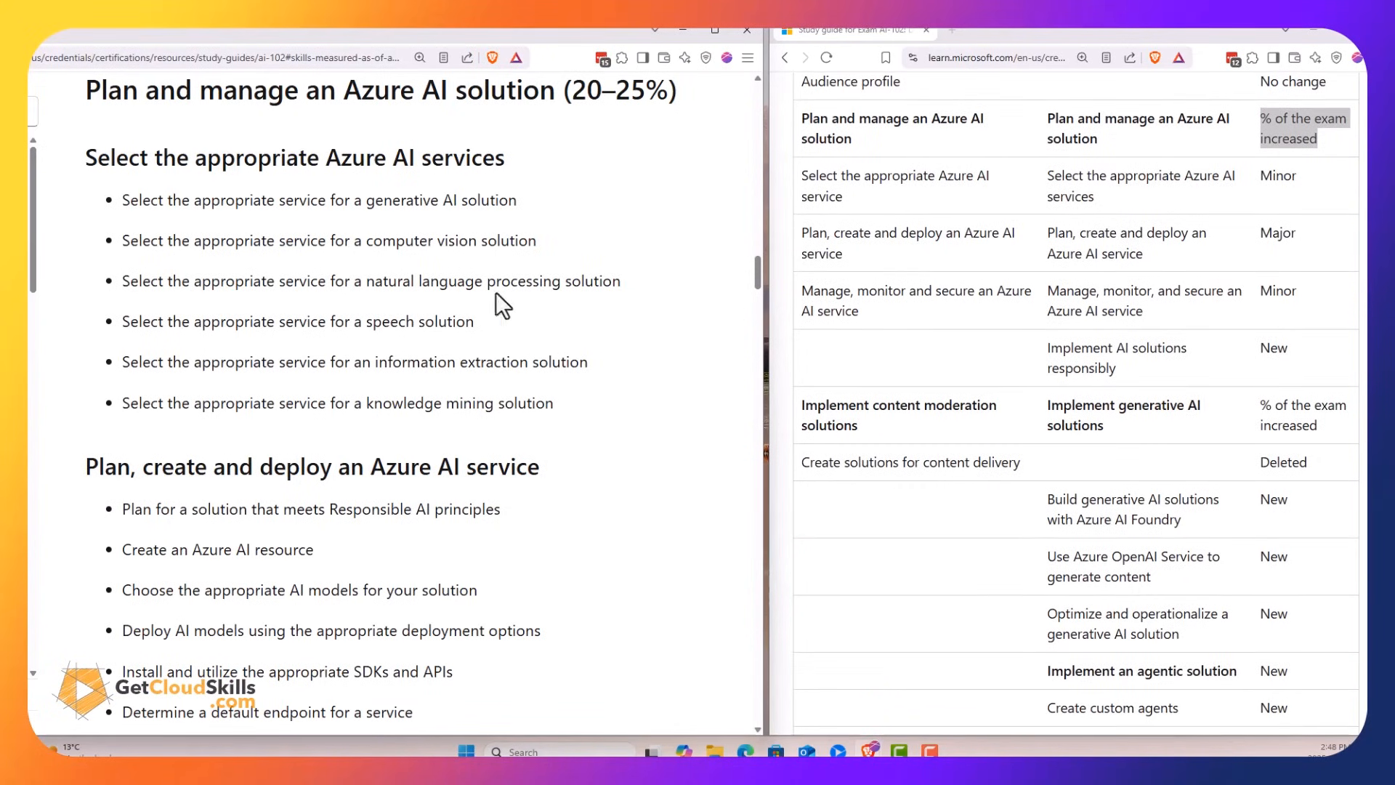
{"action": "scroll", "scroll_direction": "down", "scroll_amount": 3}
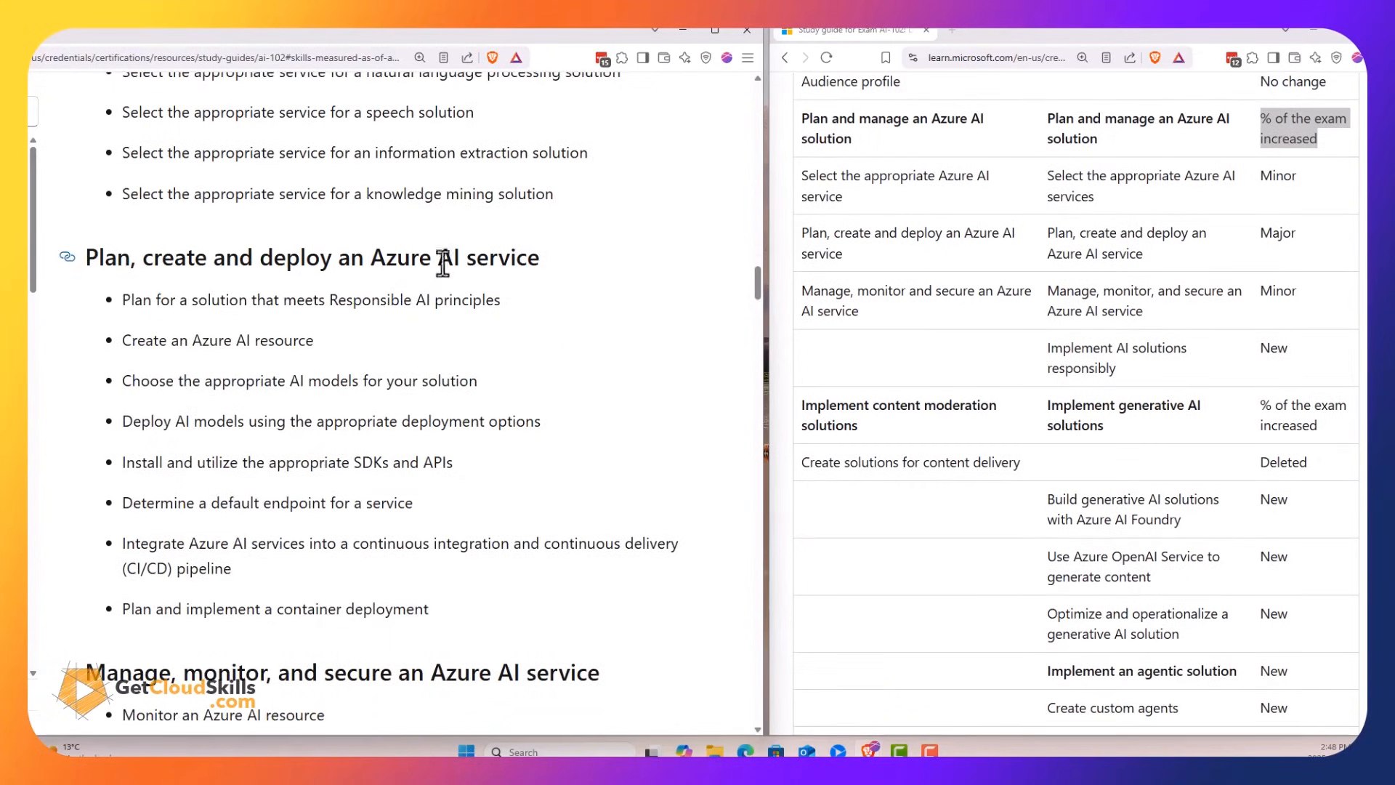
{"action": "double_click", "coordinate": [1276, 233]}
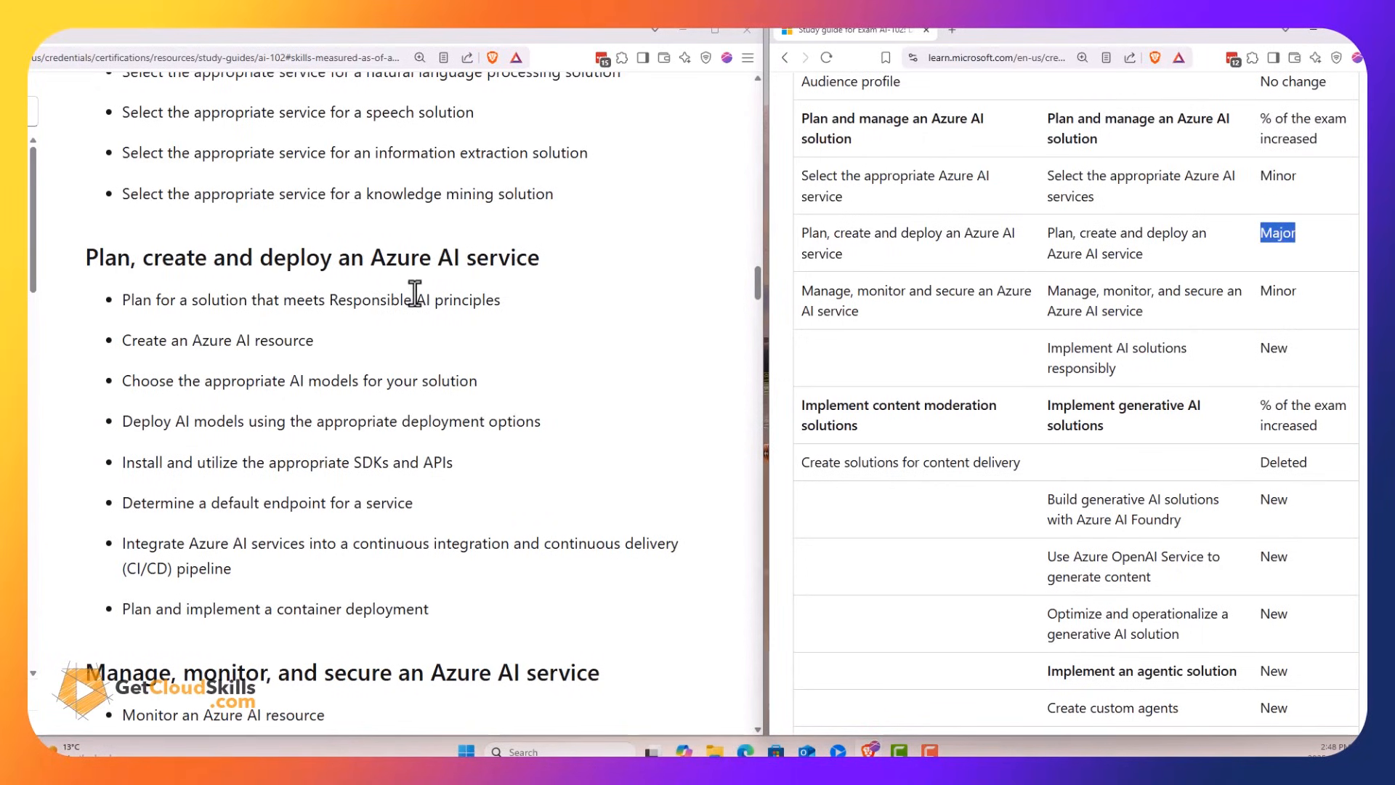
{"action": "mouse_move", "coordinate": [268, 379]}
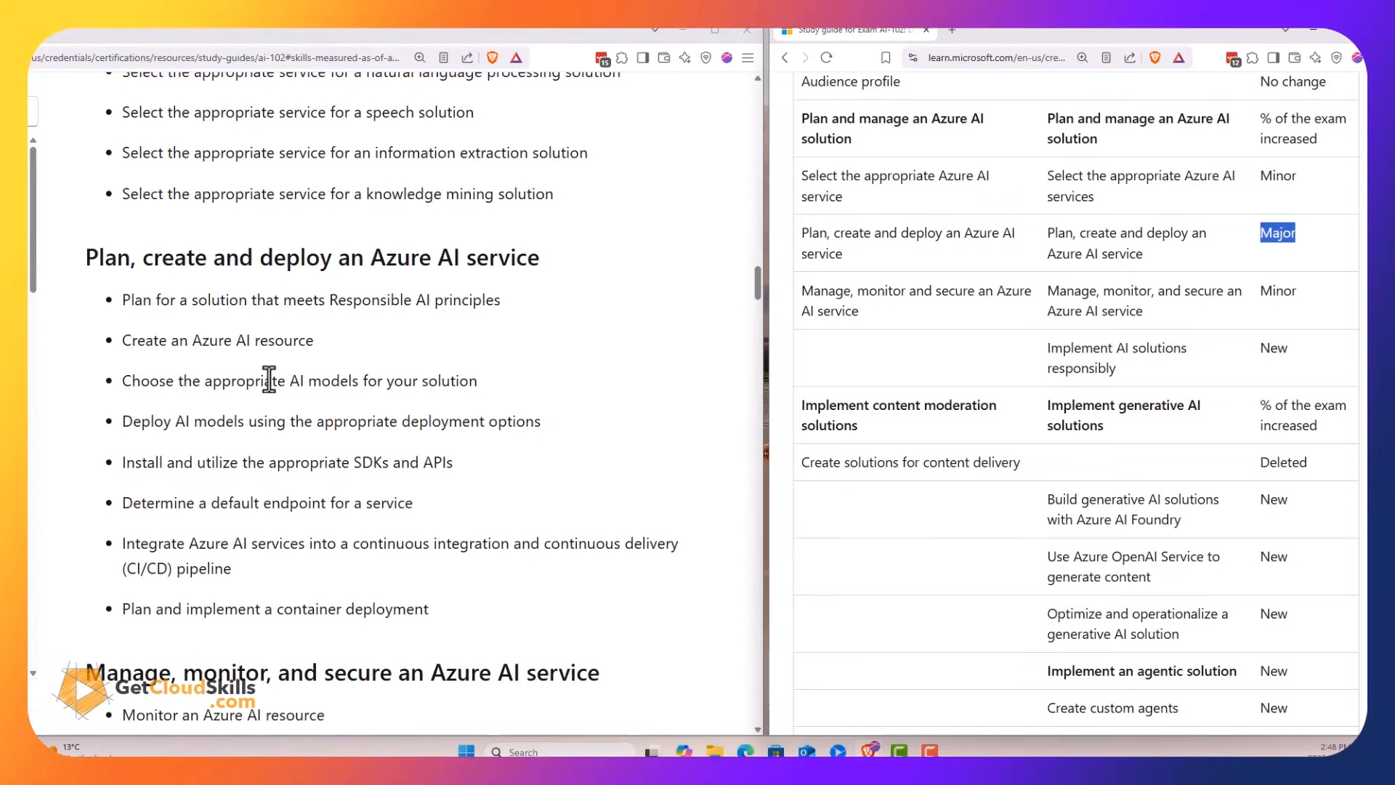
Highlight AI models and container deployment in the deployment skill list
{"action": "double_click", "coordinate": [318, 379]}
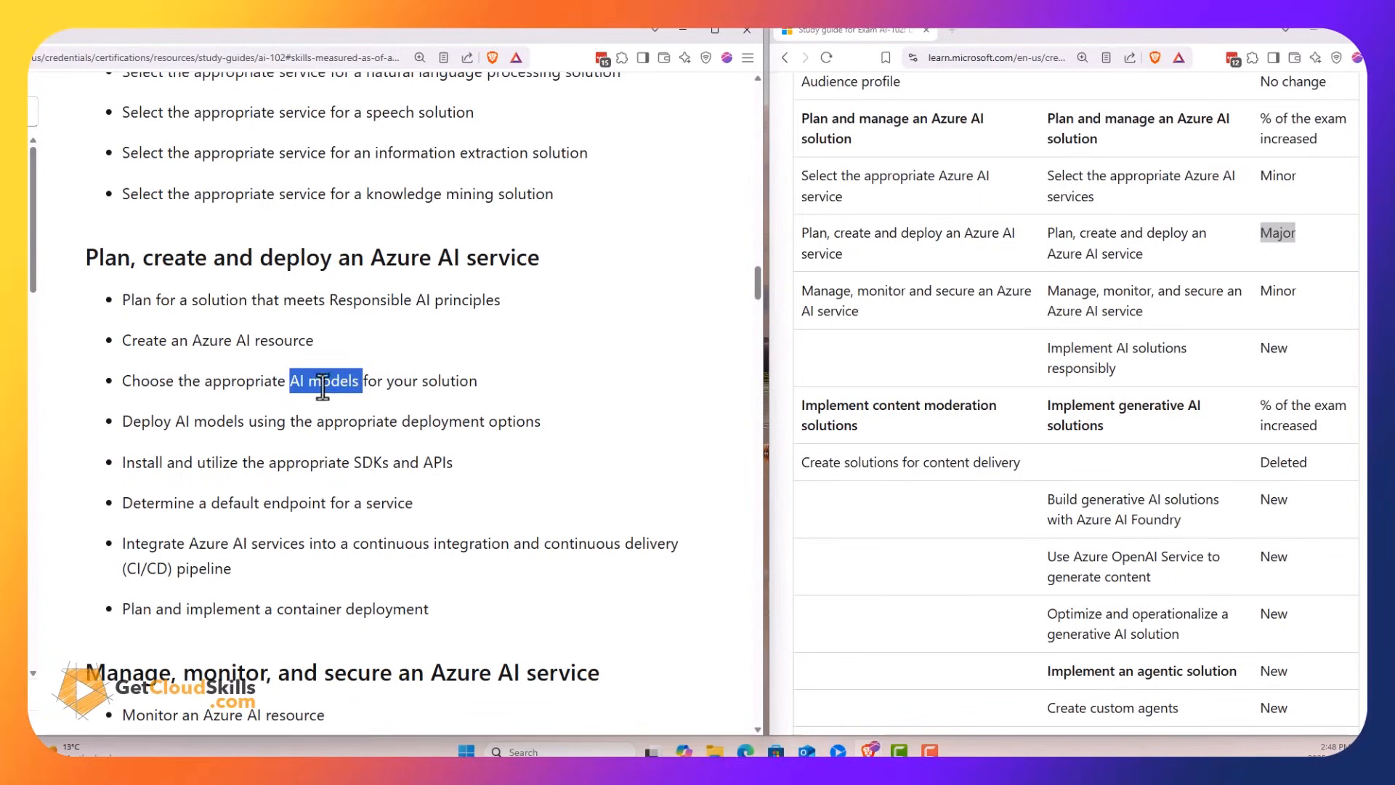
{"action": "double_click", "coordinate": [146, 422]}
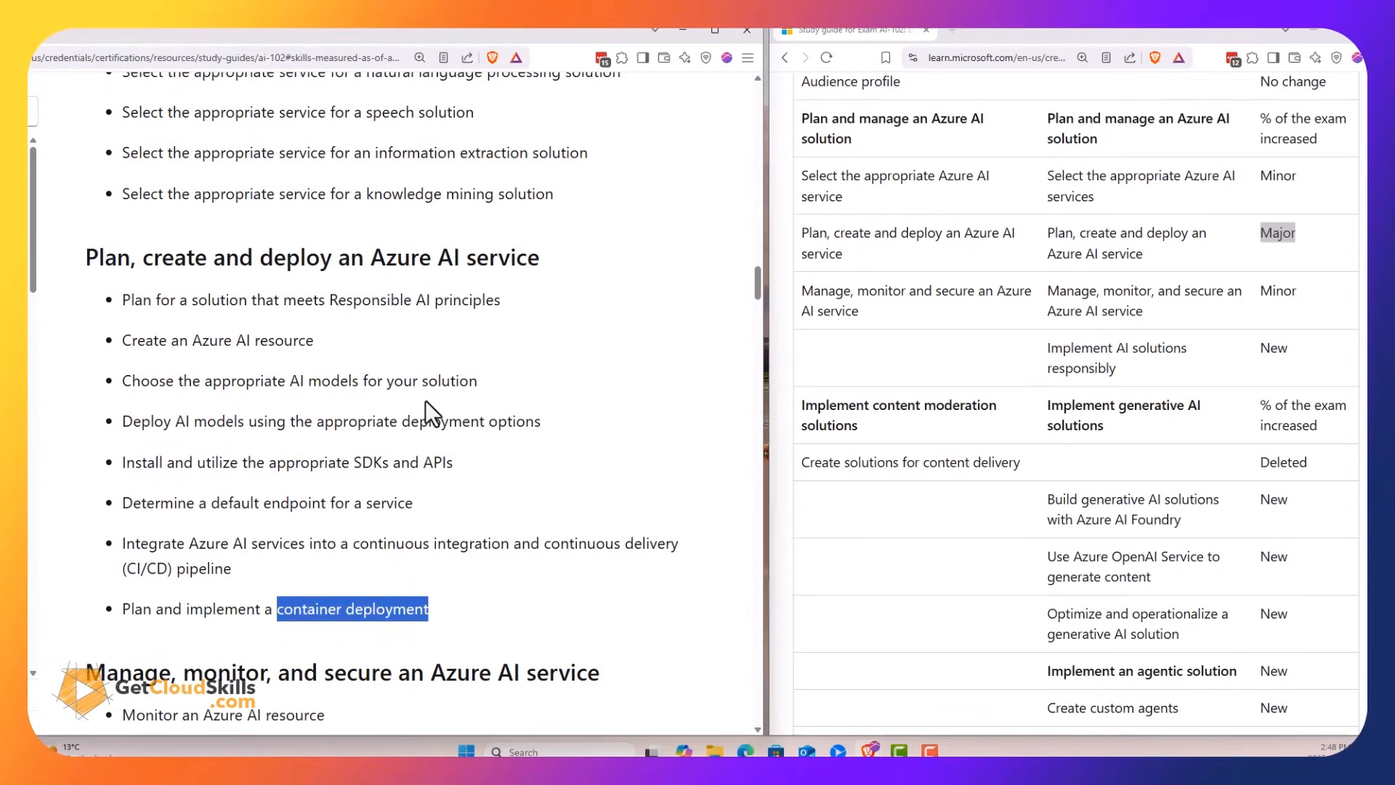
{"action": "mouse_move", "coordinate": [331, 347]}
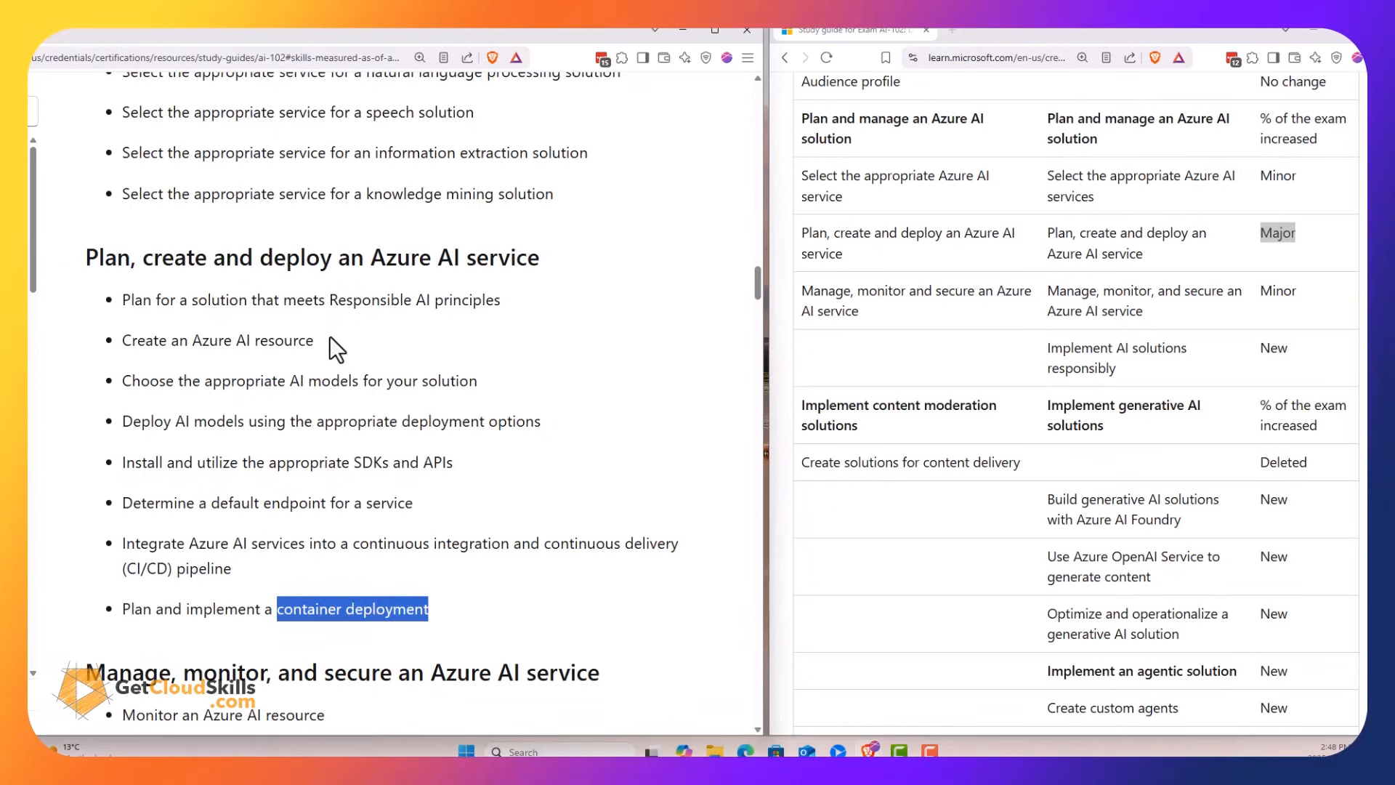
{"action": "mouse_move", "coordinate": [432, 340]}
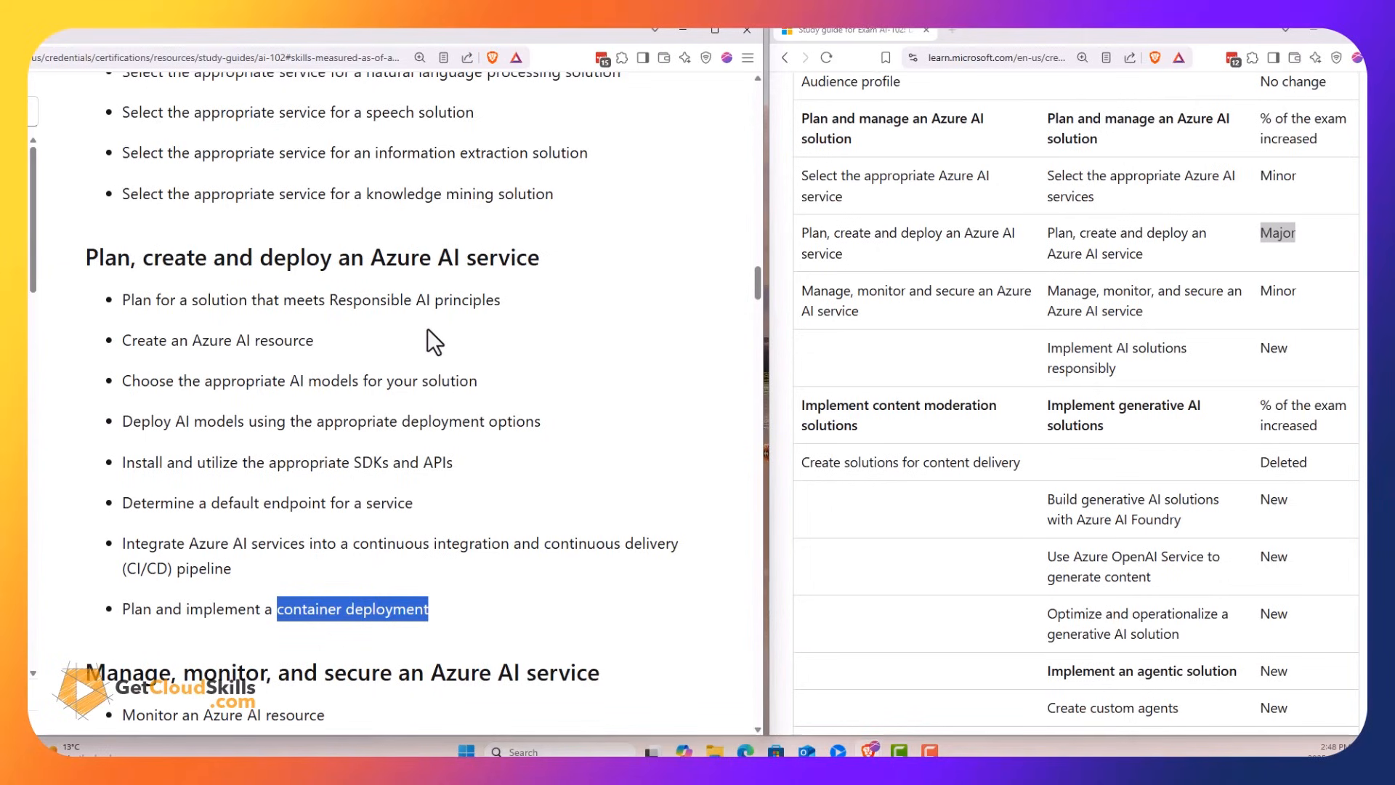
{"action": "scroll", "scroll_direction": "down", "scroll_amount": 3}
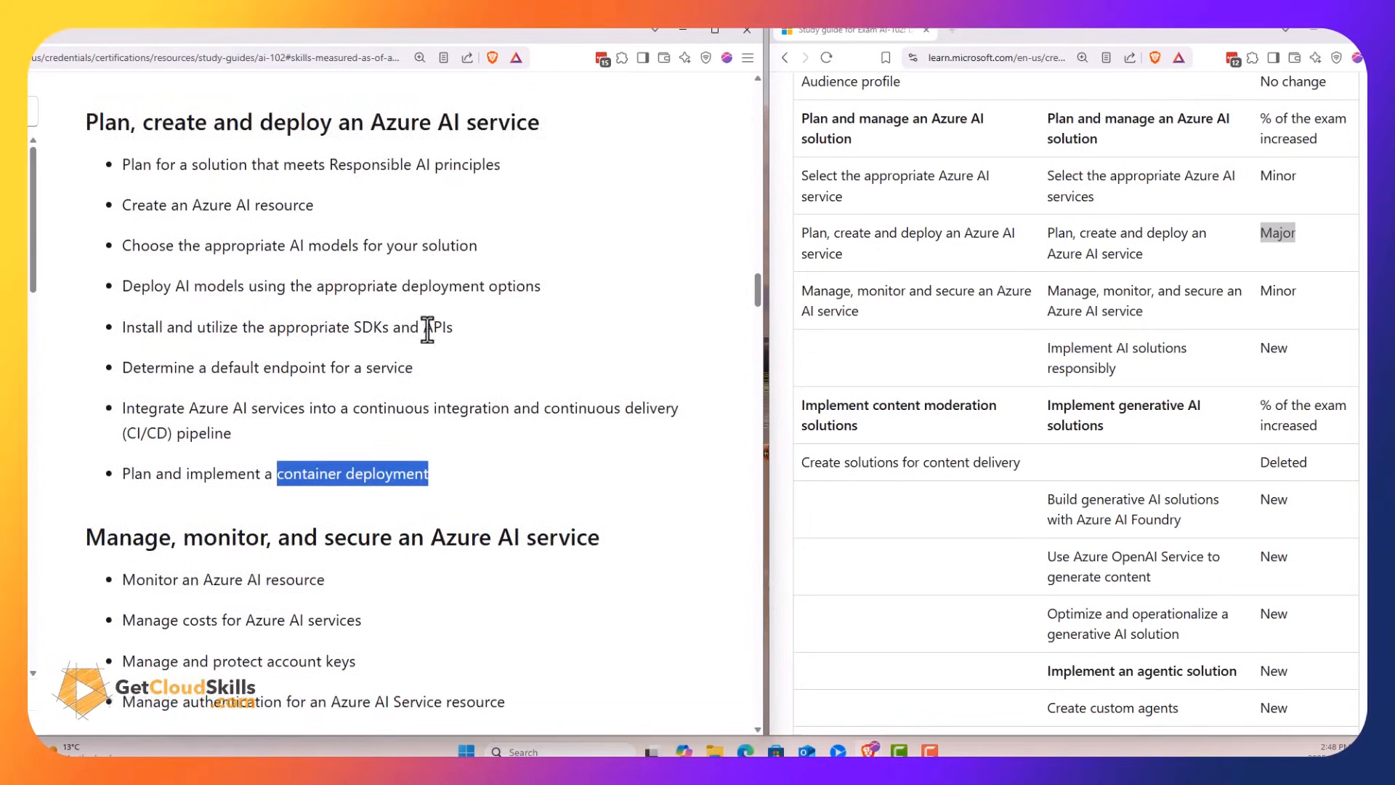
Scroll both panes to Implement generative AI solutions, reaching Build generative AI solutions with Azure AI Foundry
{"action": "scroll", "scroll_direction": "down", "scroll_amount": 3}
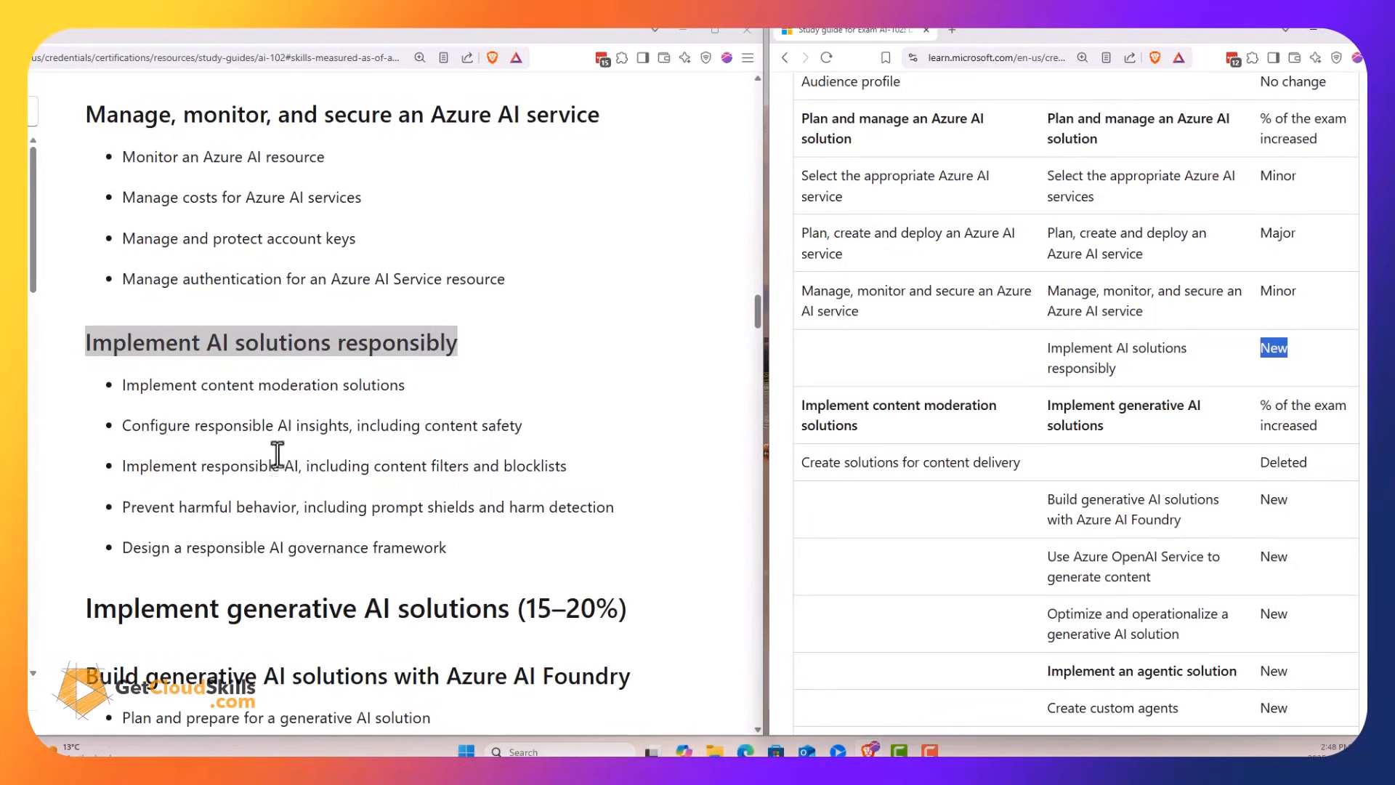
{"action": "mouse_move", "coordinate": [221, 543]}
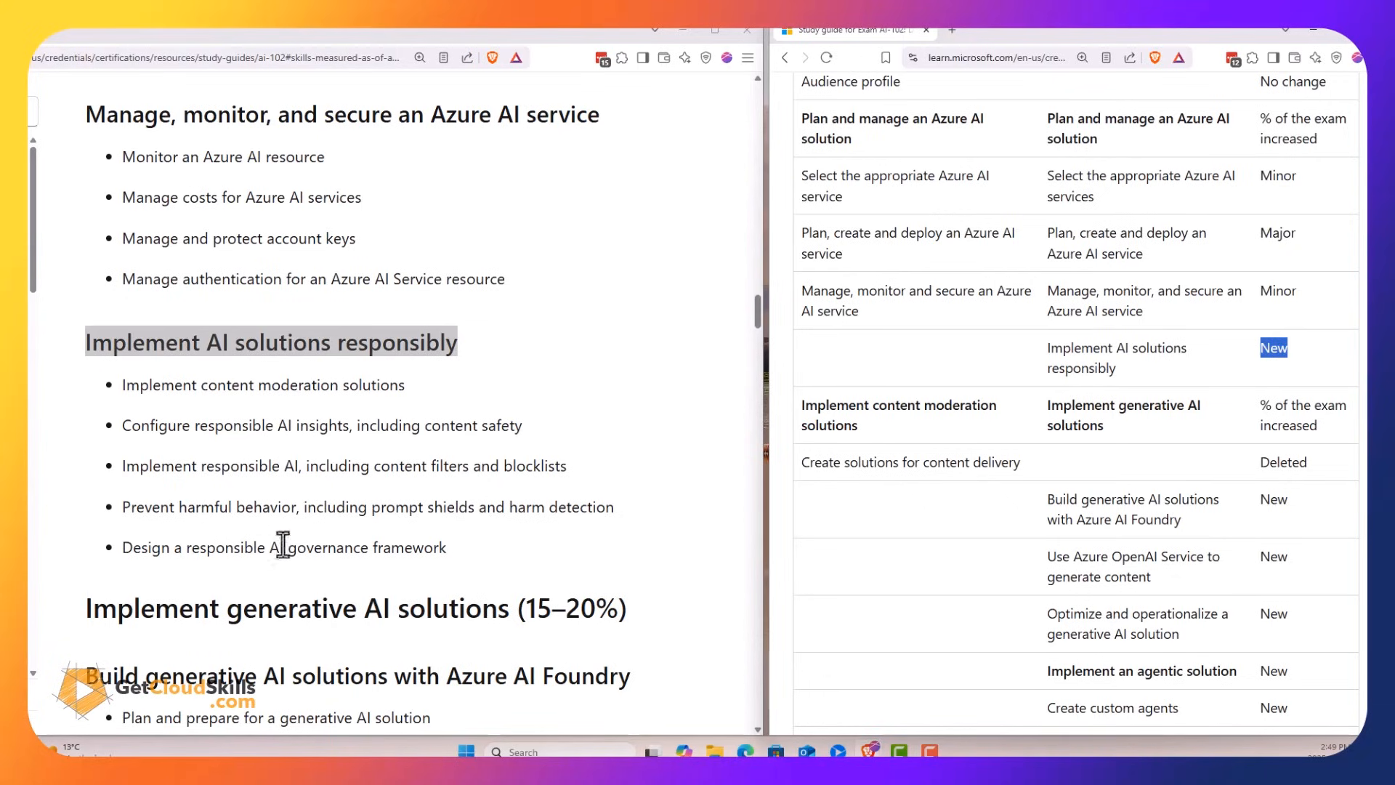
{"action": "mouse_move", "coordinate": [364, 461]}
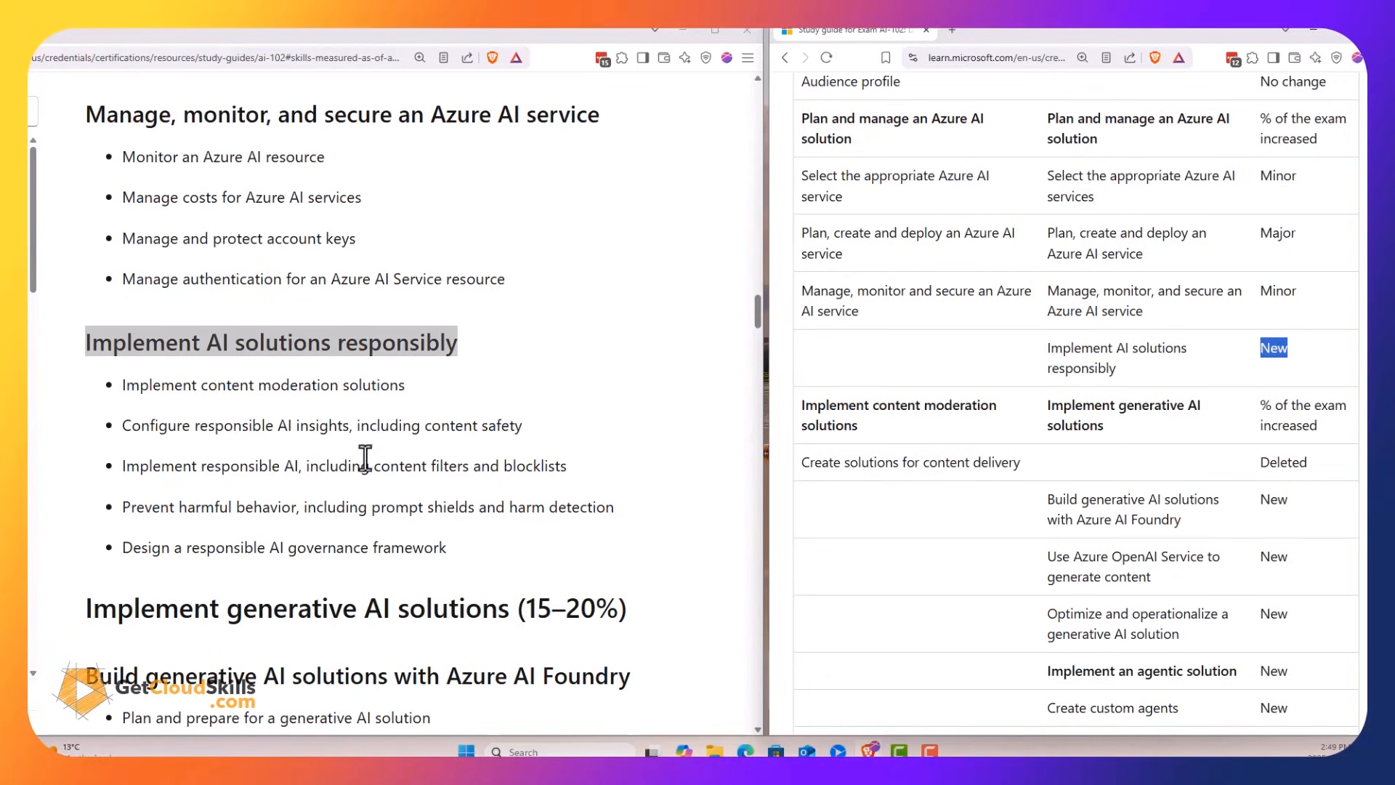
{"action": "mouse_move", "coordinate": [286, 399]}
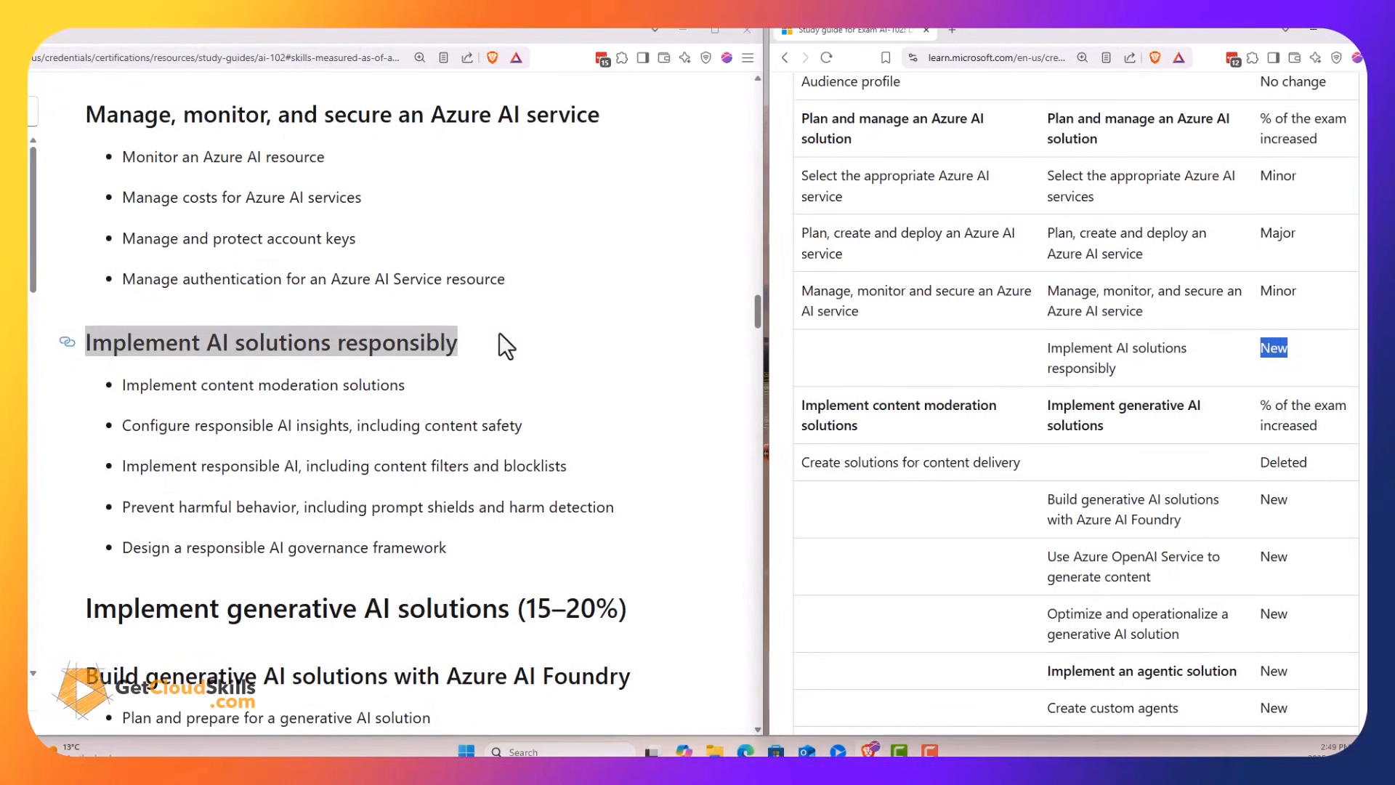
{"action": "scroll", "scroll_direction": "down", "scroll_amount": 3}
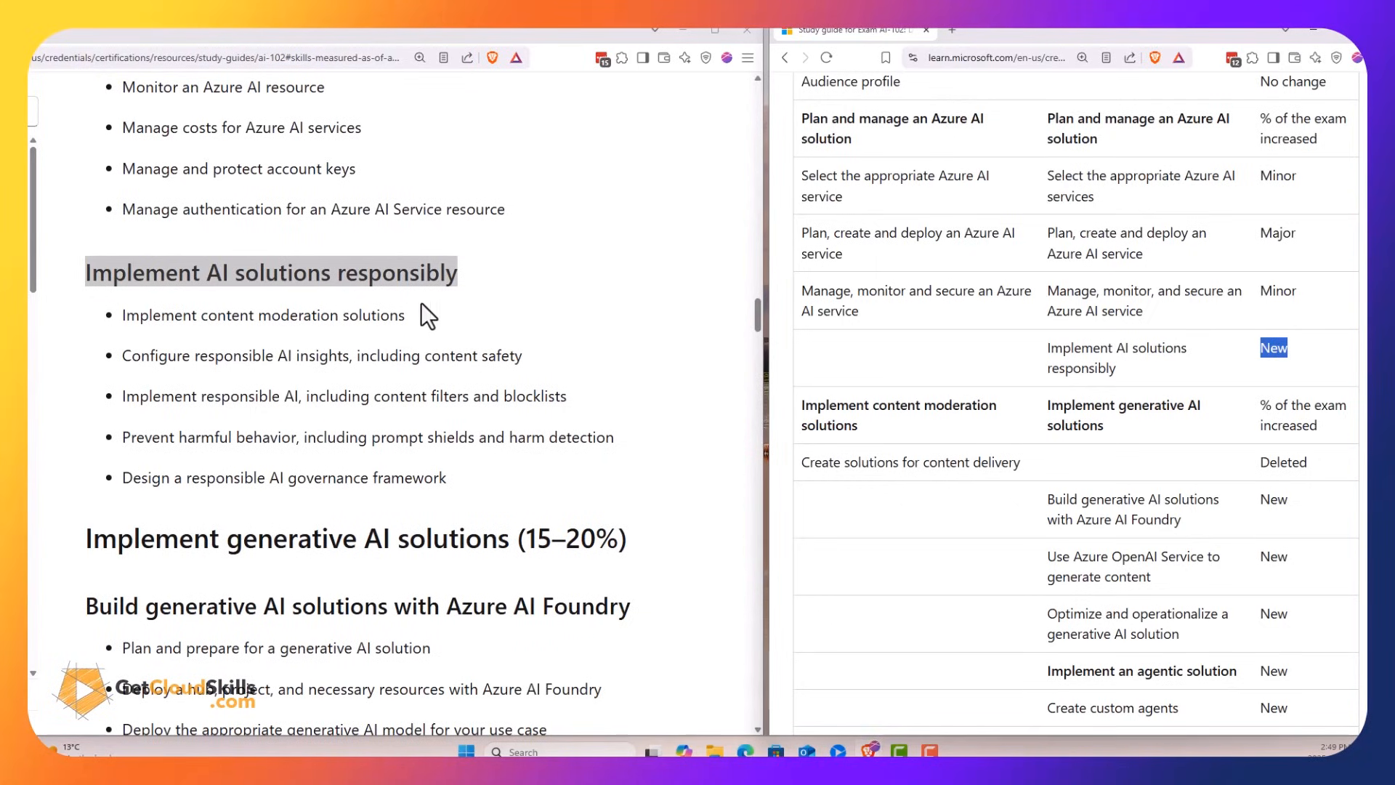
{"action": "scroll", "scroll_direction": "down", "scroll_amount": 3}
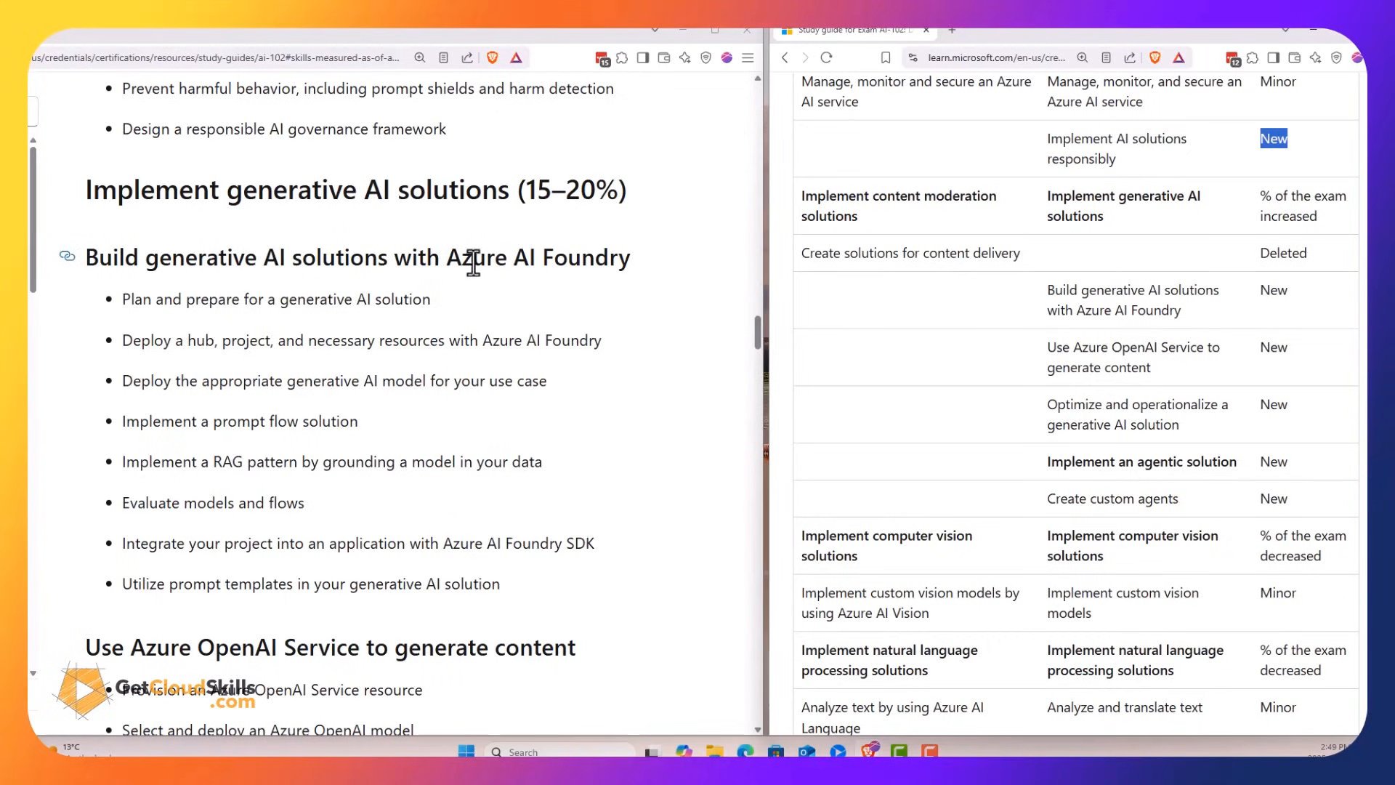
Highlight Azure AI Foundry in the heading and scroll to Use Azure OpenAI Service to generate content
{"action": "left_click_drag", "start_coordinate": [448, 257], "coordinate": [628, 257]}
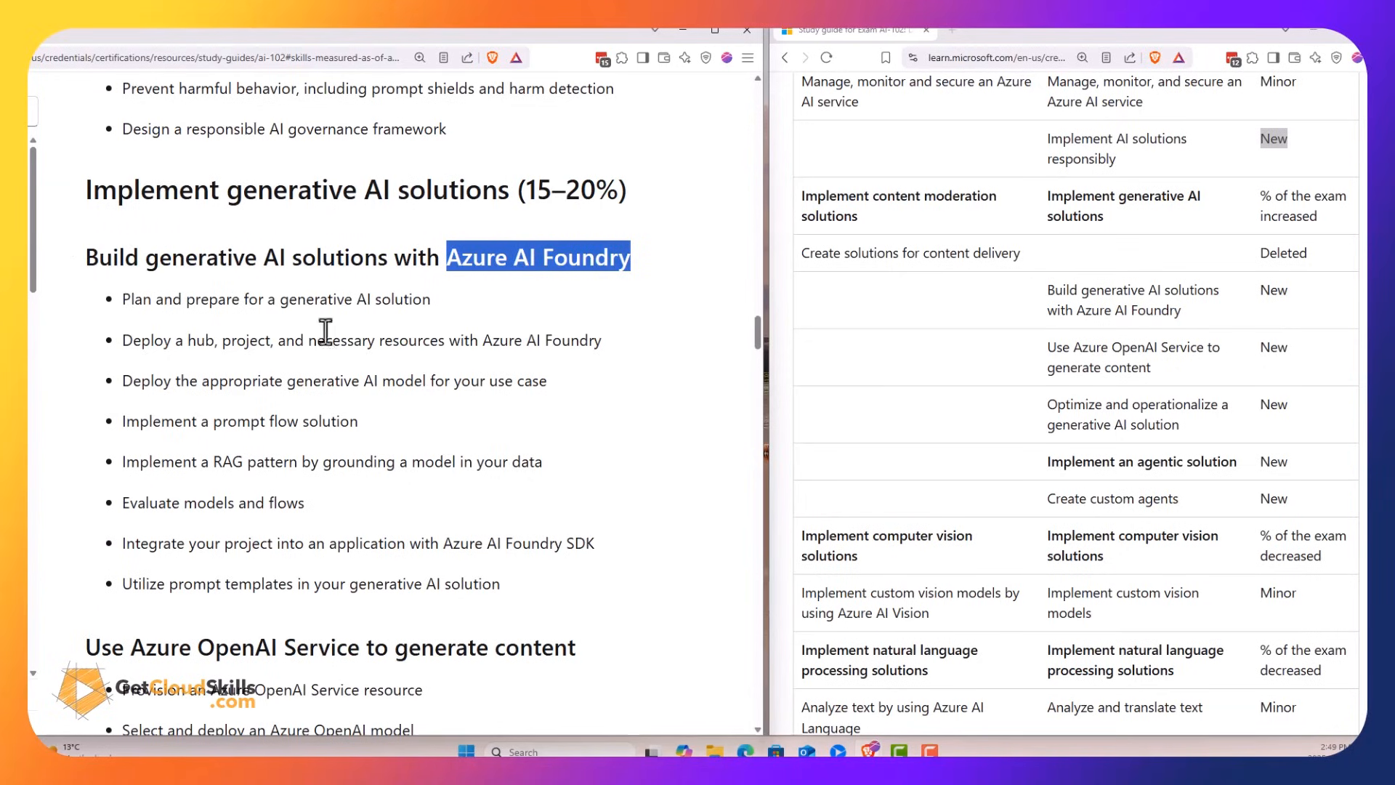
{"action": "mouse_move", "coordinate": [1236, 318]}
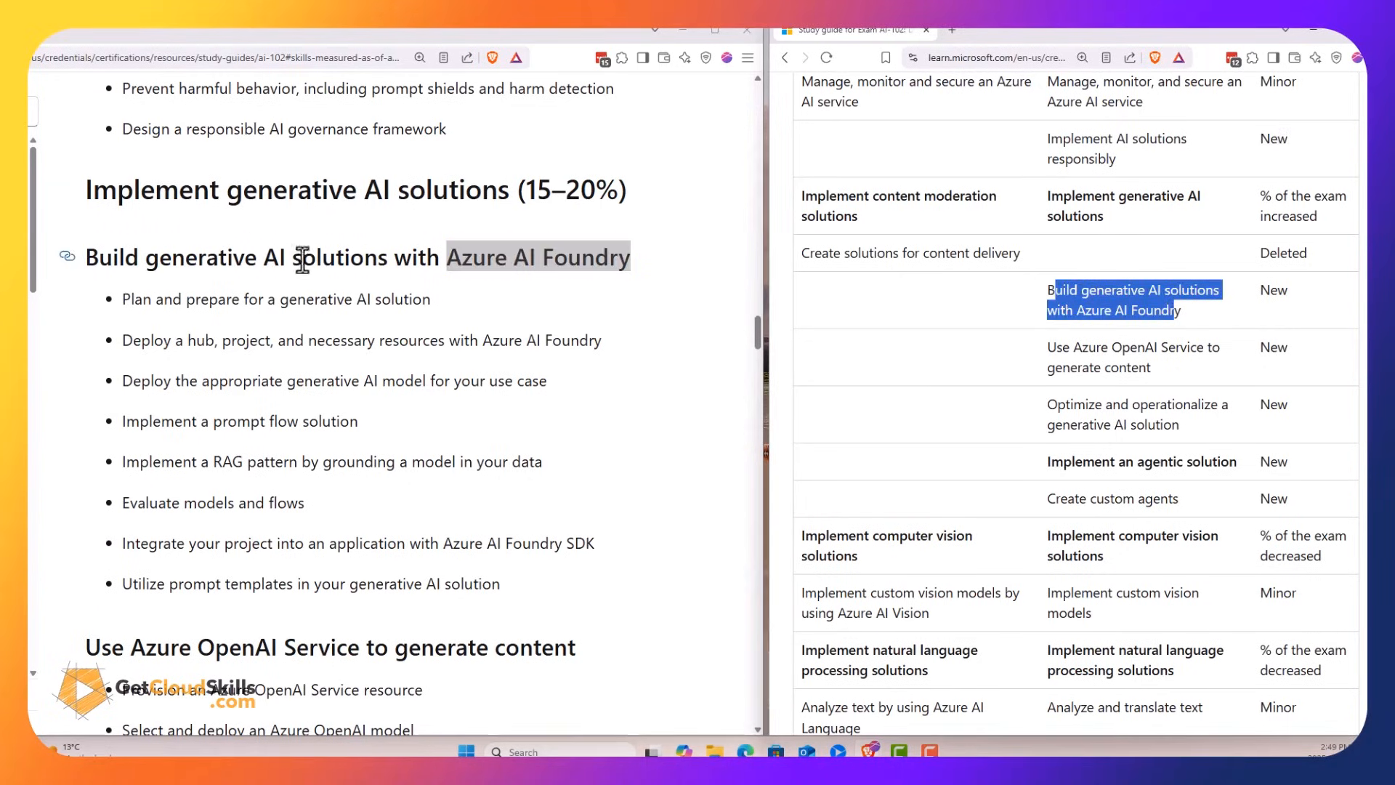
{"action": "scroll", "scroll_direction": "down", "scroll_amount": 3}
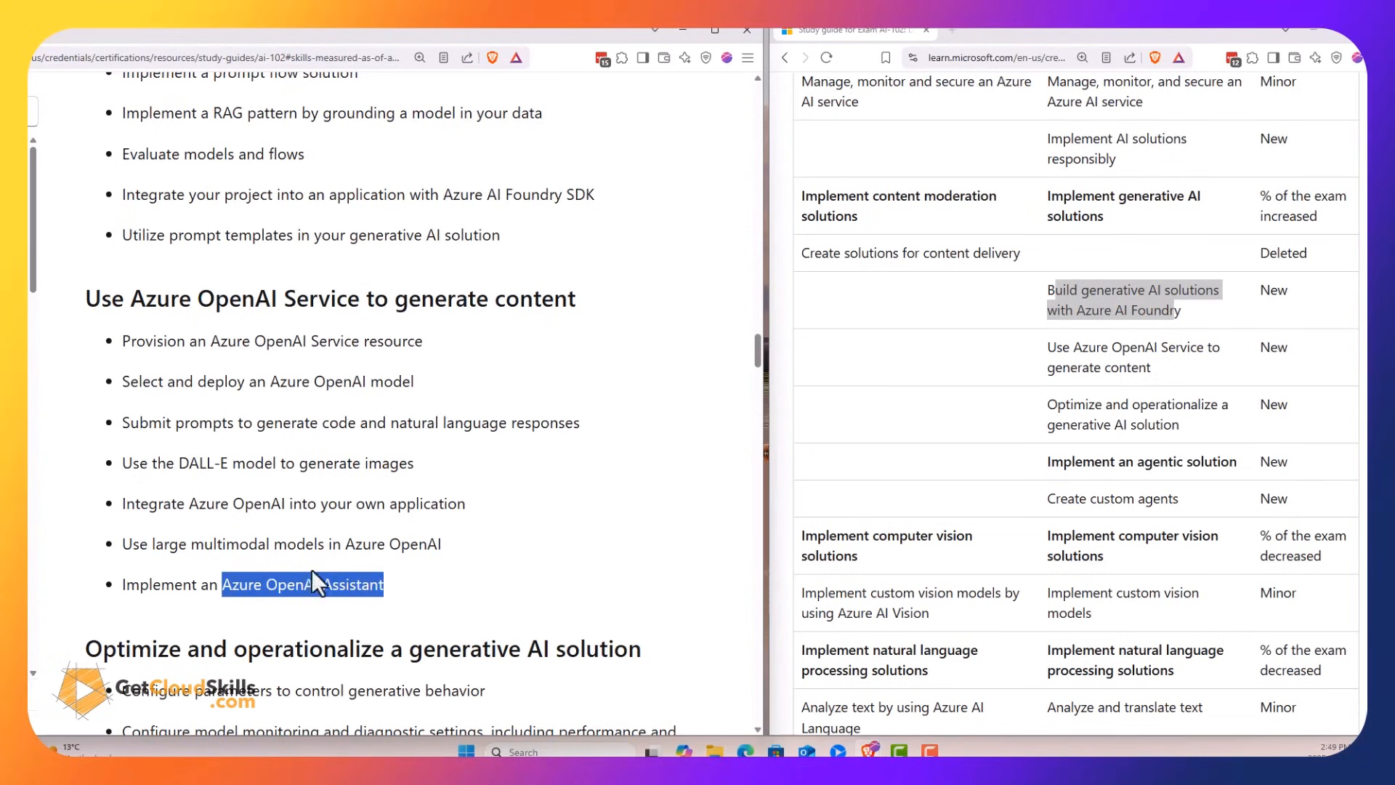
Scroll both panes to Implement an agentic solution and its Create custom agents skills
{"action": "scroll", "scroll_direction": "down", "scroll_amount": 3}
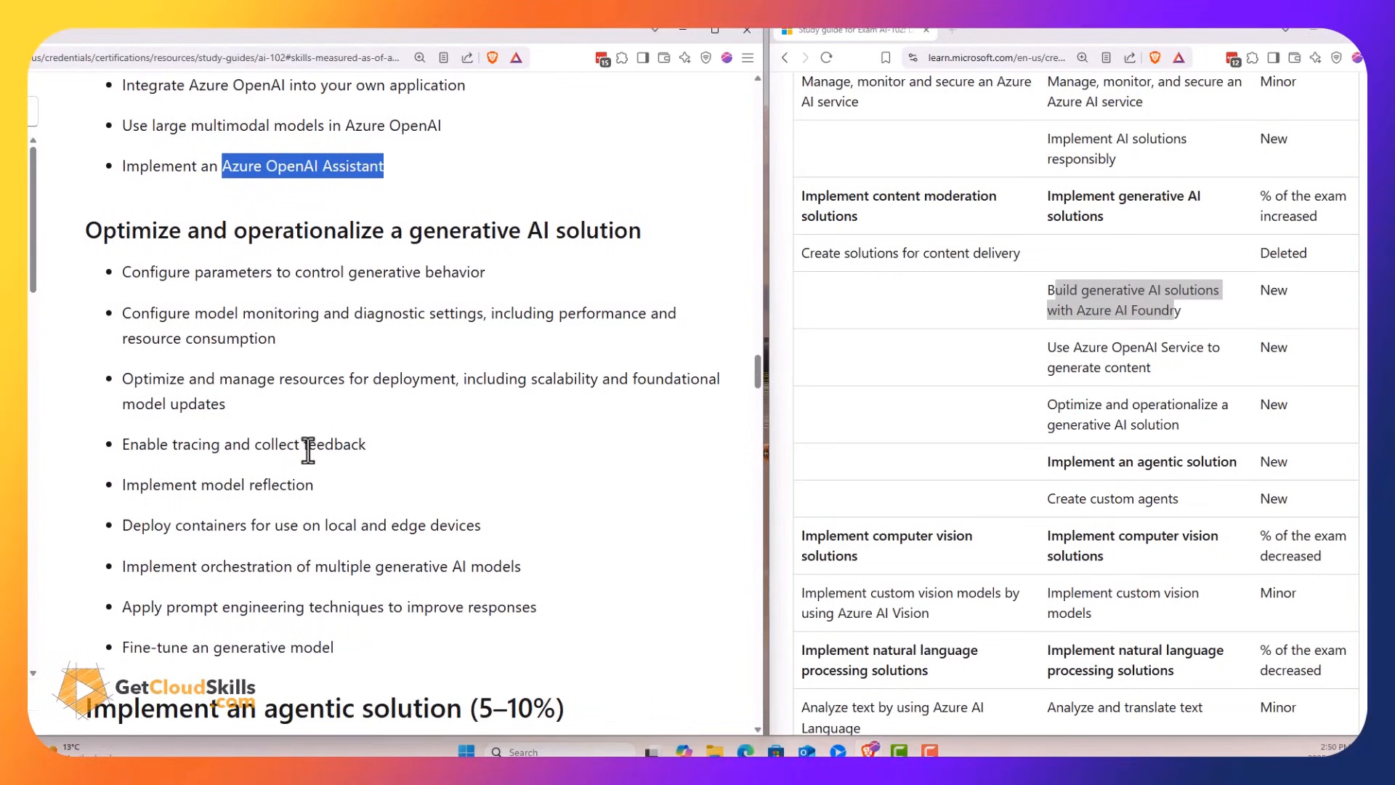
{"action": "mouse_move", "coordinate": [224, 649]}
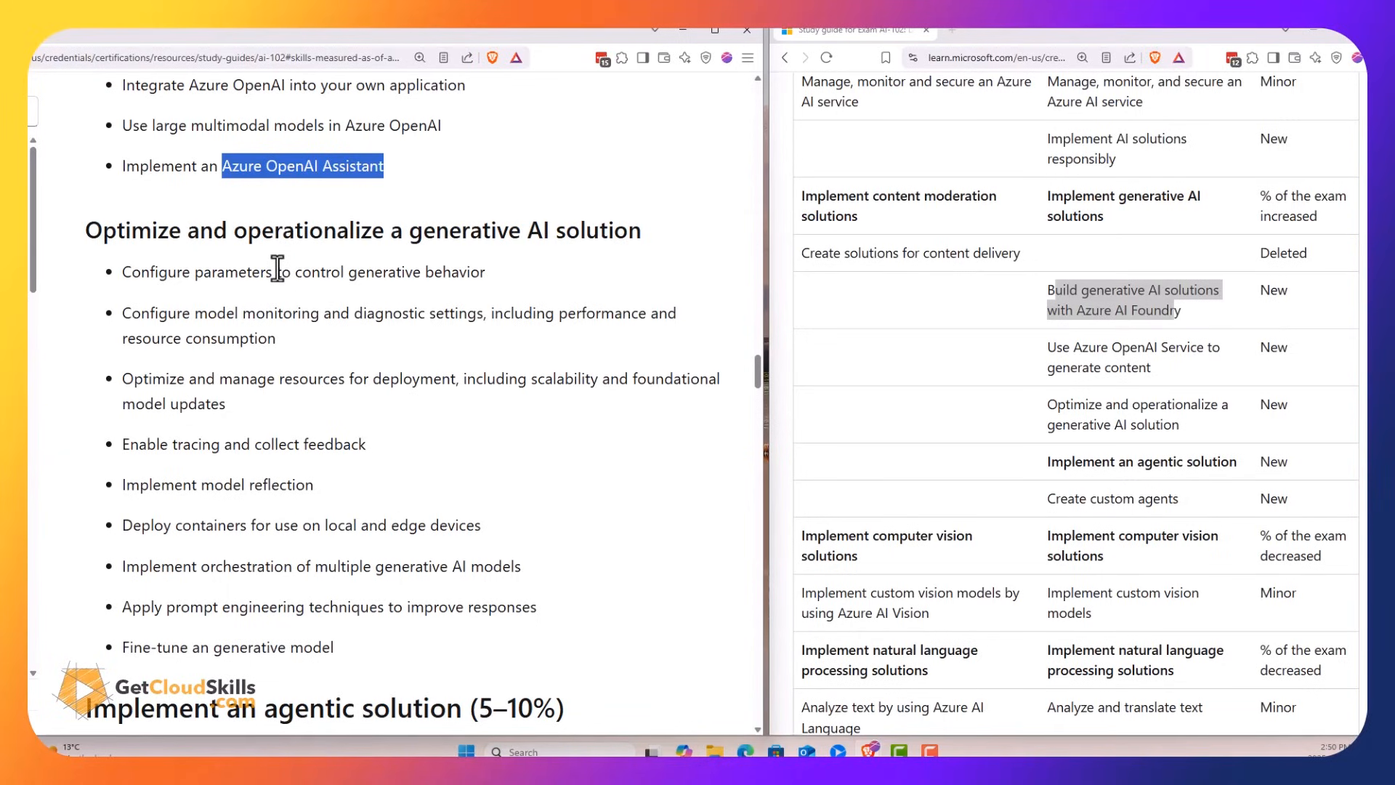
{"action": "scroll", "scroll_direction": "down", "scroll_amount": 3}
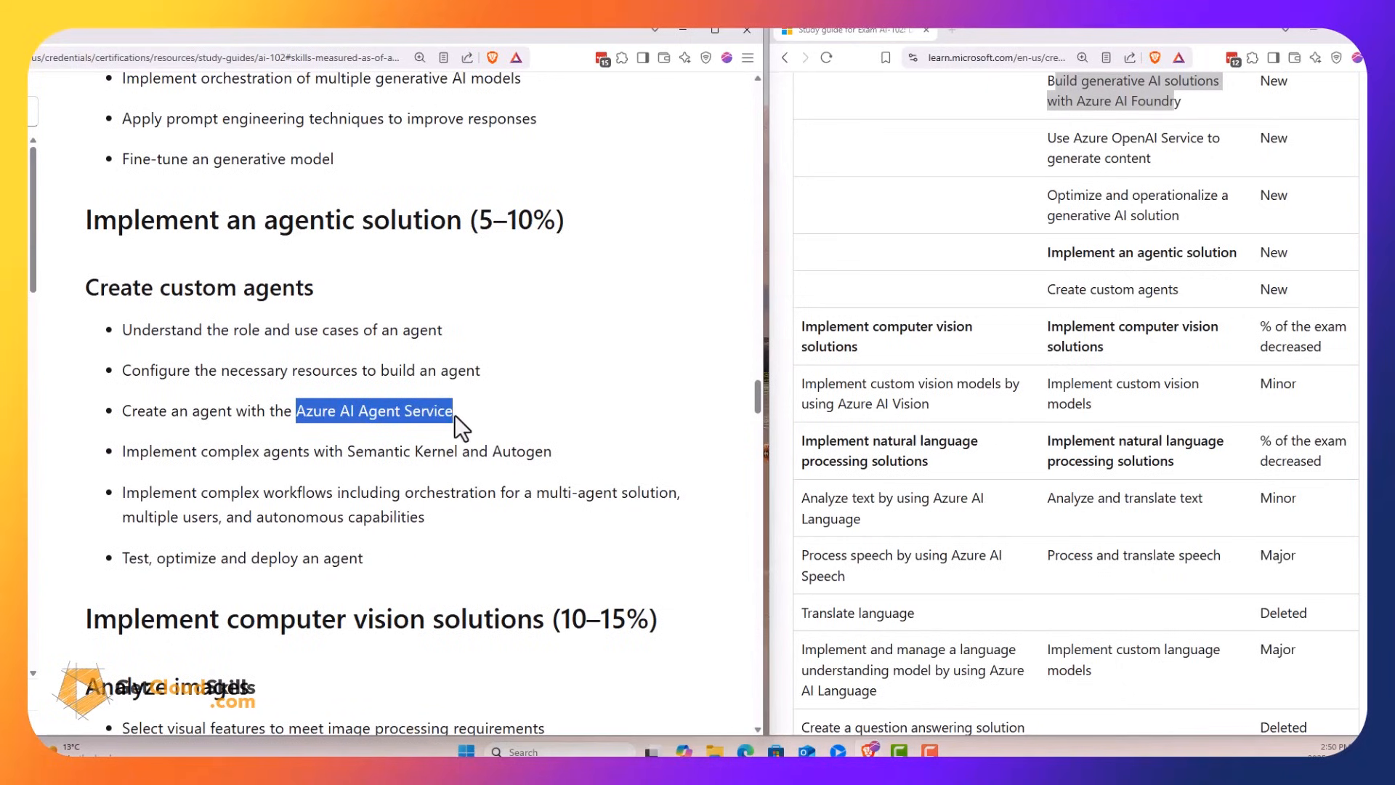
{"action": "mouse_move", "coordinate": [271, 453]}
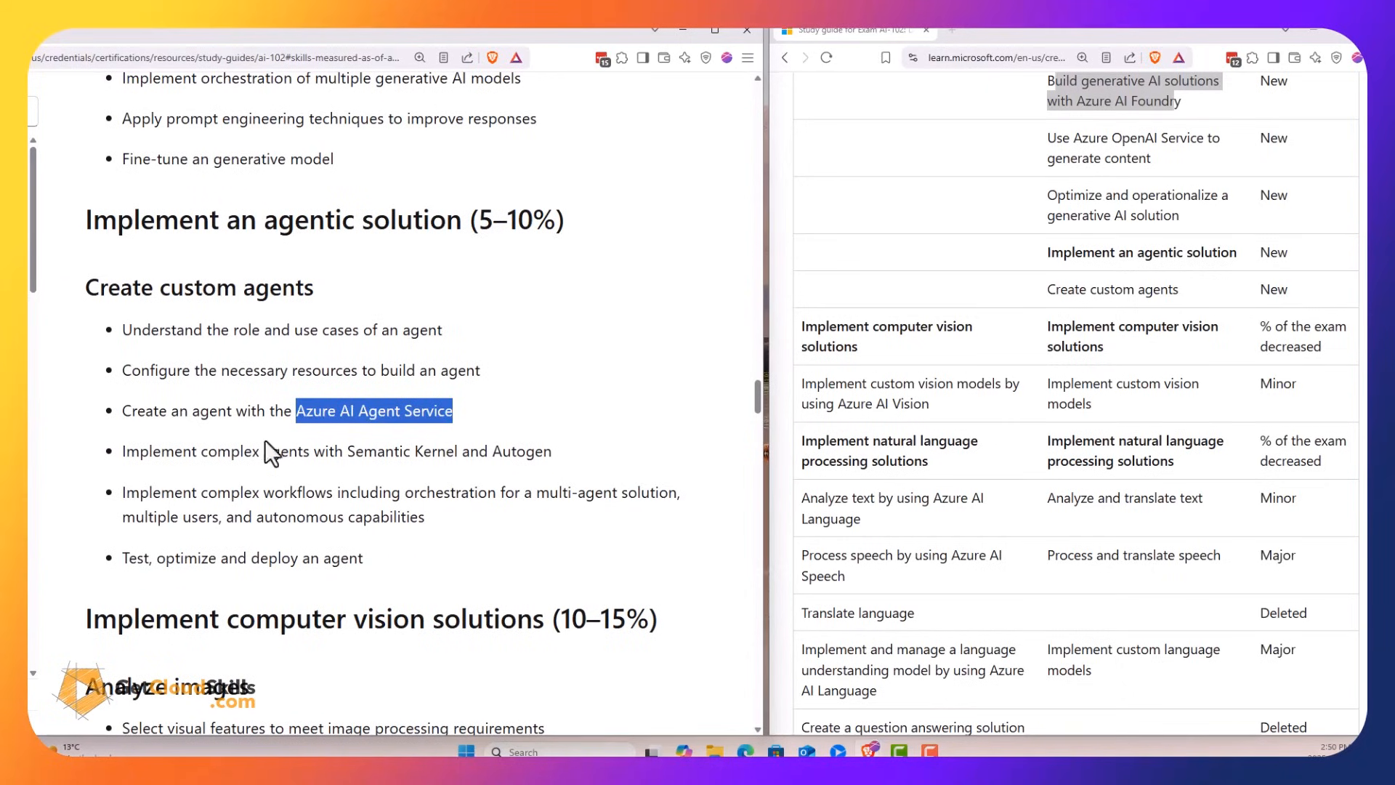
Scroll through the computer vision sections into the natural language processing text and speech tasks
{"action": "scroll", "scroll_direction": "down", "scroll_amount": 3}
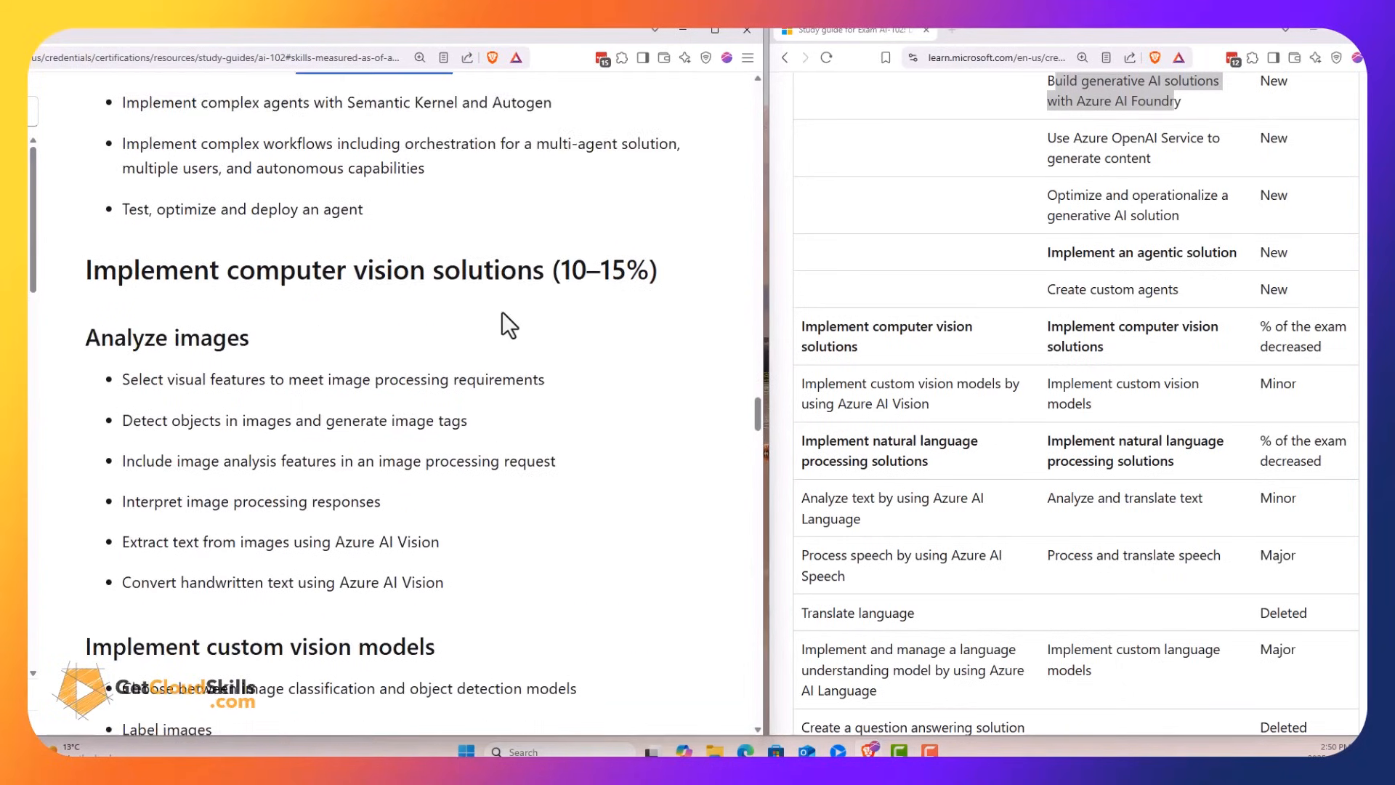
{"action": "scroll", "scroll_direction": "down", "scroll_amount": 3}
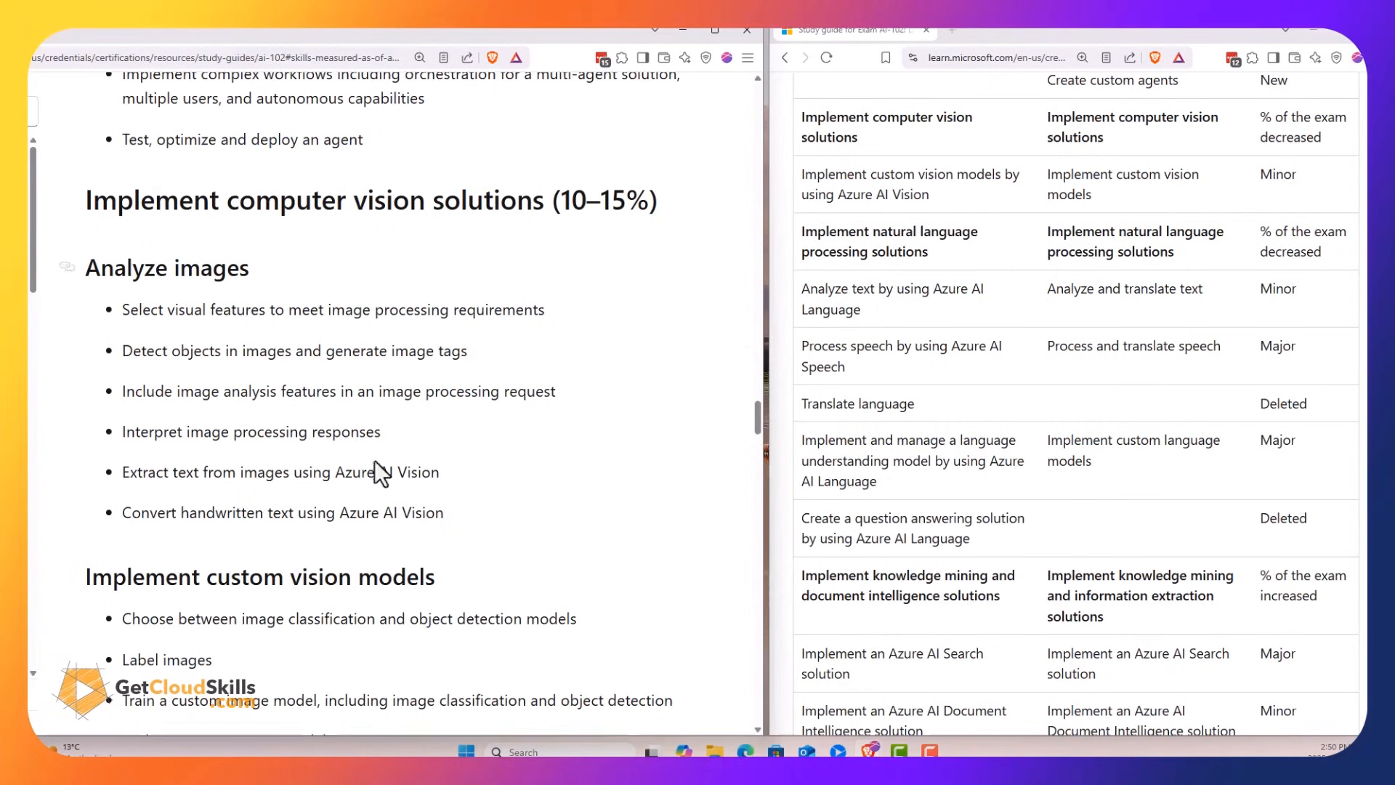
{"action": "scroll", "scroll_direction": "down", "scroll_amount": 3}
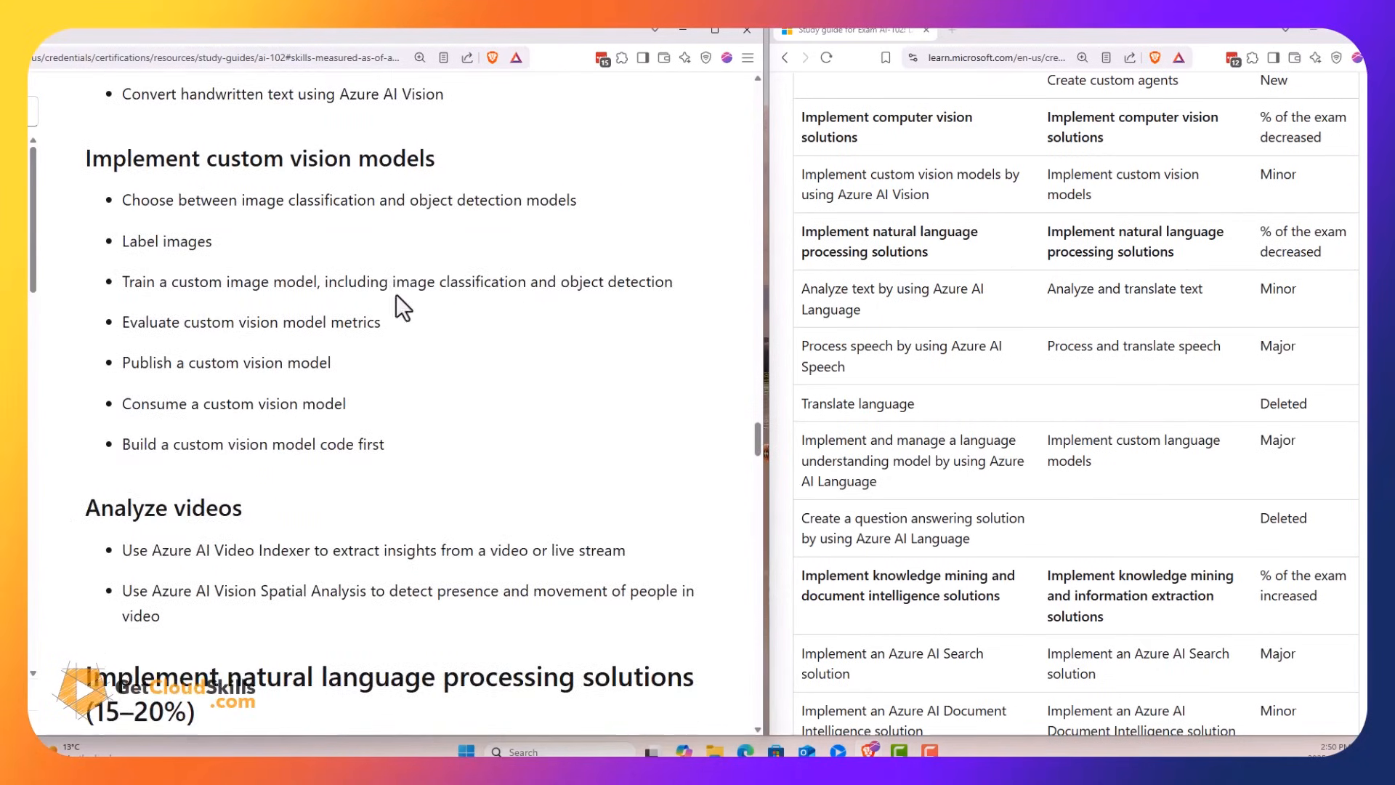
{"action": "mouse_move", "coordinate": [394, 398]}
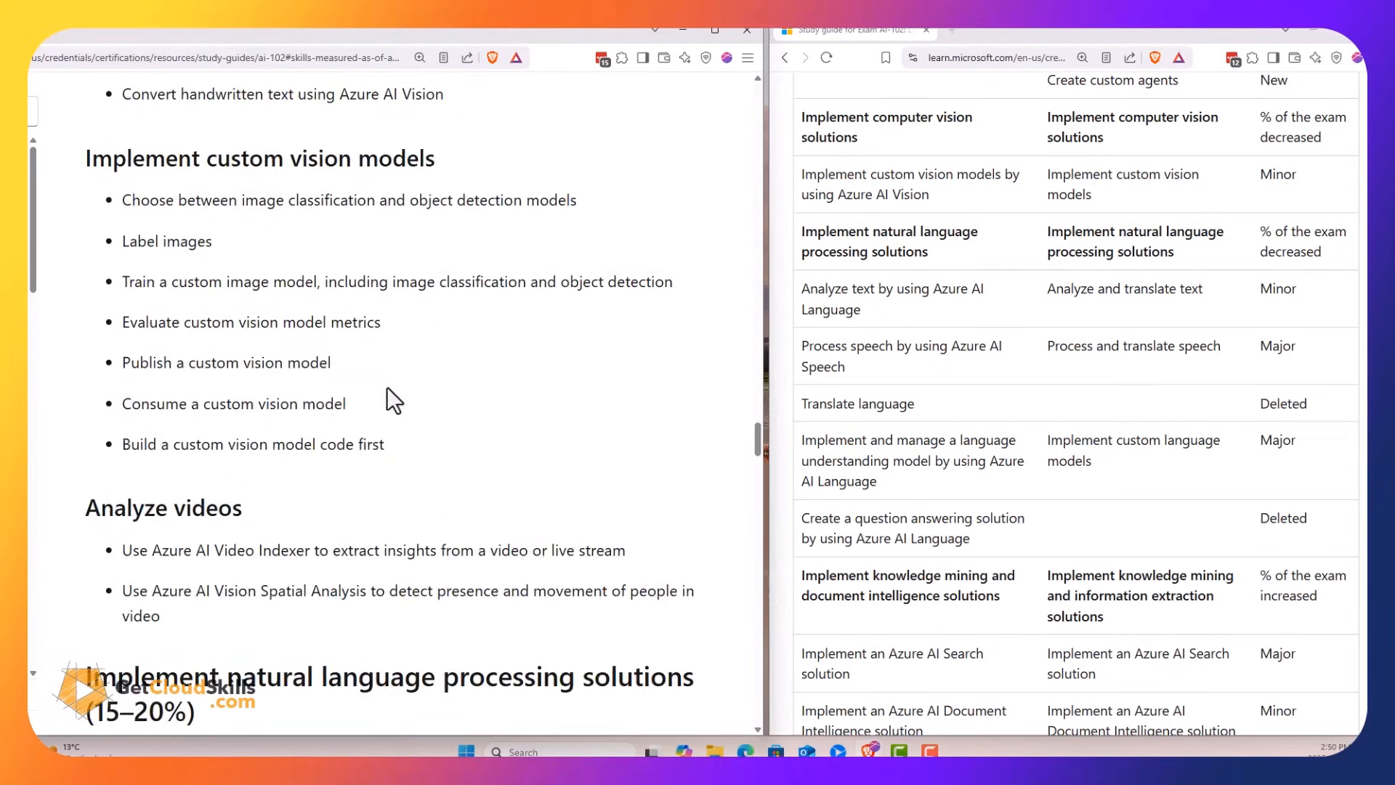
{"action": "scroll", "scroll_direction": "down", "scroll_amount": 3}
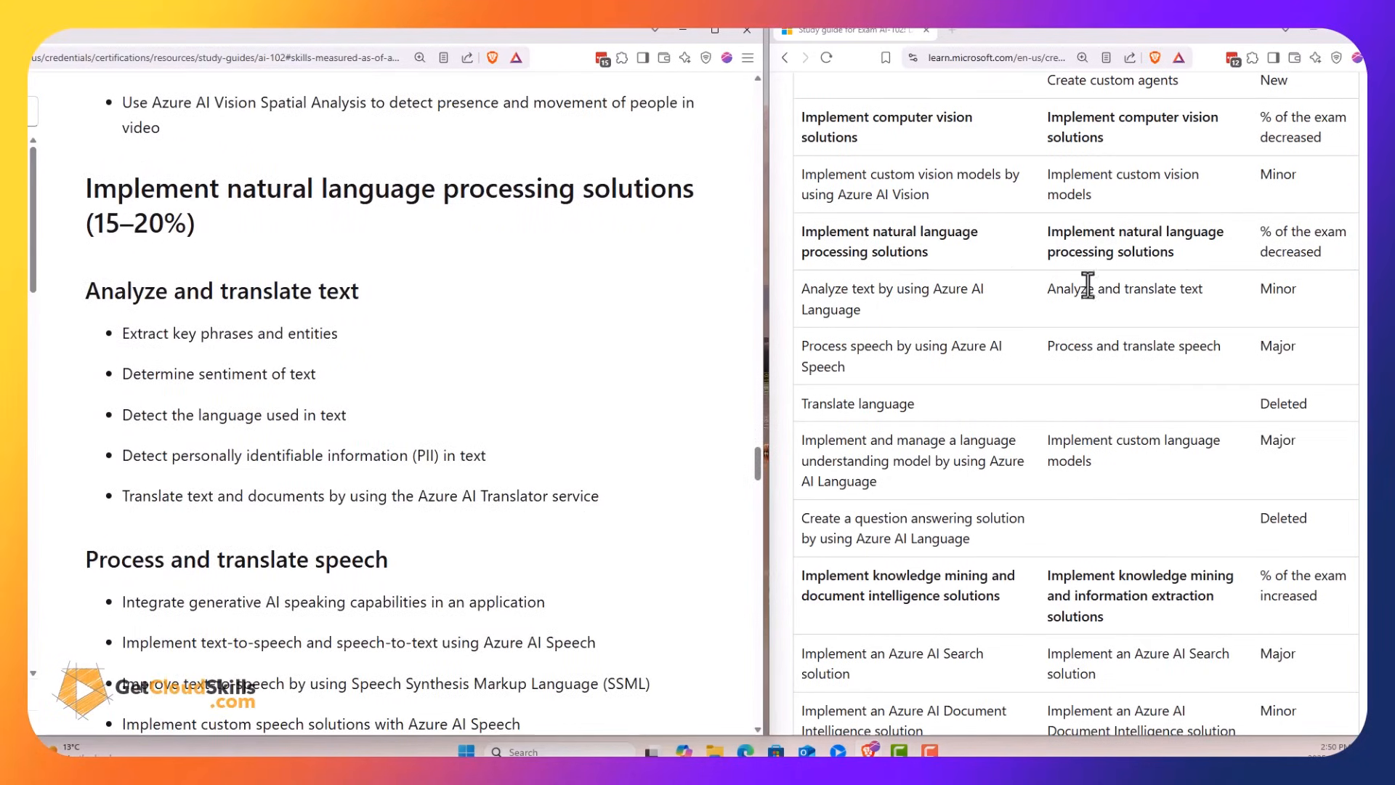
{"action": "scroll", "scroll_direction": "down", "scroll_amount": 3}
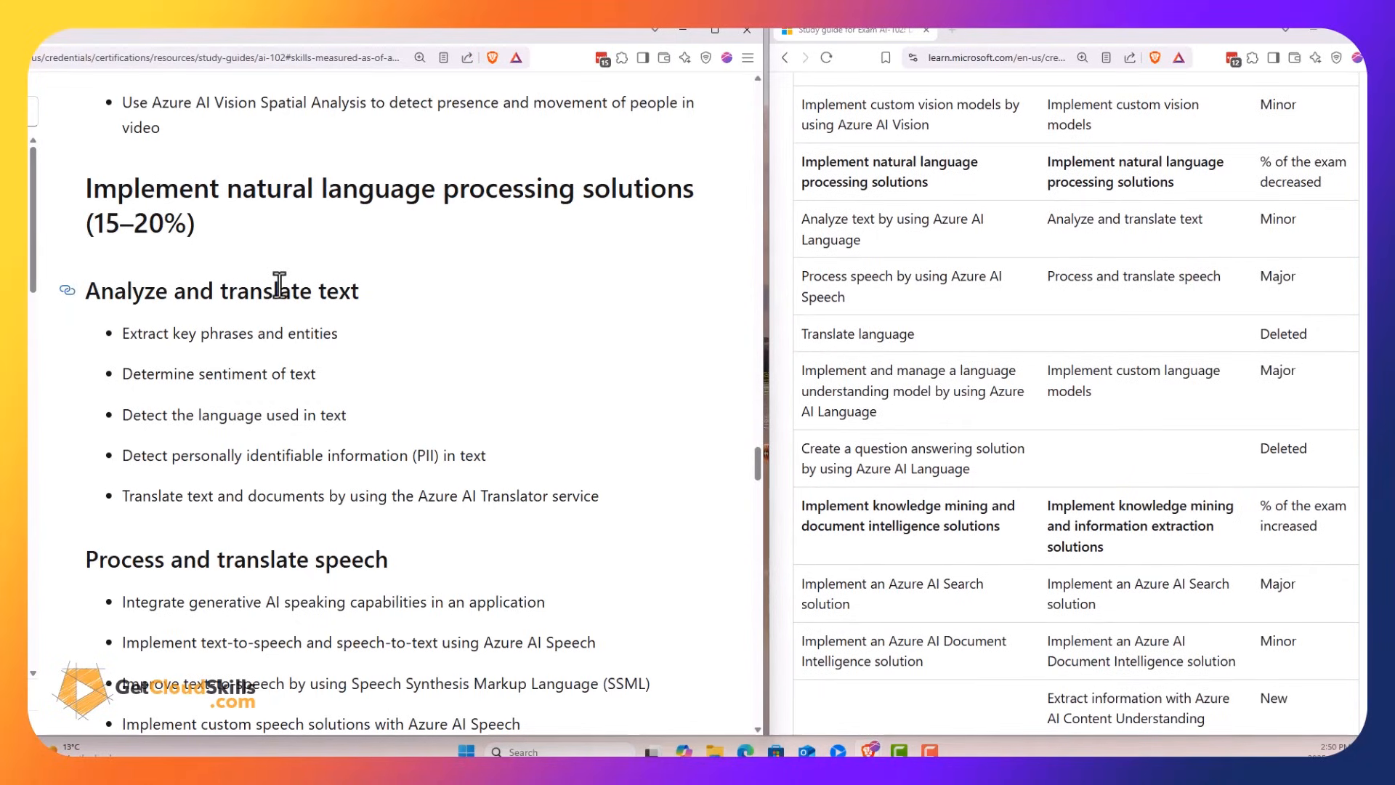
{"action": "mouse_move", "coordinate": [178, 501]}
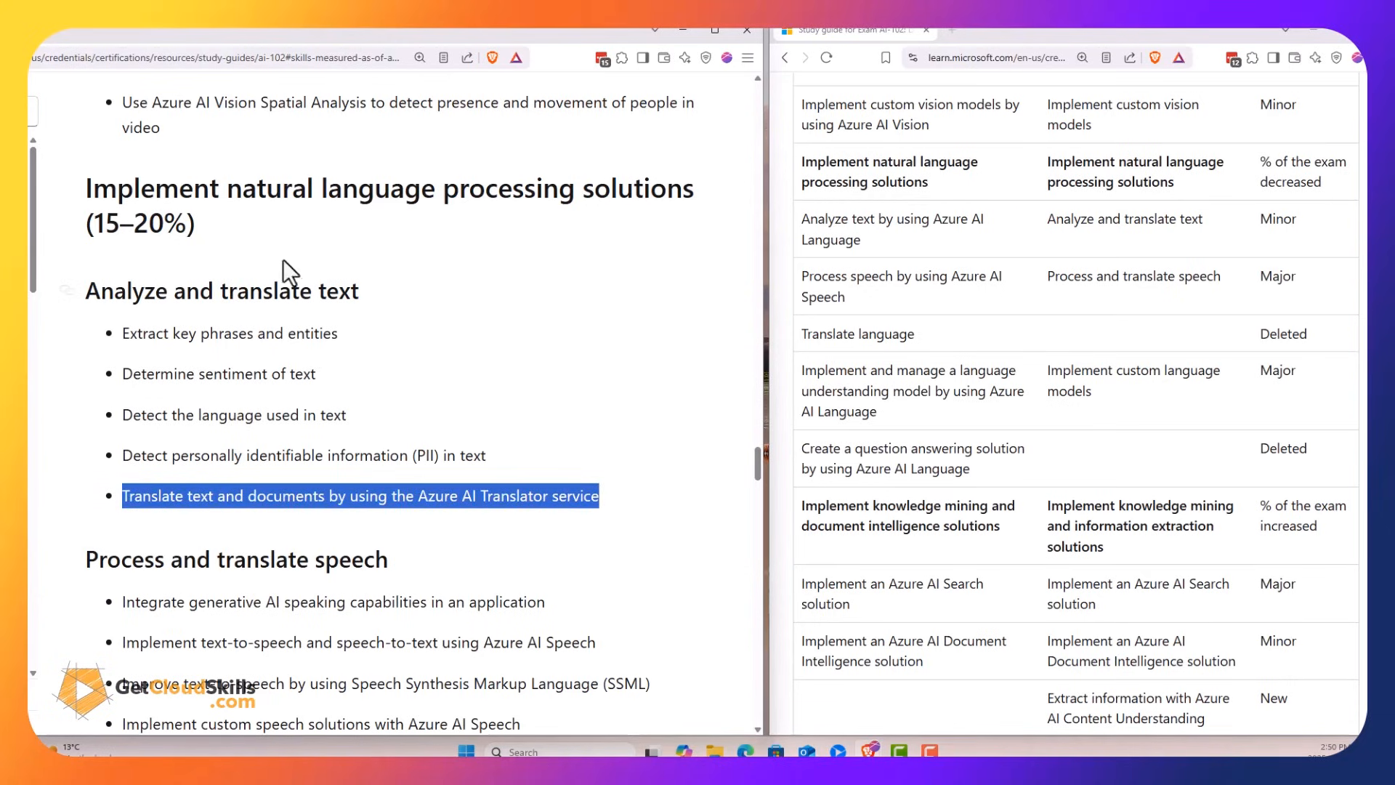
{"action": "scroll", "scroll_direction": "down", "scroll_amount": 3}
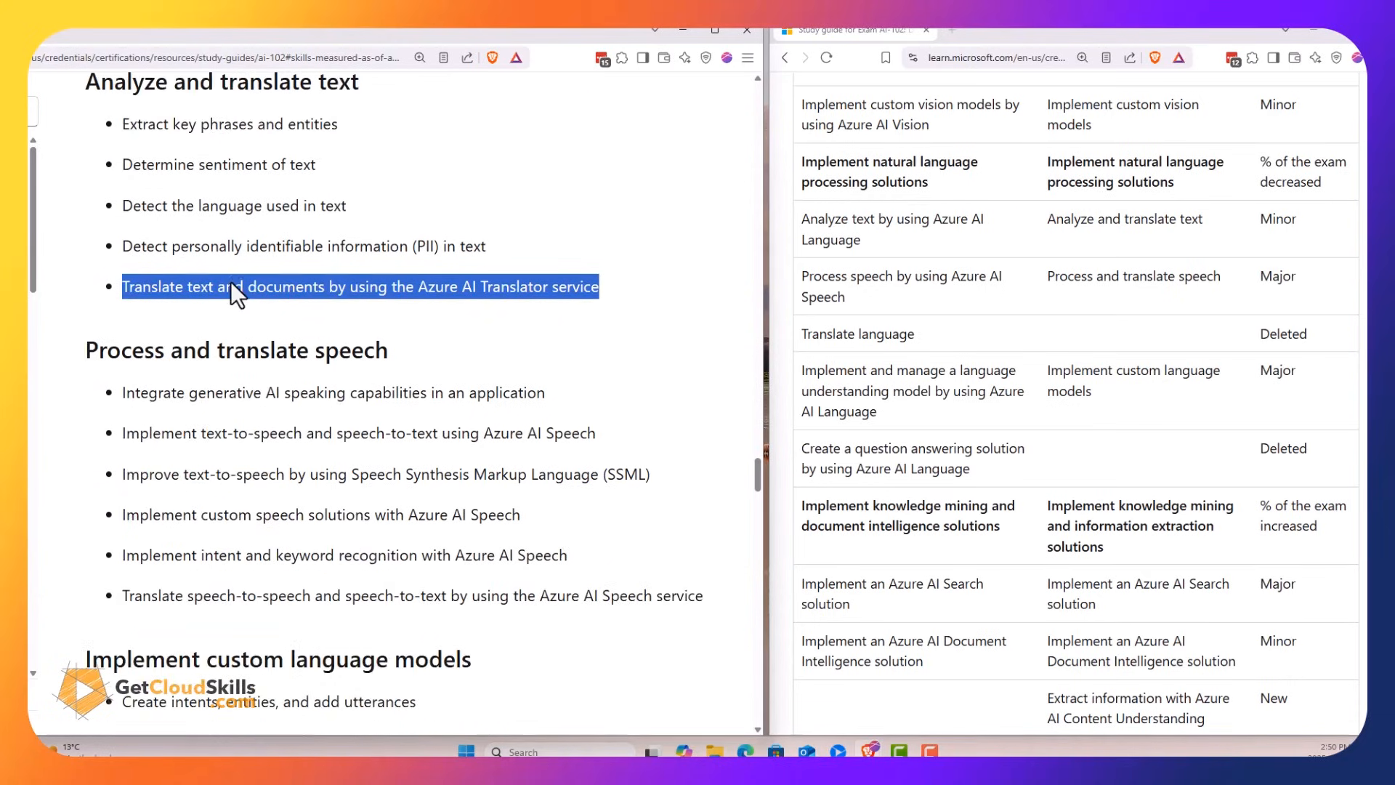
{"action": "mouse_move", "coordinate": [156, 350]}
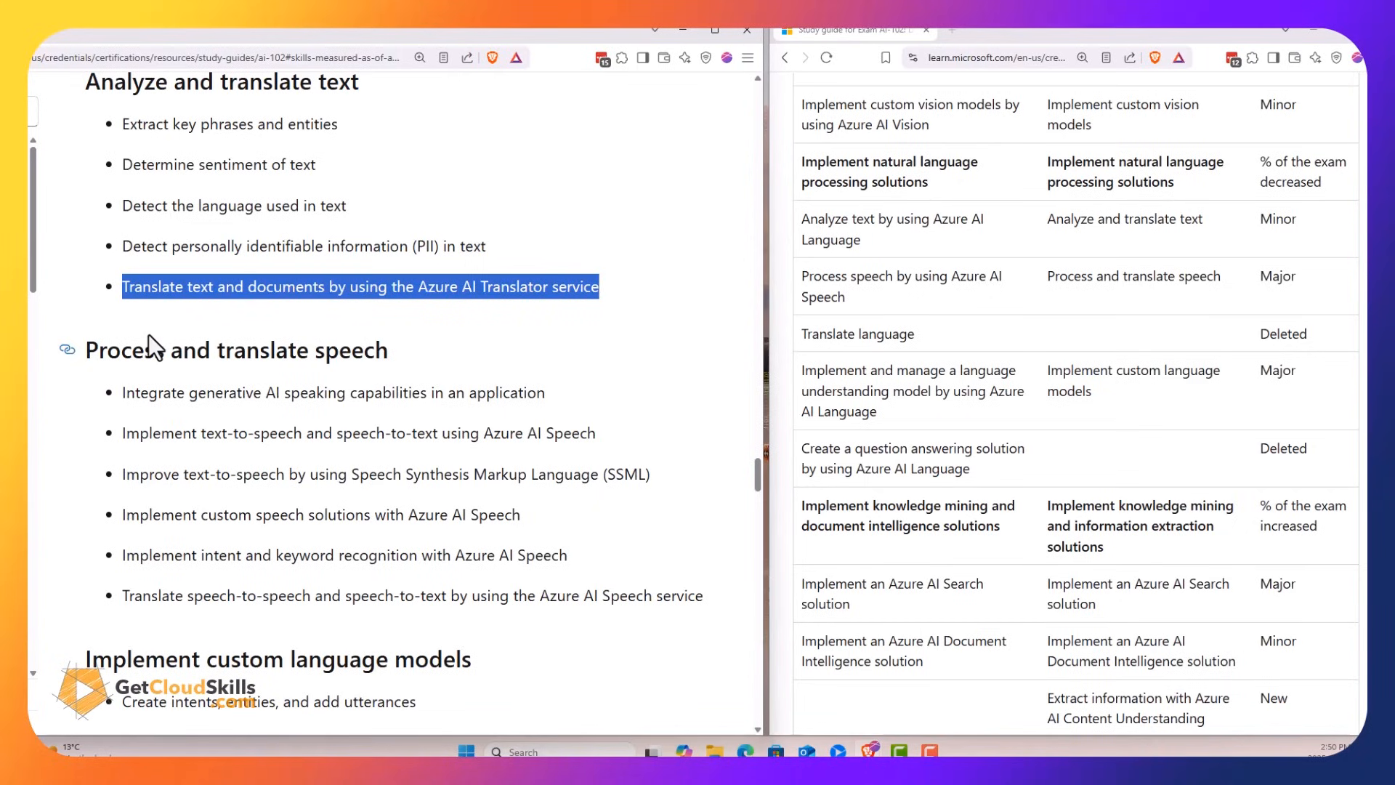
{"action": "mouse_move", "coordinate": [298, 339]}
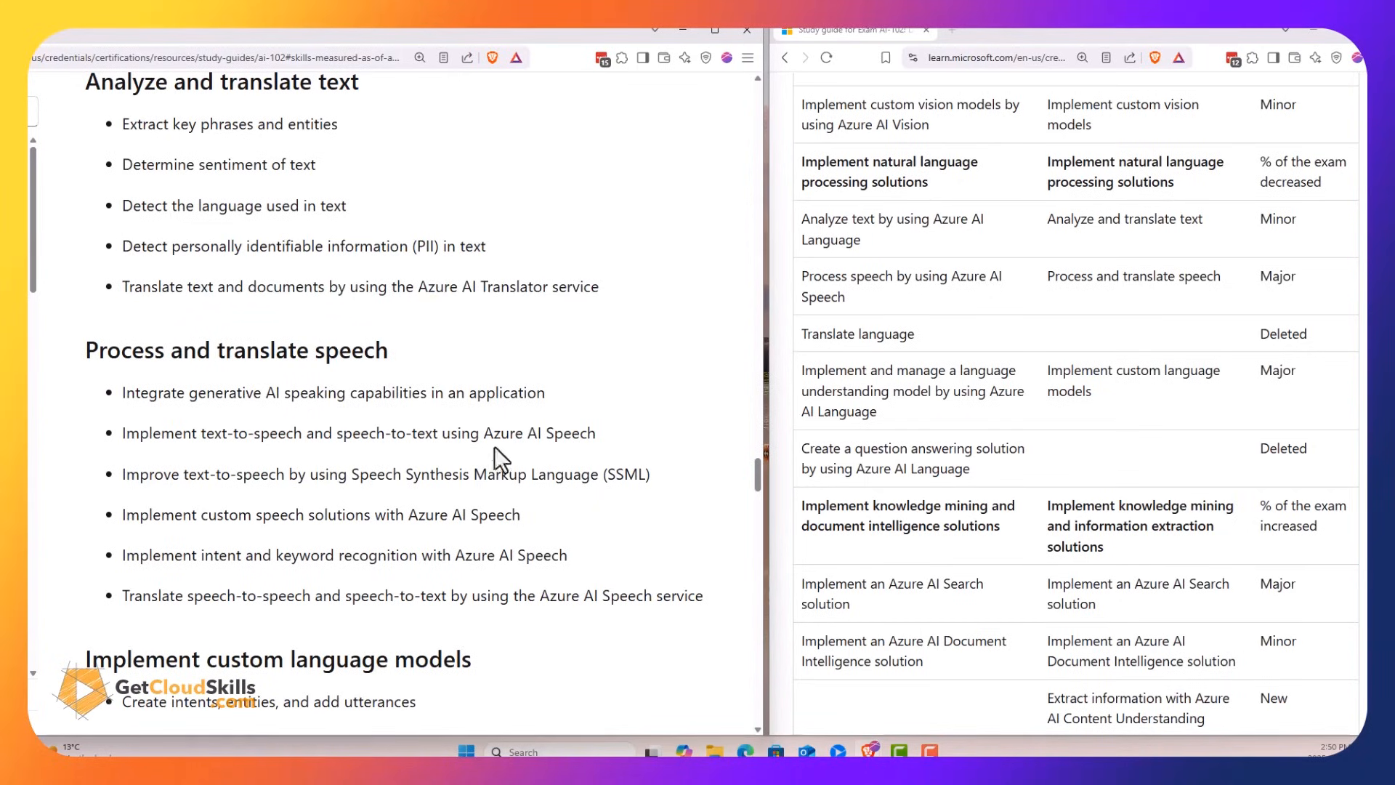
Highlight Azure AI Speech in the speech skill and continue to Implement custom language models
{"action": "double_click", "coordinate": [538, 433]}
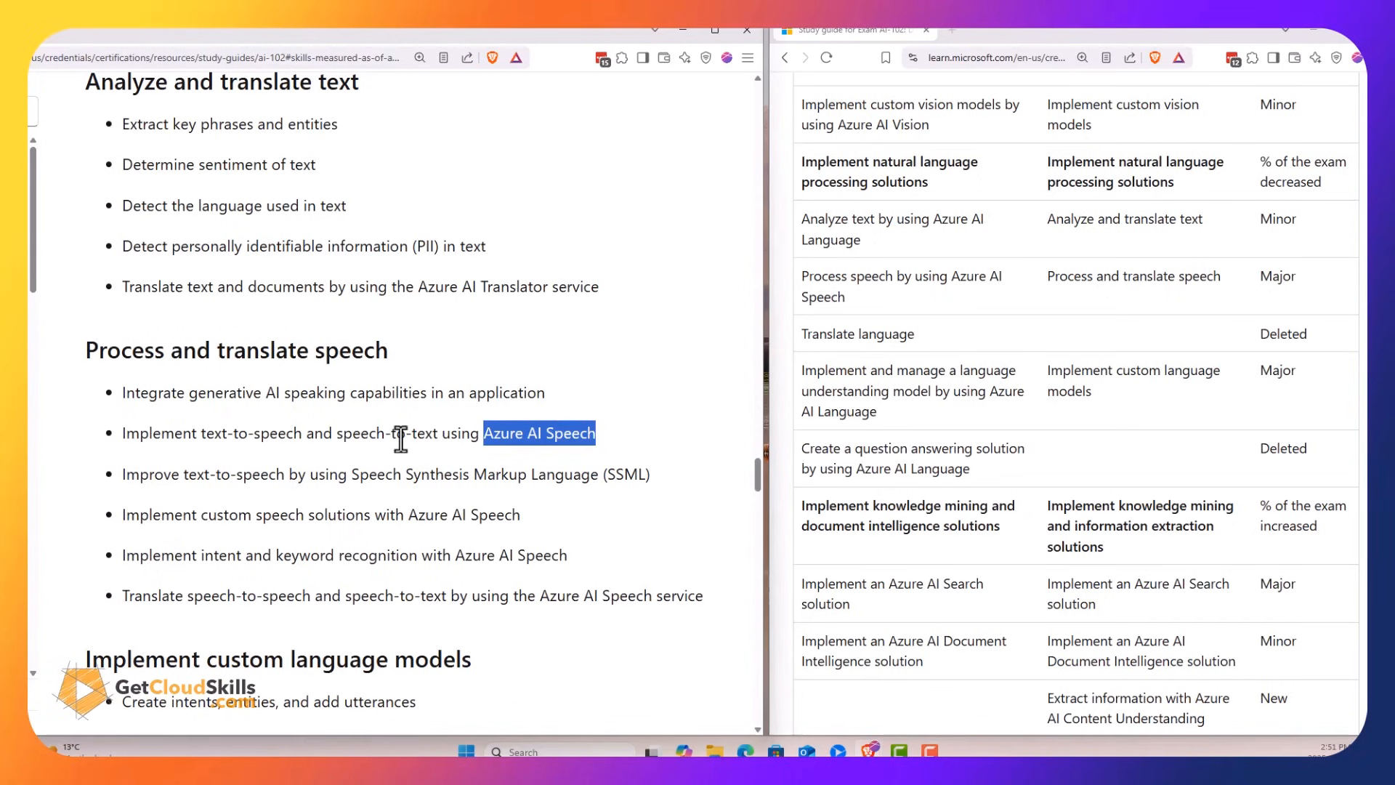
{"action": "scroll", "scroll_direction": "down", "scroll_amount": 3}
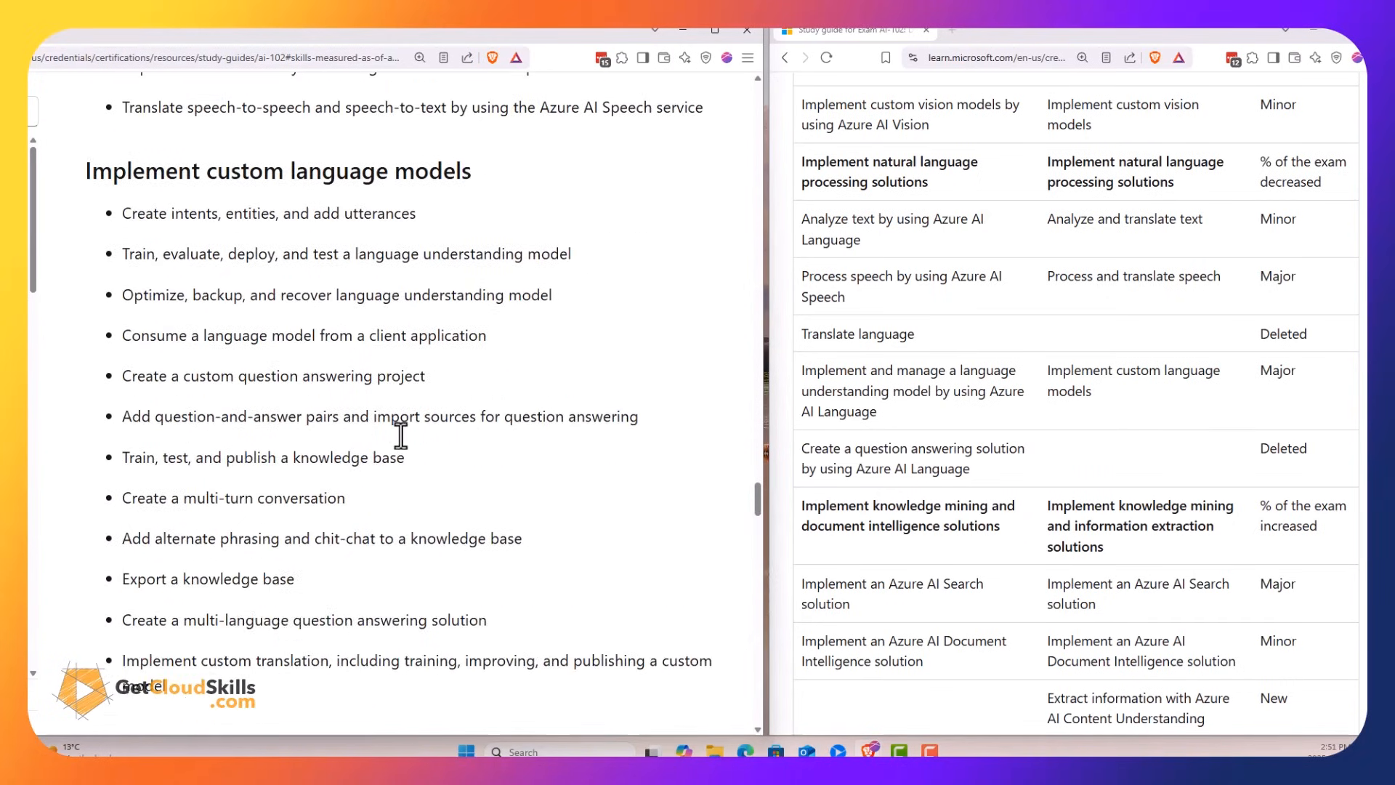
Highlight the Major change for custom language models and the deleted question answering skill while scrolling to knowledge mining
{"action": "scroll", "scroll_direction": "down", "scroll_amount": 3}
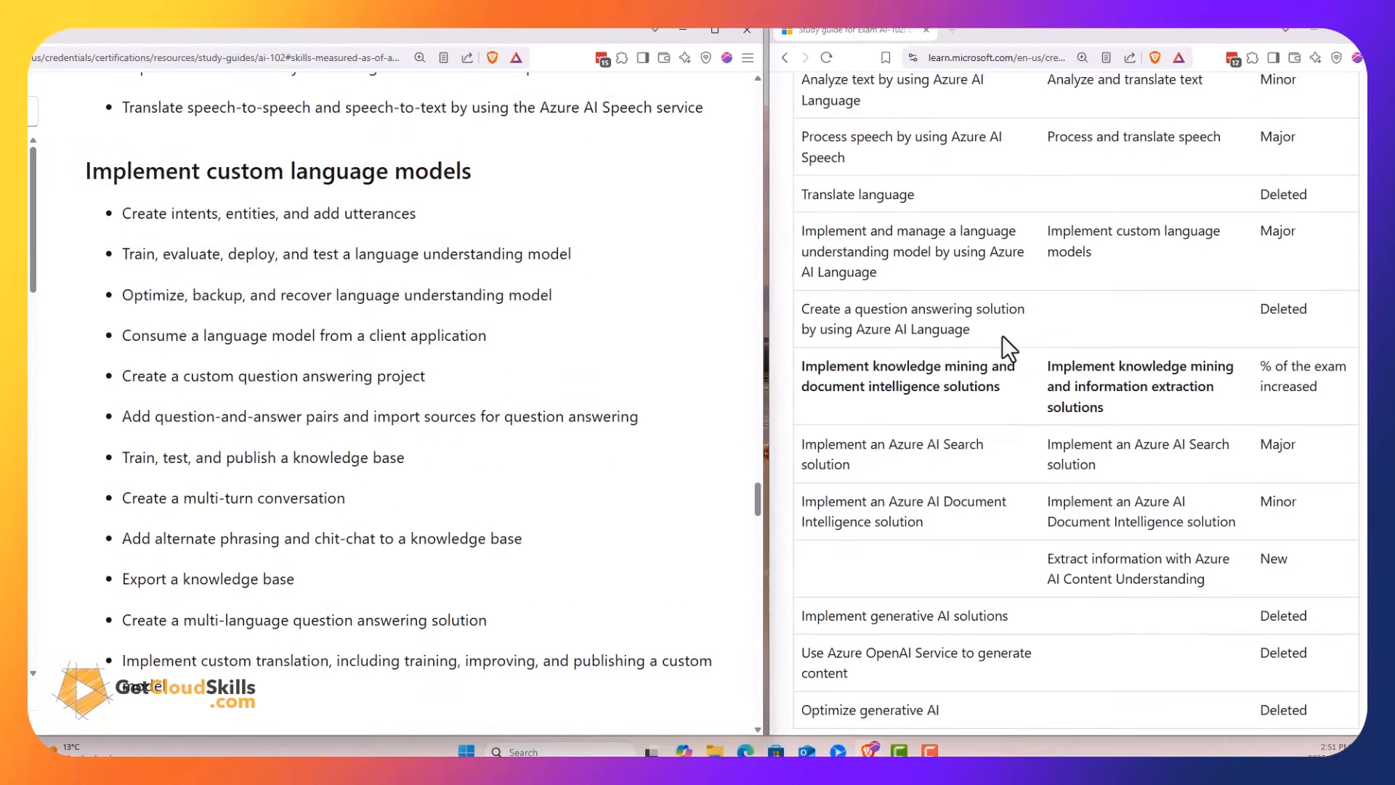
{"action": "mouse_move", "coordinate": [259, 293]}
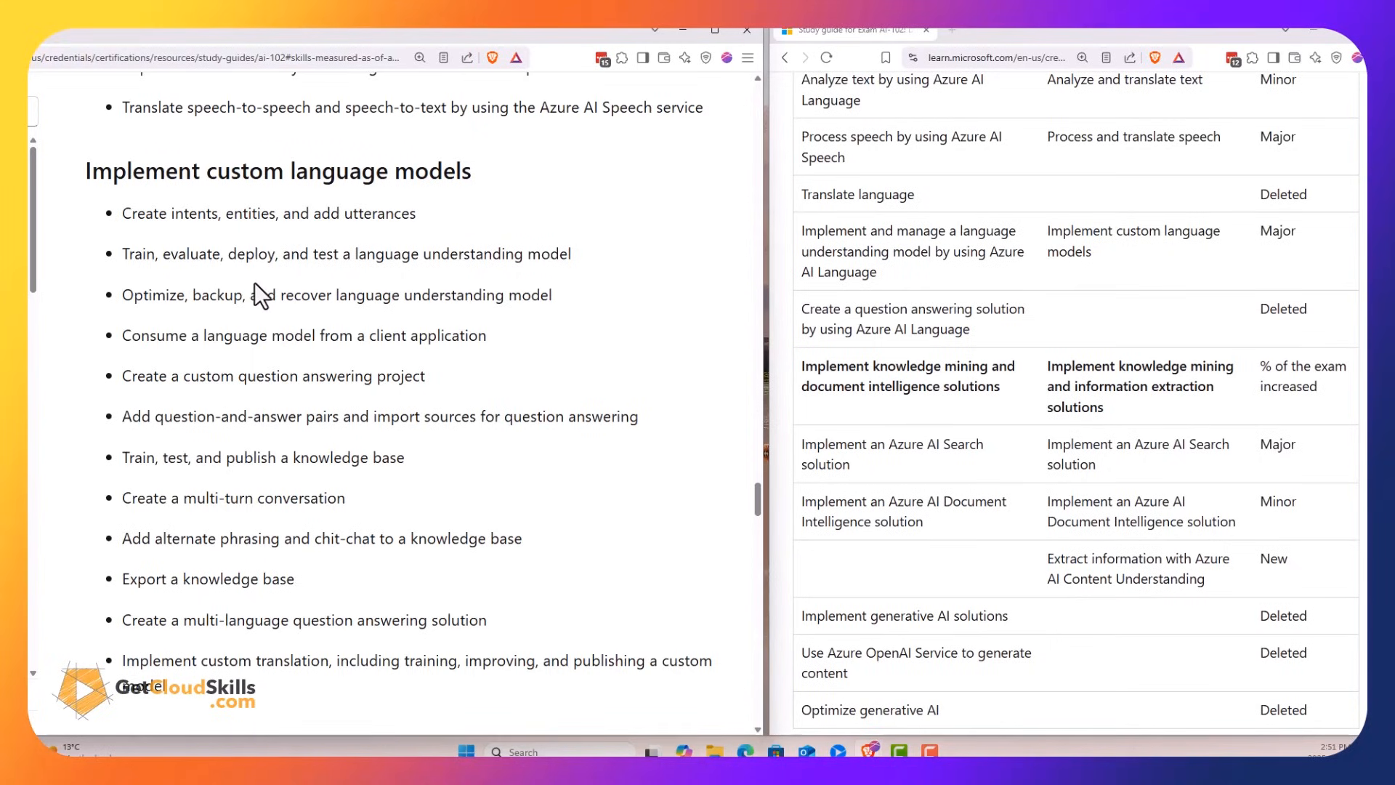
{"action": "mouse_move", "coordinate": [168, 233]}
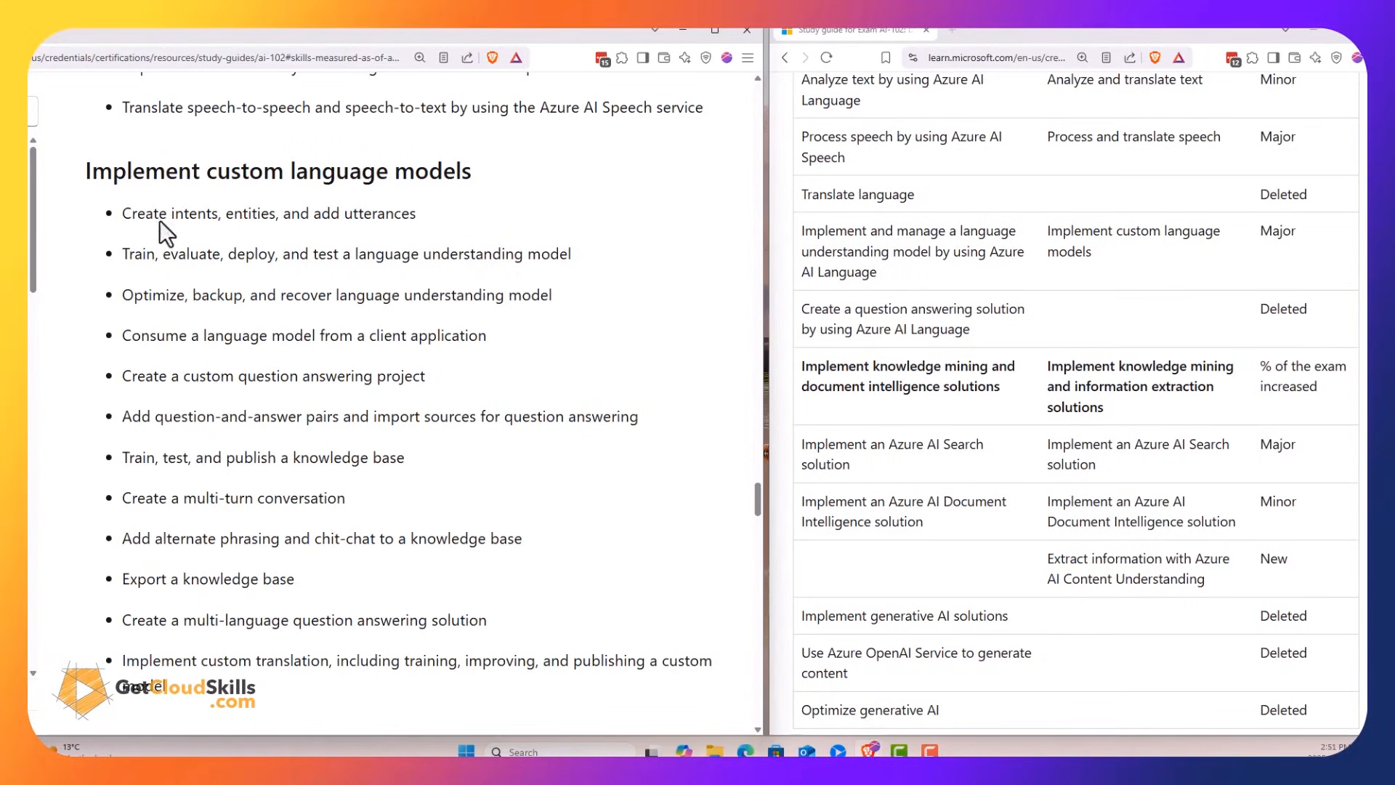
{"action": "mouse_move", "coordinate": [210, 652]}
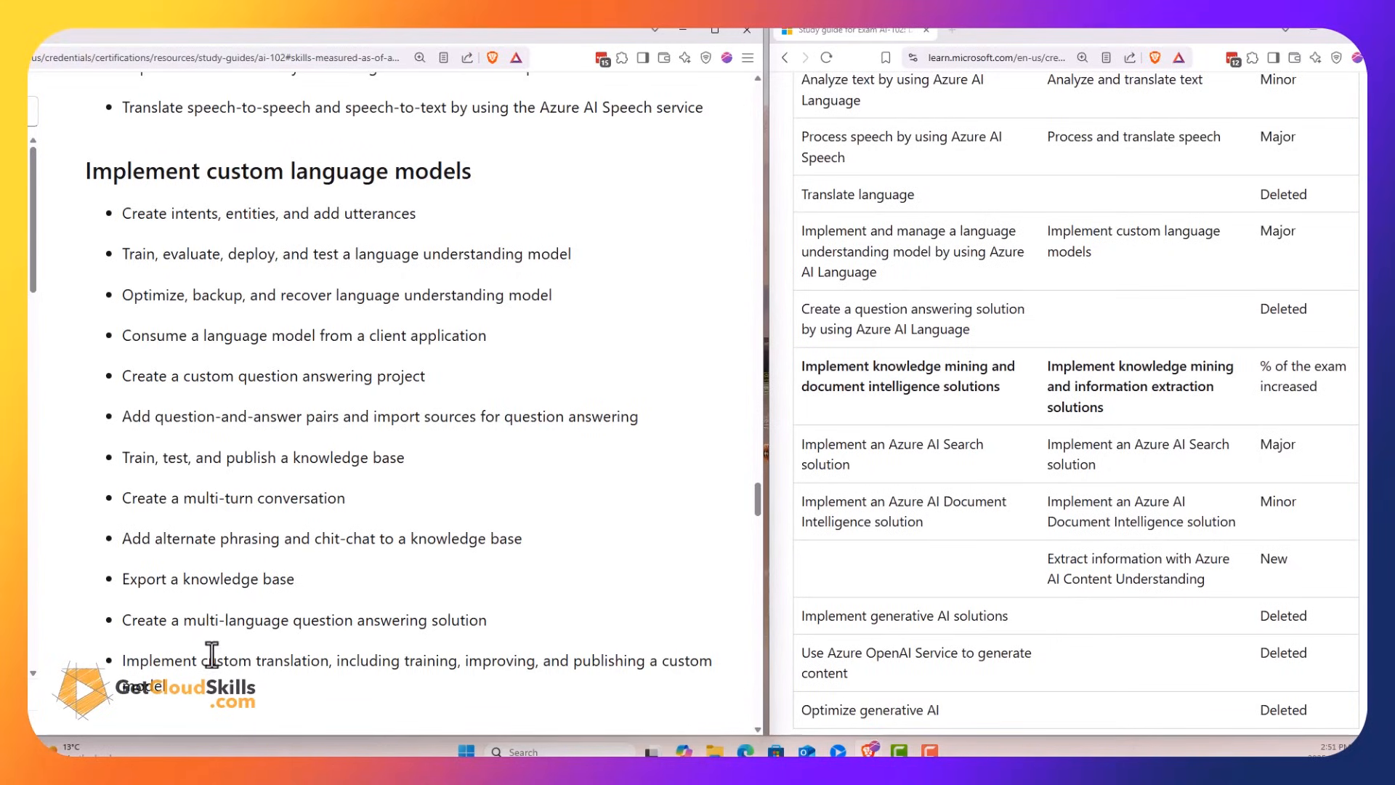
{"action": "double_click", "coordinate": [1277, 231]}
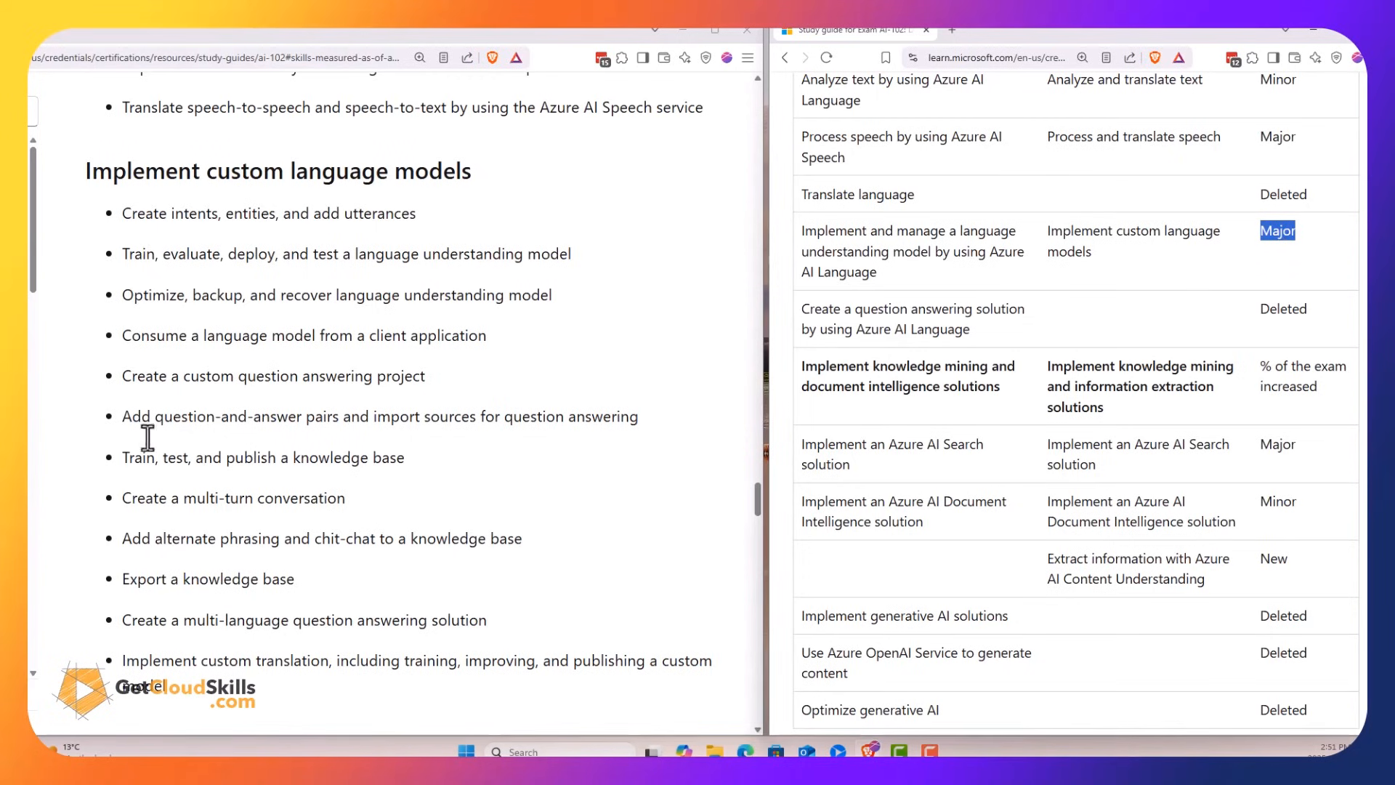
{"action": "mouse_move", "coordinate": [303, 369]}
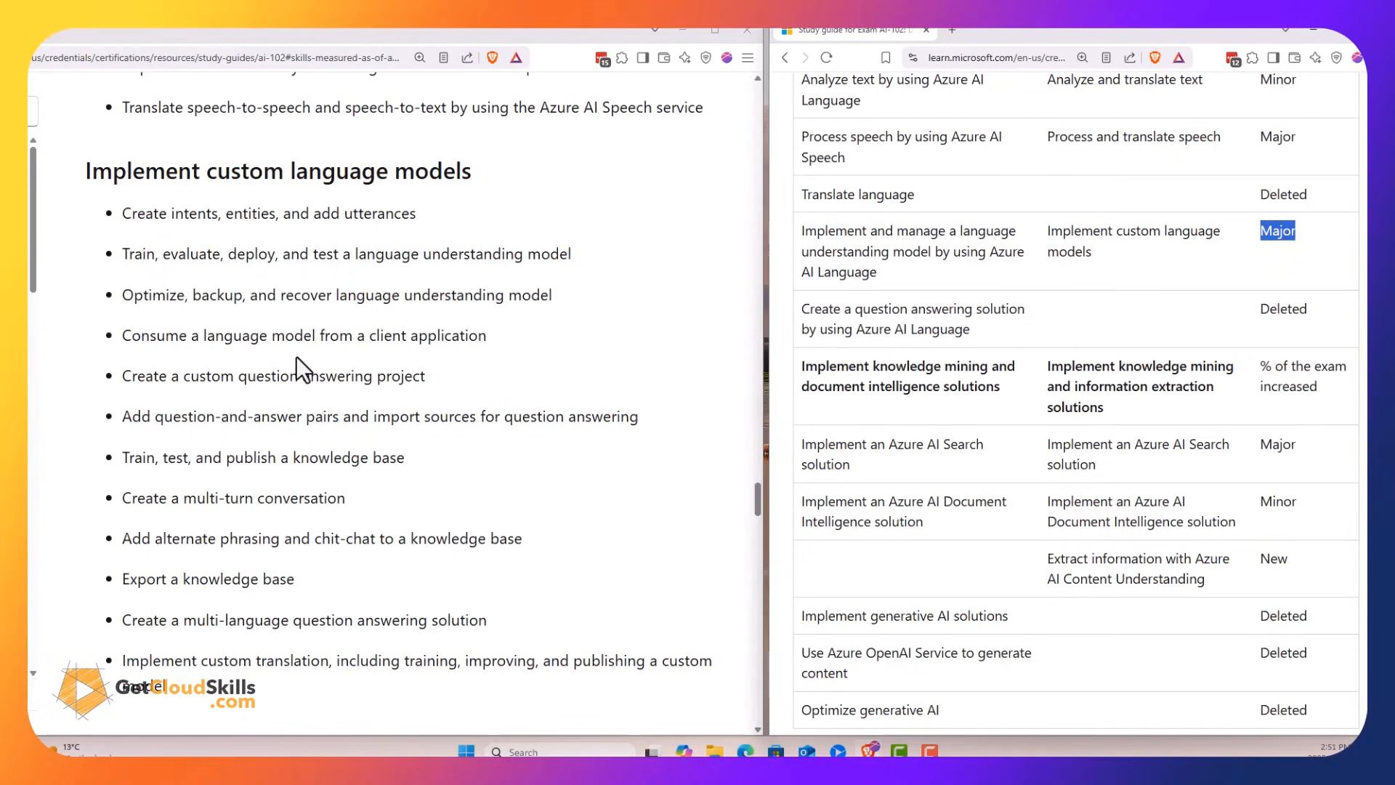
{"action": "scroll", "scroll_direction": "down", "scroll_amount": 3}
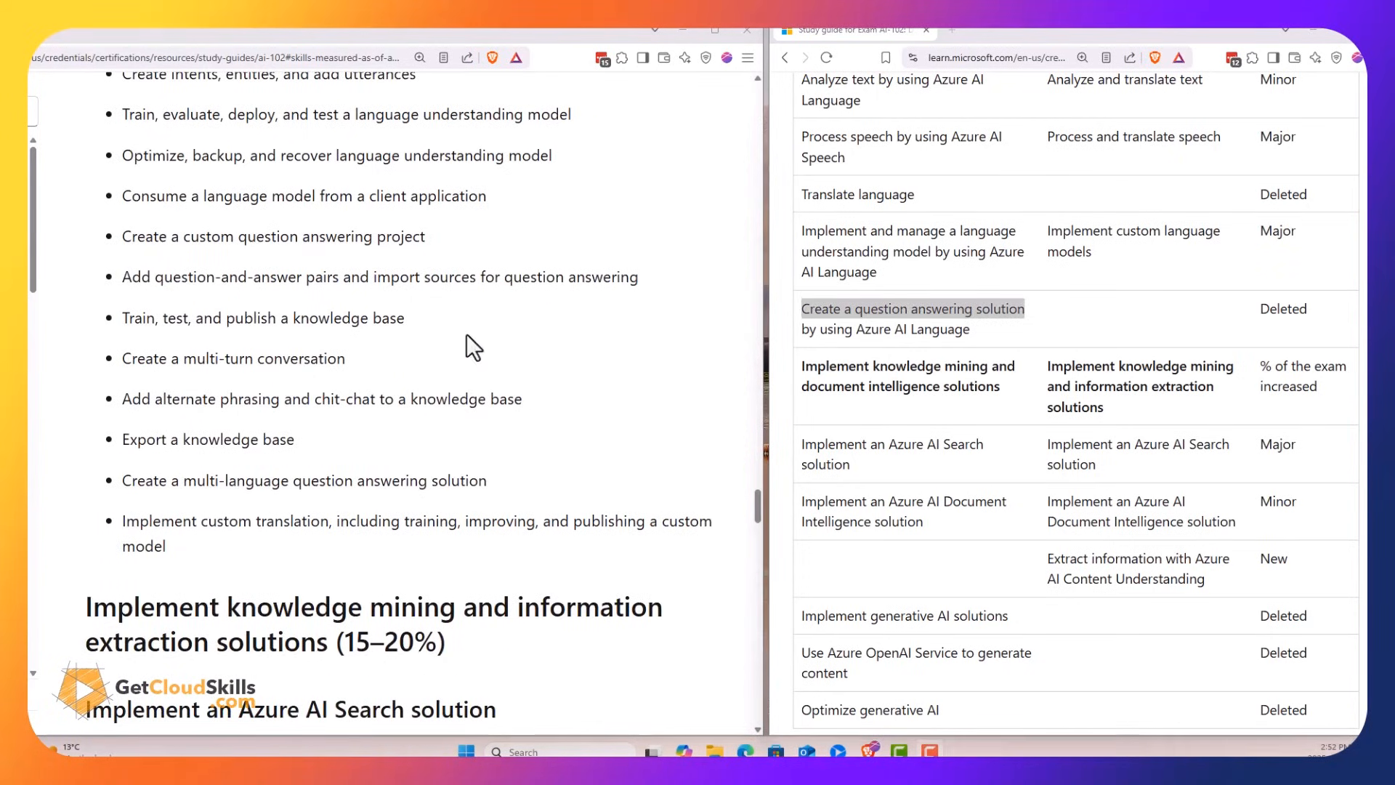
{"action": "double_click", "coordinate": [913, 309]}
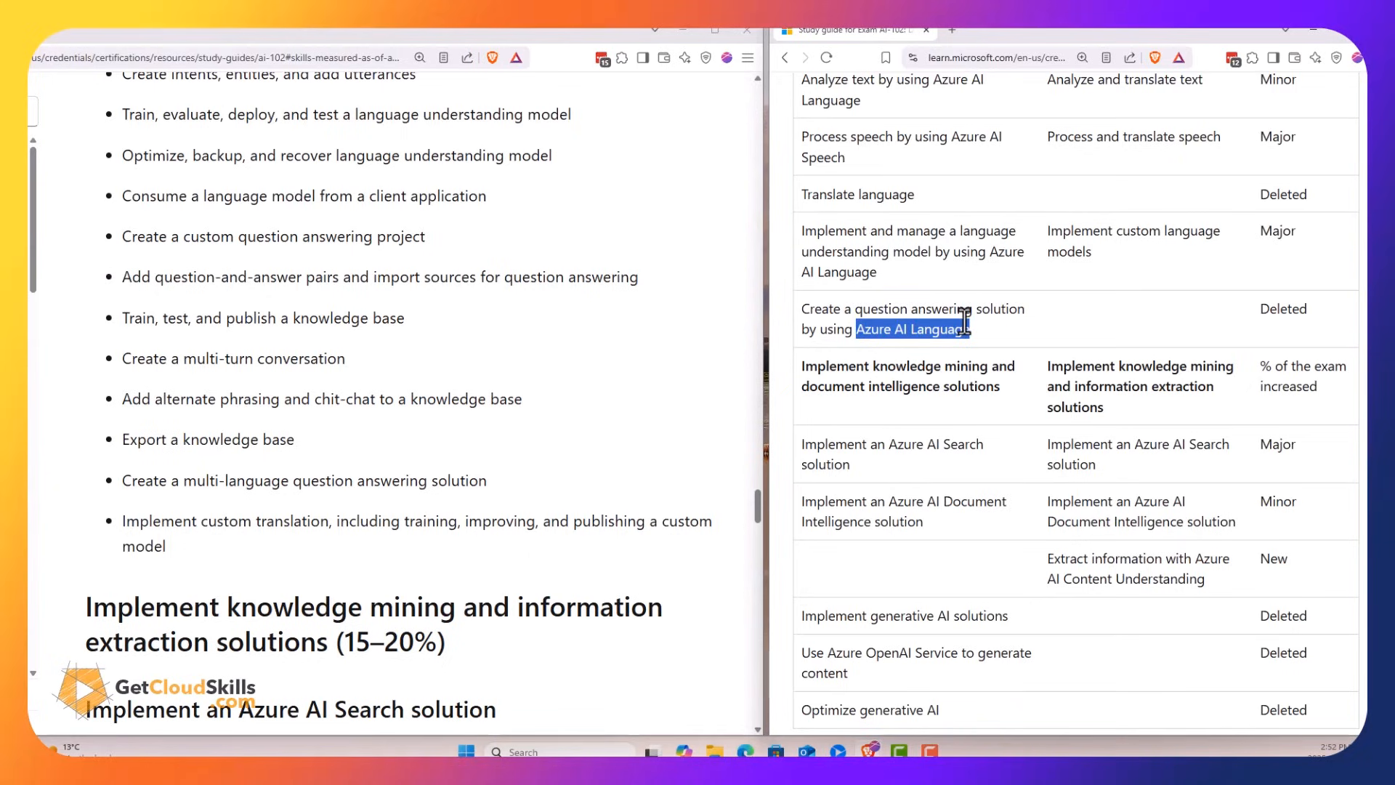
{"action": "mouse_move", "coordinate": [903, 308]}
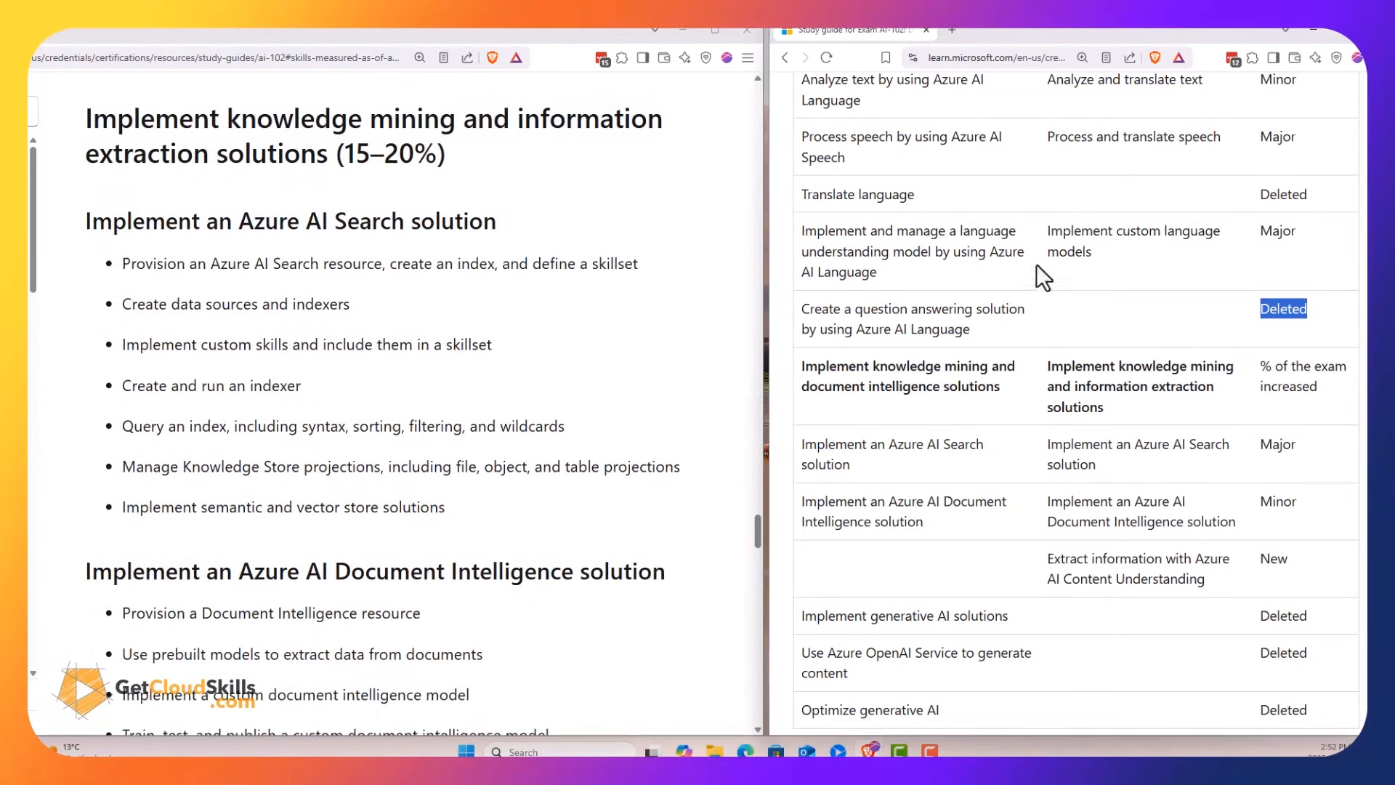
Mark Azure AI Search as a Major change, then reach the Document Intelligence and Content Understanding task lists
{"action": "scroll", "scroll_direction": "down", "scroll_amount": 3}
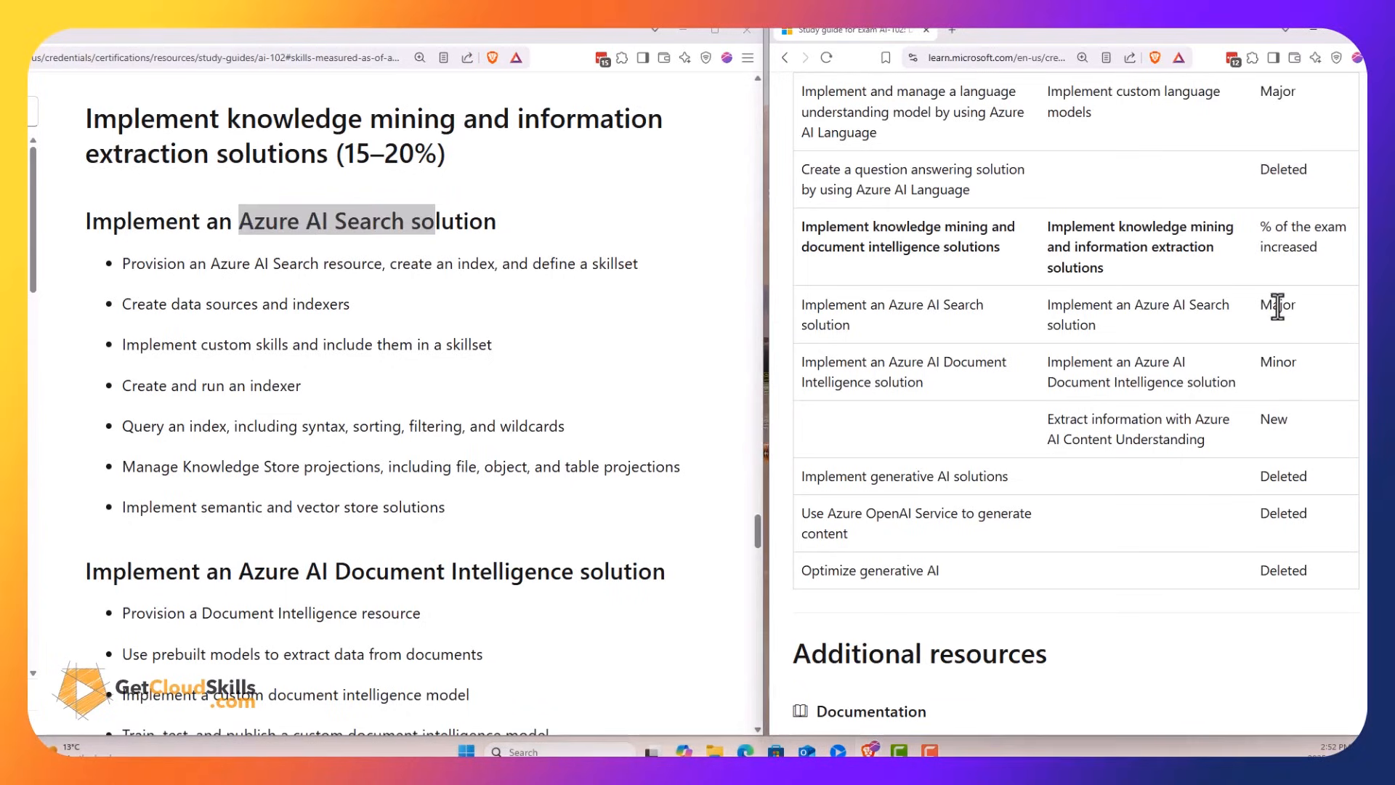
{"action": "double_click", "coordinate": [1277, 305]}
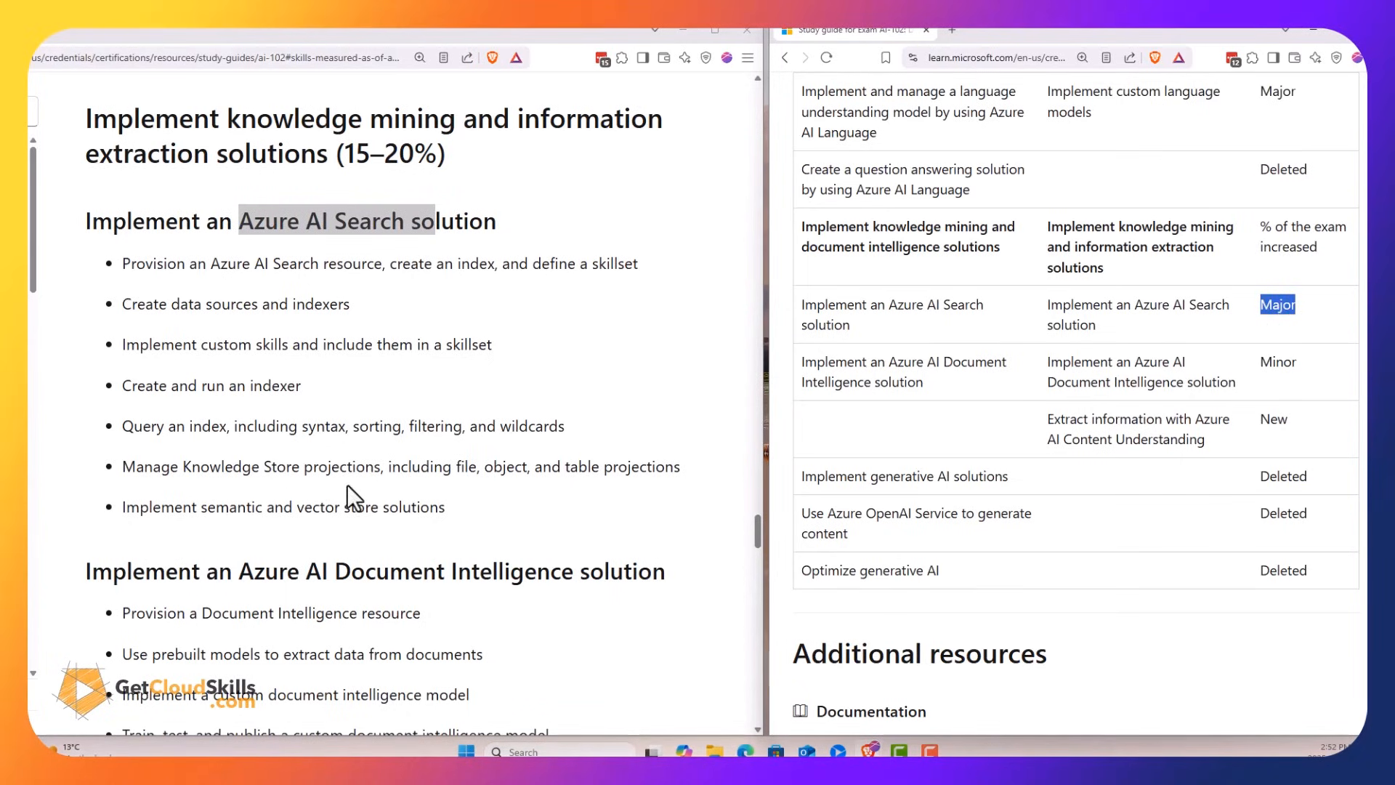
{"action": "scroll", "scroll_direction": "down", "scroll_amount": 3}
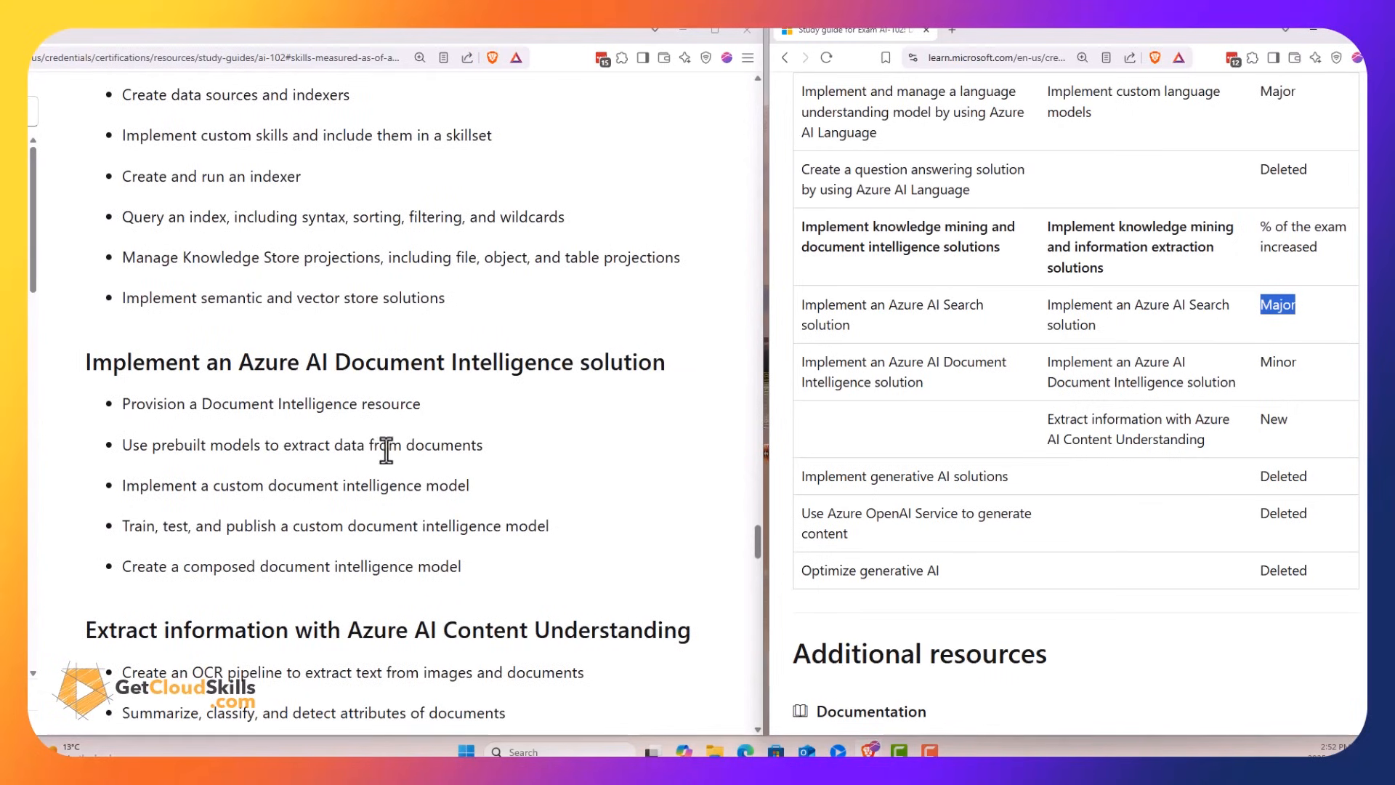
{"action": "scroll", "scroll_direction": "down", "scroll_amount": 3}
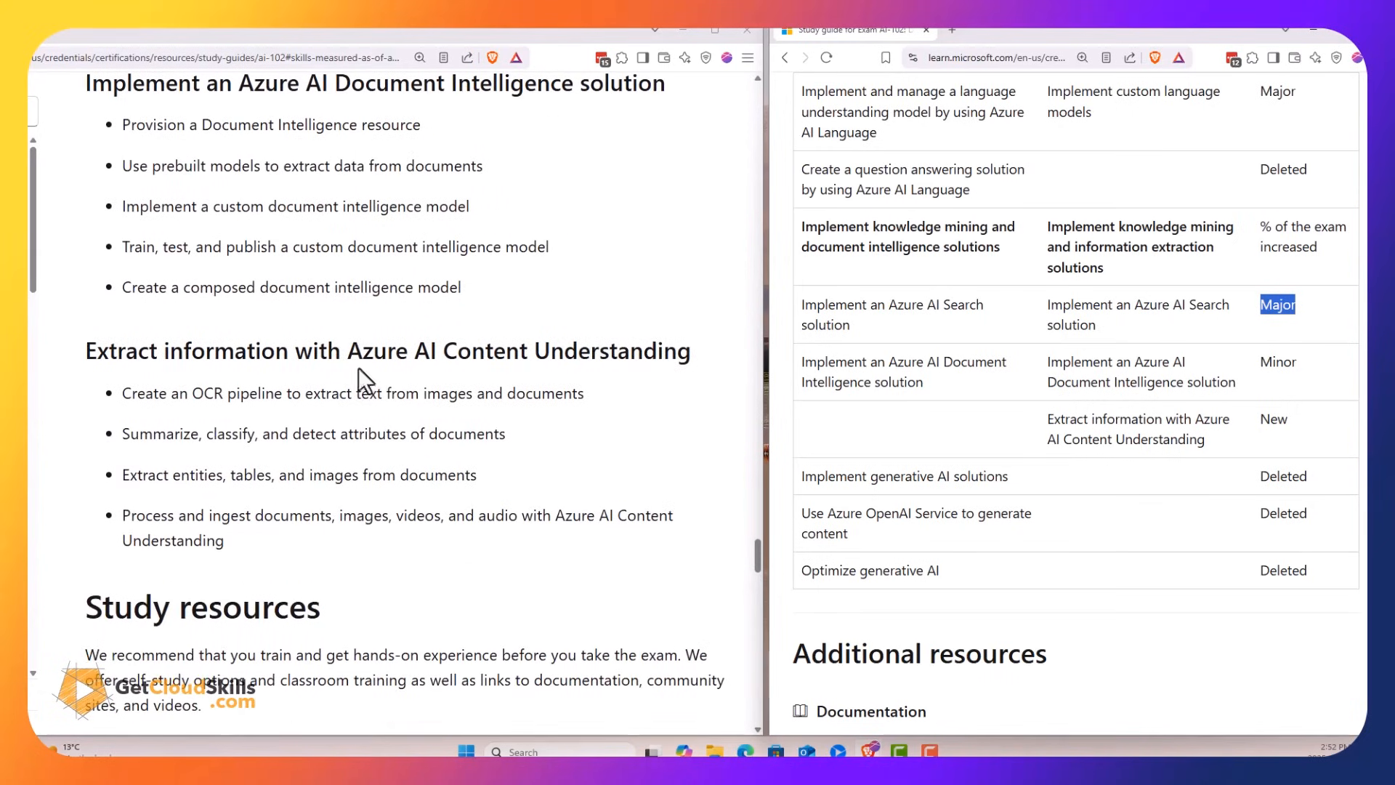
{"action": "double_click", "coordinate": [519, 350]}
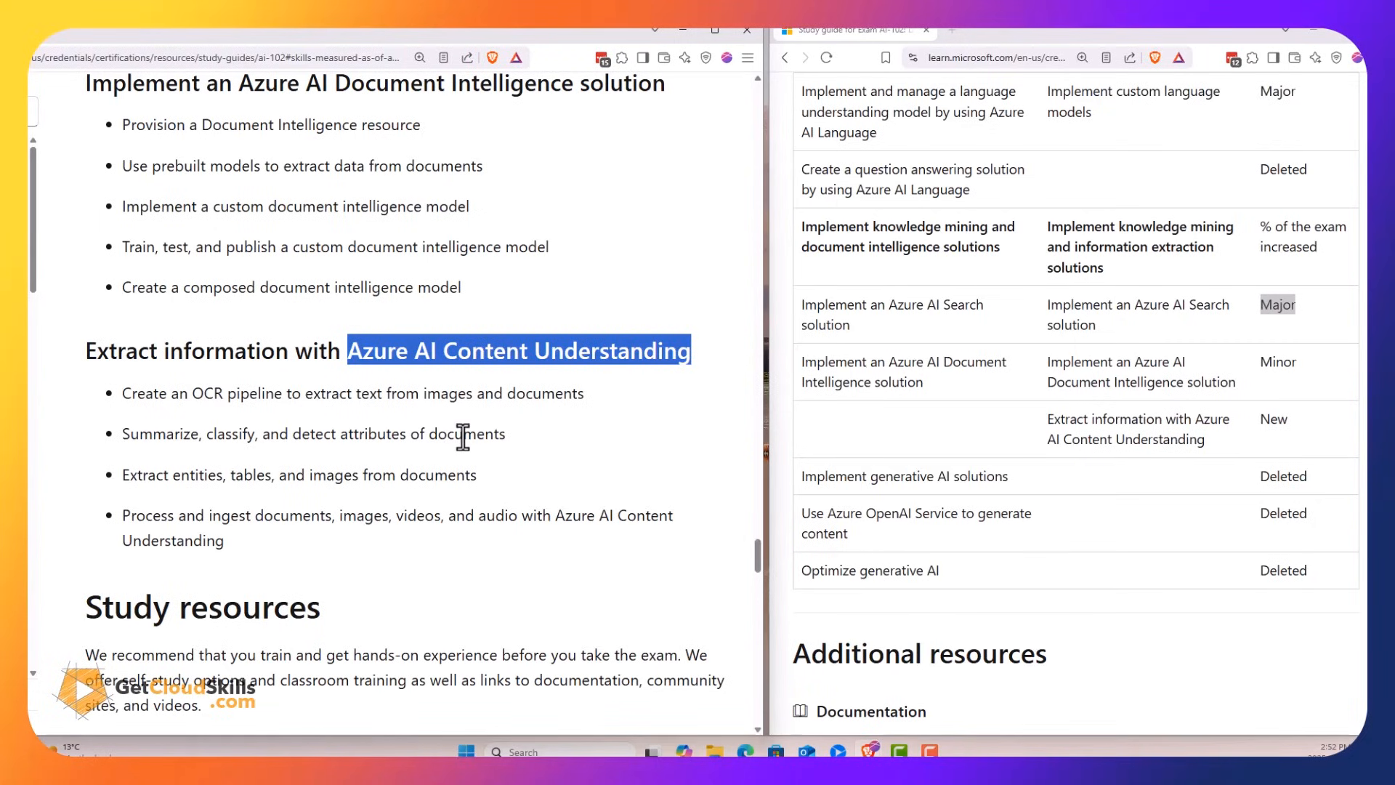
{"action": "mouse_move", "coordinate": [280, 519]}
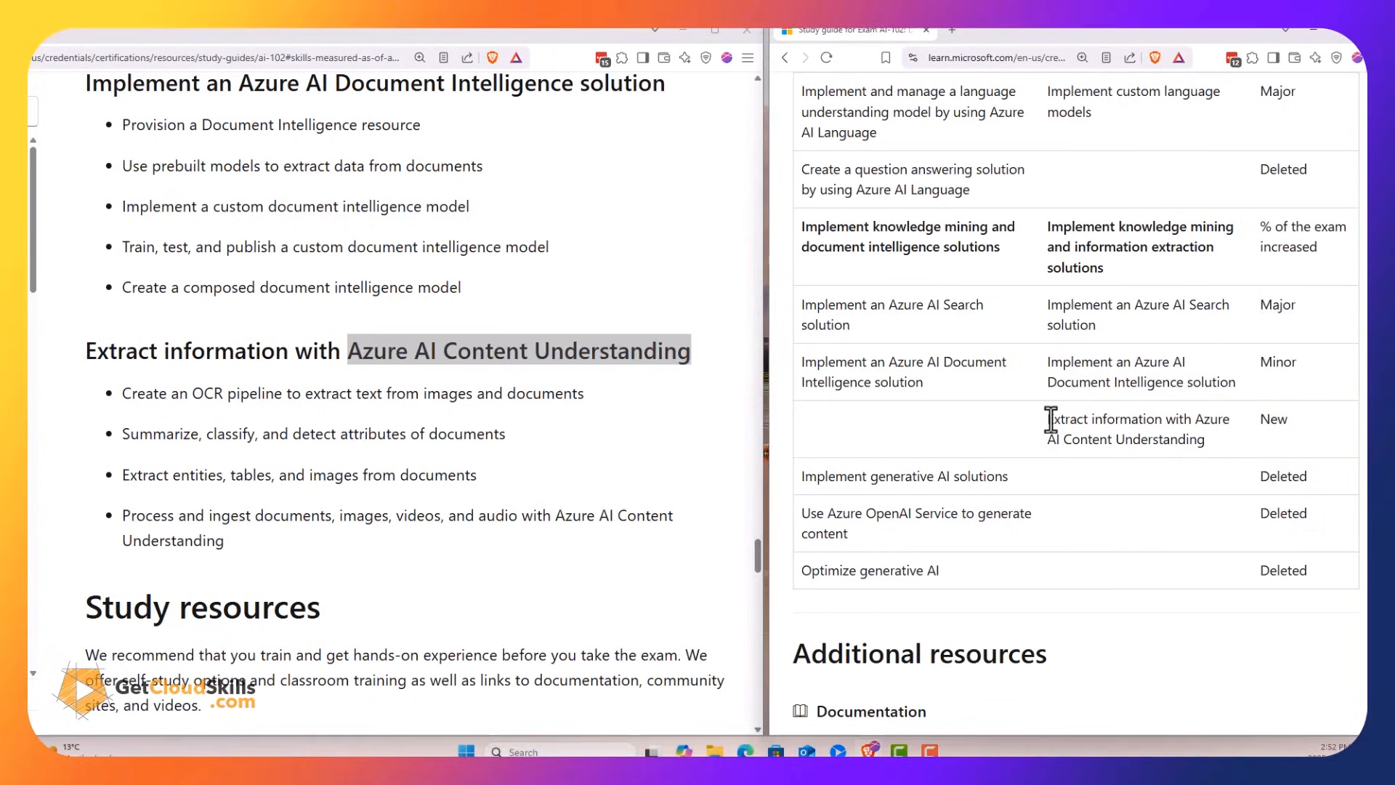
{"action": "left_click_drag", "start_coordinate": [1048, 418], "coordinate": [1204, 439]}
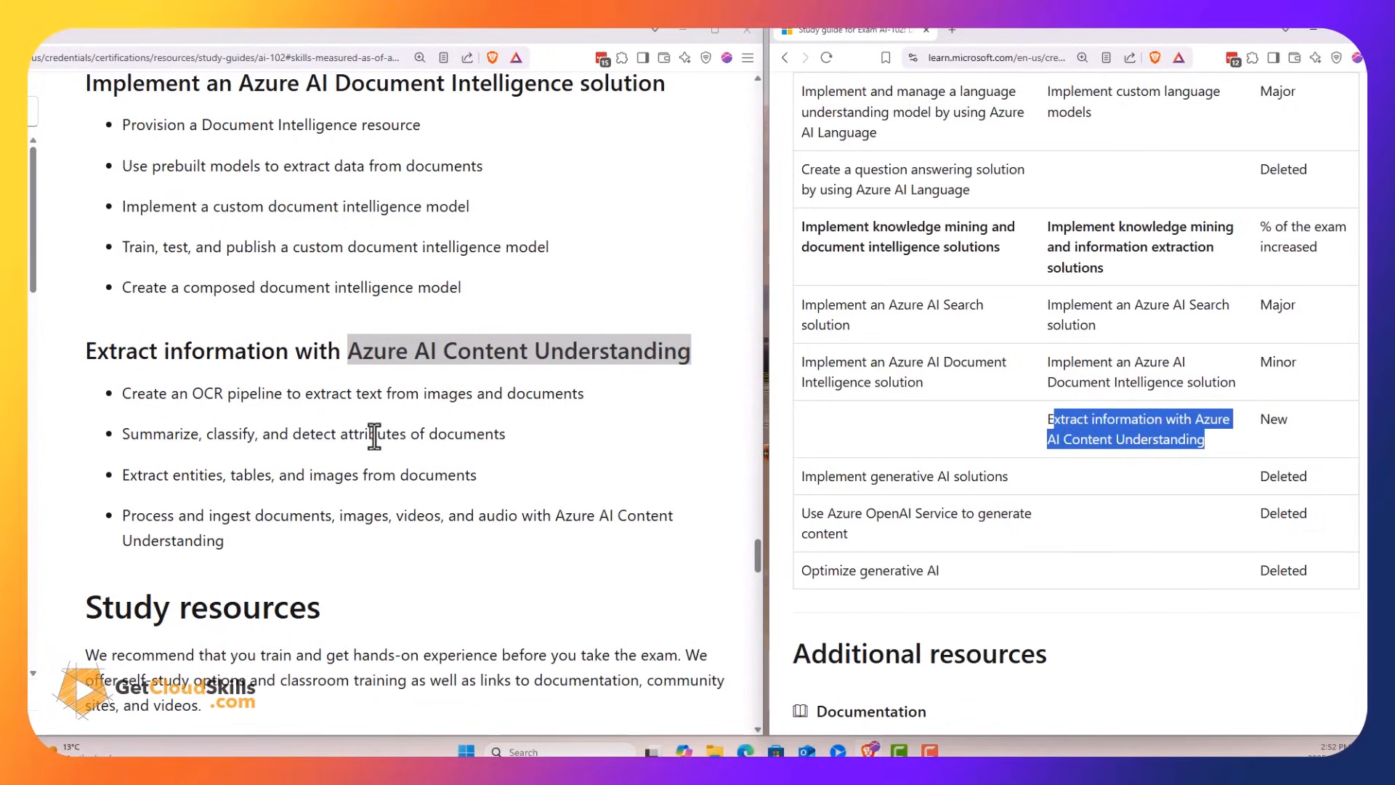
{"action": "double_click", "coordinate": [826, 476]}
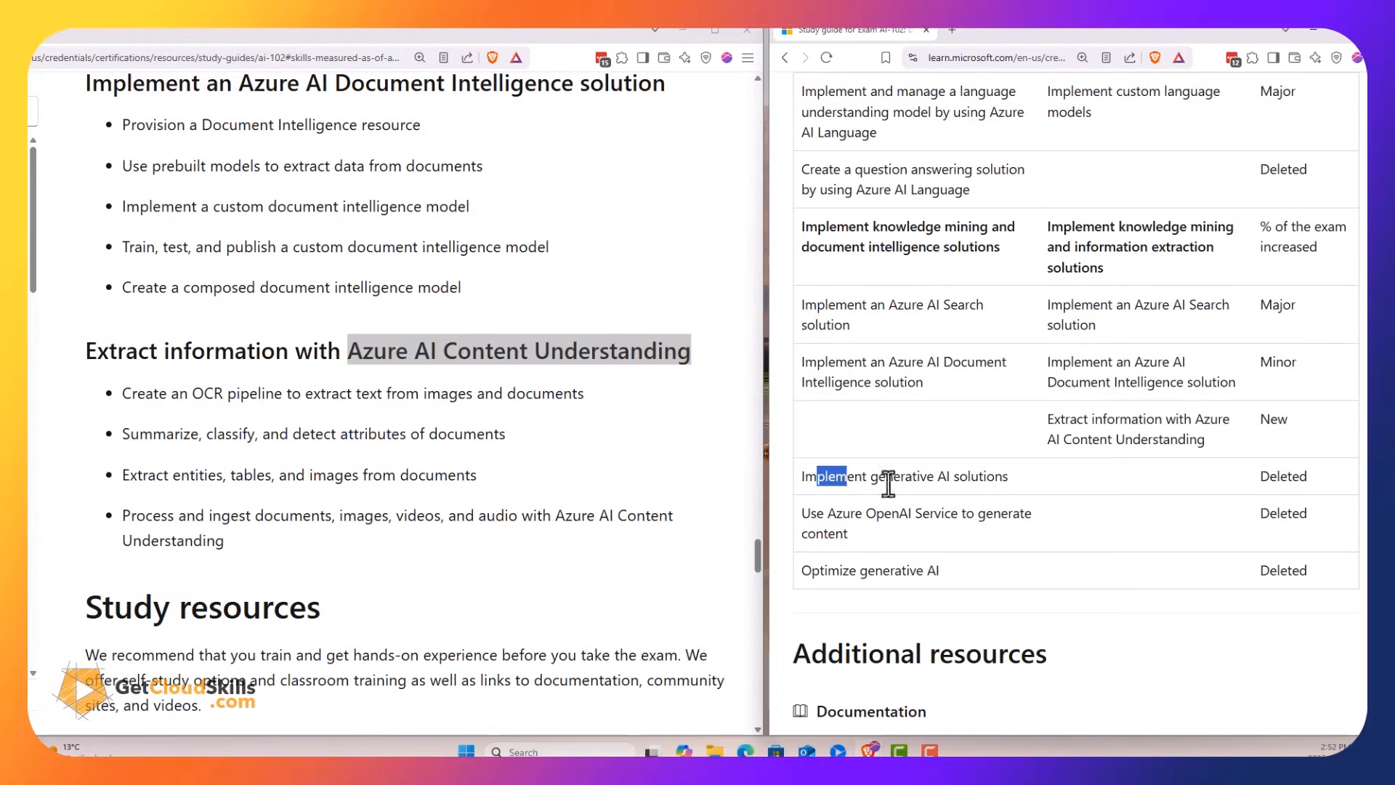
{"action": "double_click", "coordinate": [1282, 477]}
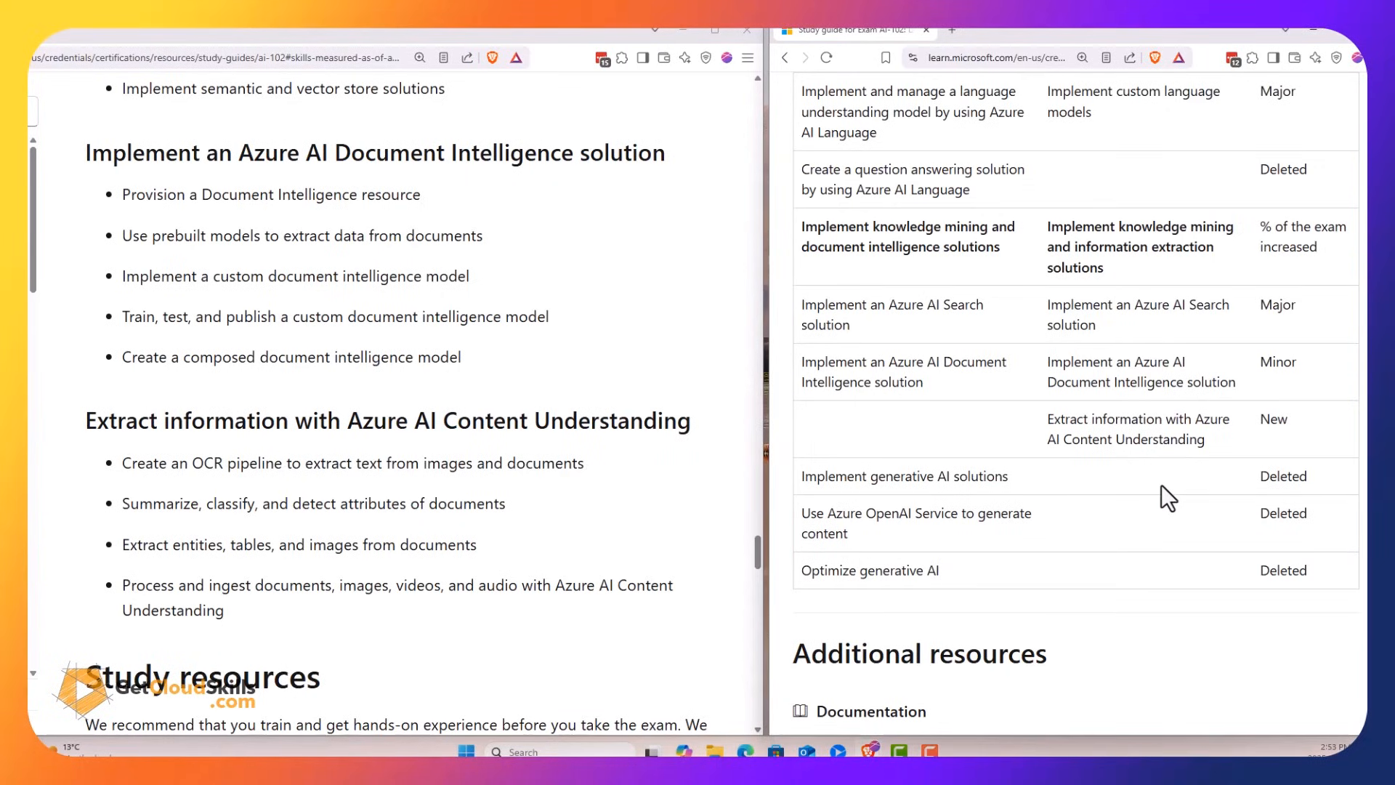
{"action": "mouse_move", "coordinate": [1207, 498]}
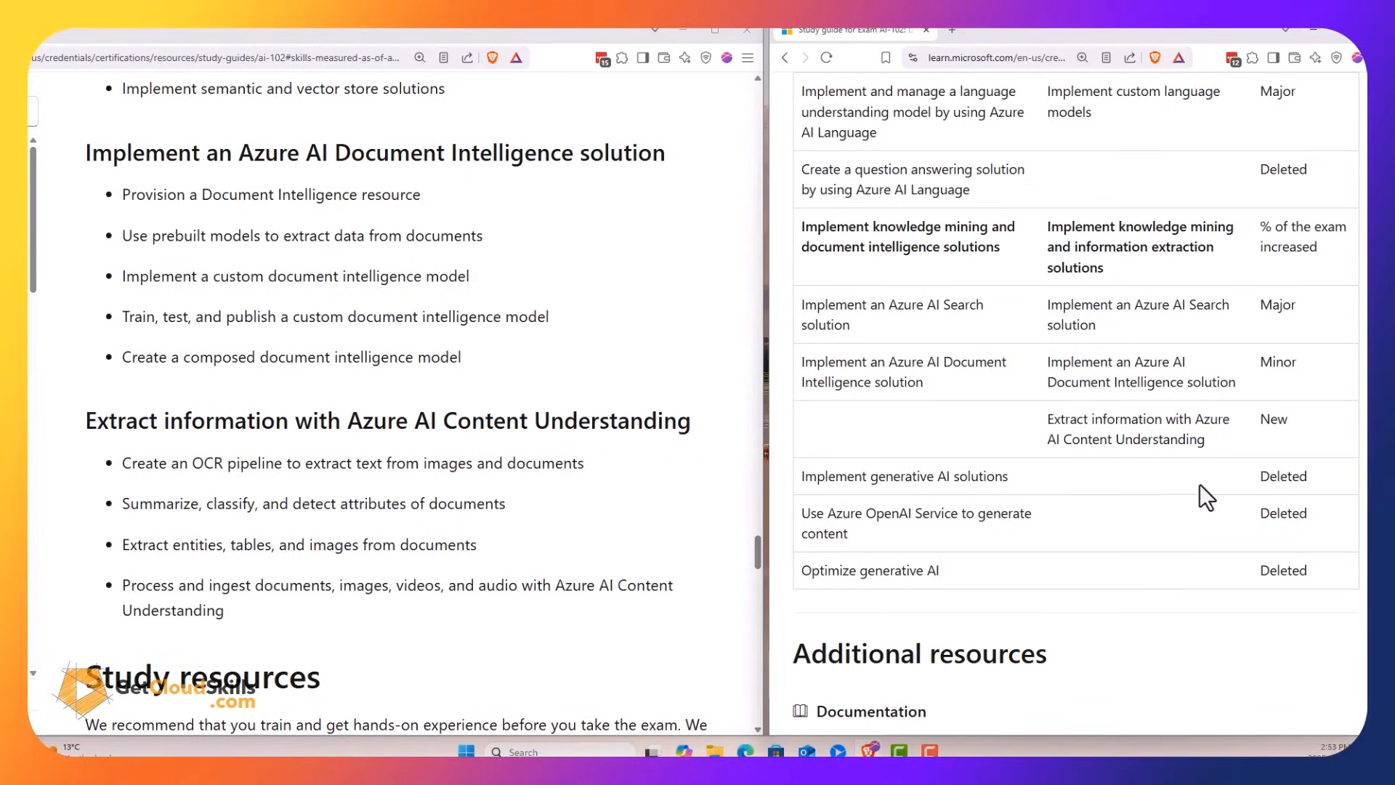
{"action": "mouse_move", "coordinate": [1143, 538]}
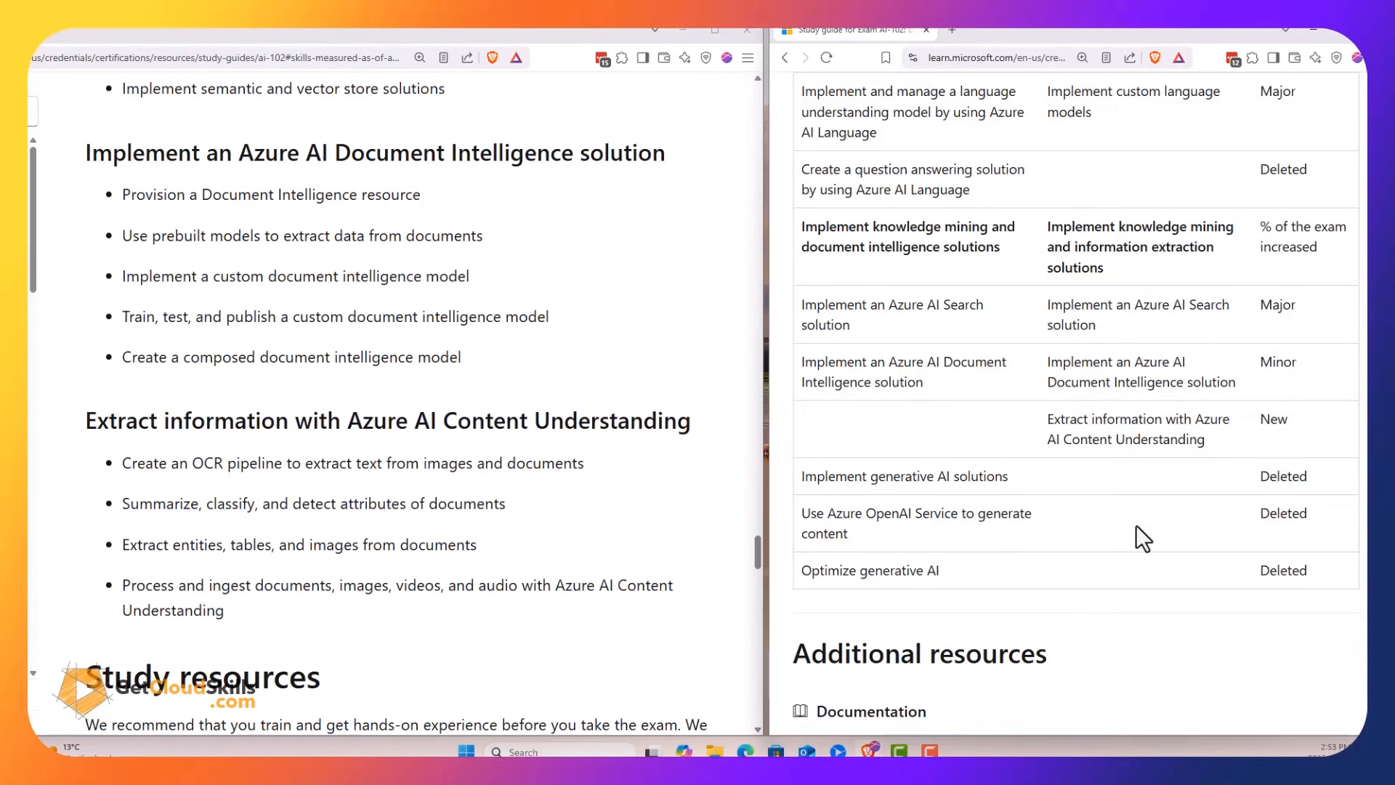
{"action": "scroll", "scroll_direction": "down", "scroll_amount": 3}
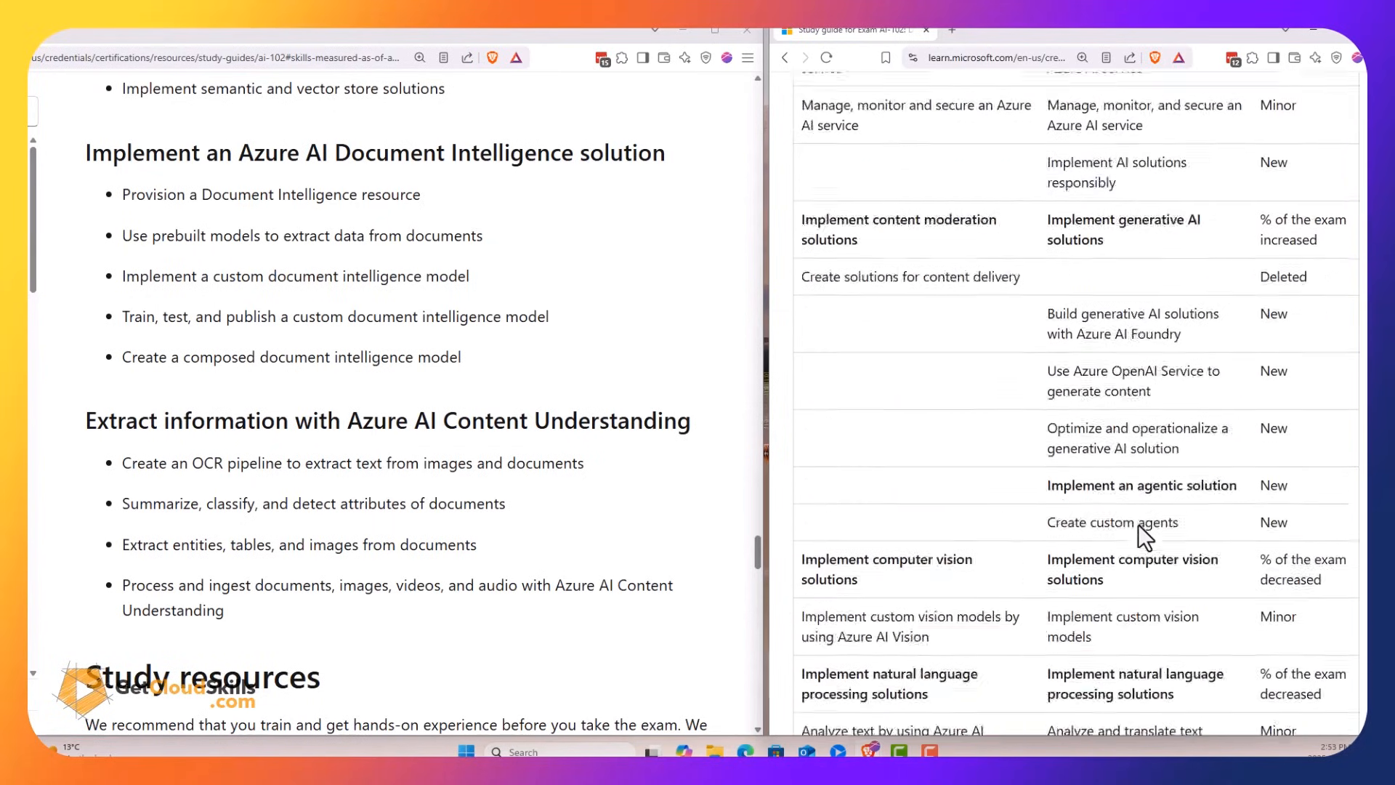
{"action": "scroll", "scroll_direction": "down", "scroll_amount": 3}
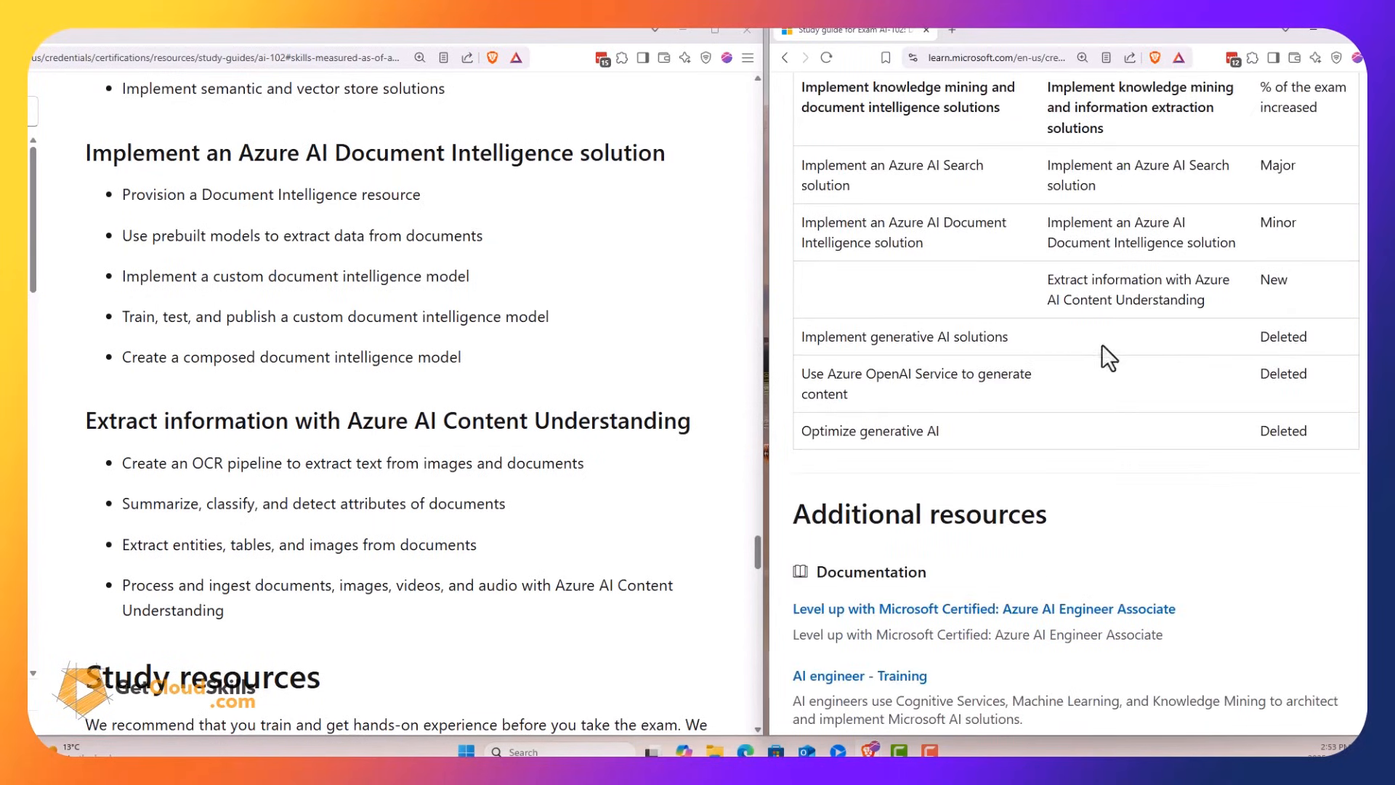